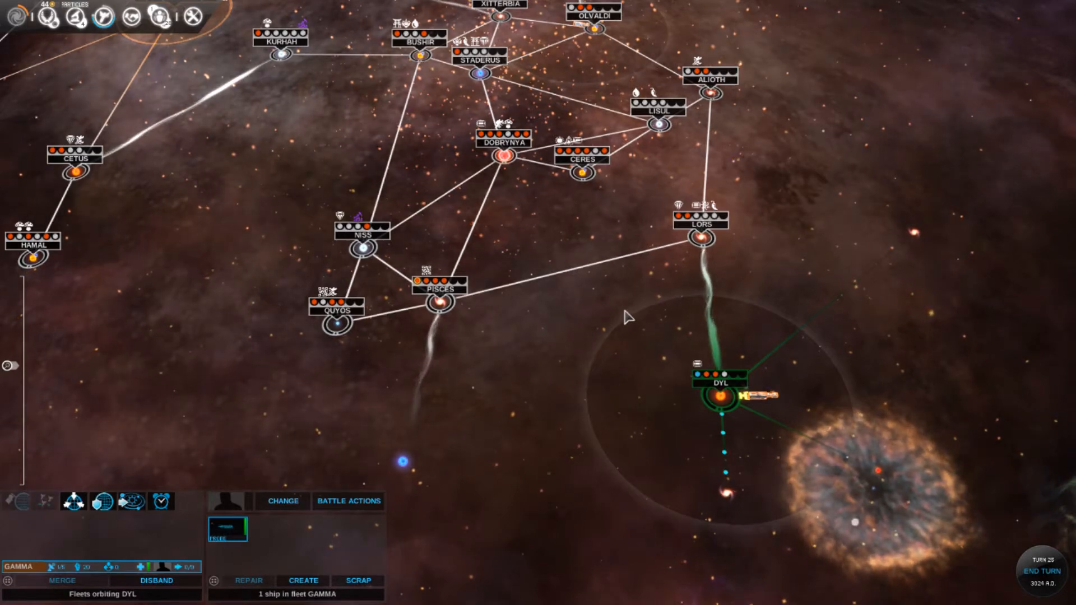
mouse_move(563, 179)
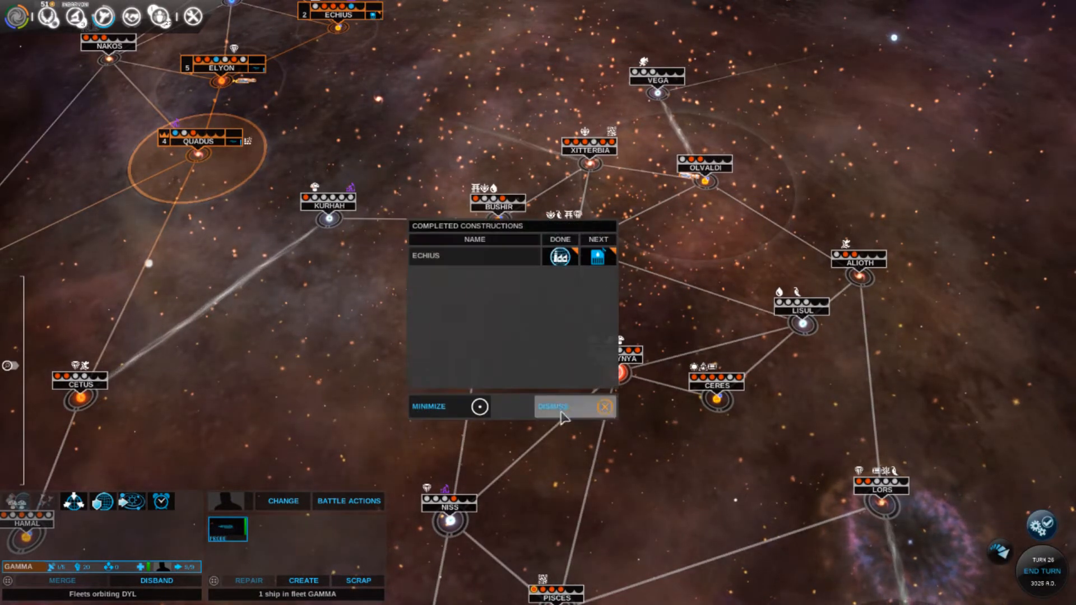
Dismiss the completed constructions notice and auto-resolve the Gemini battle against a lone probe
click(555, 406)
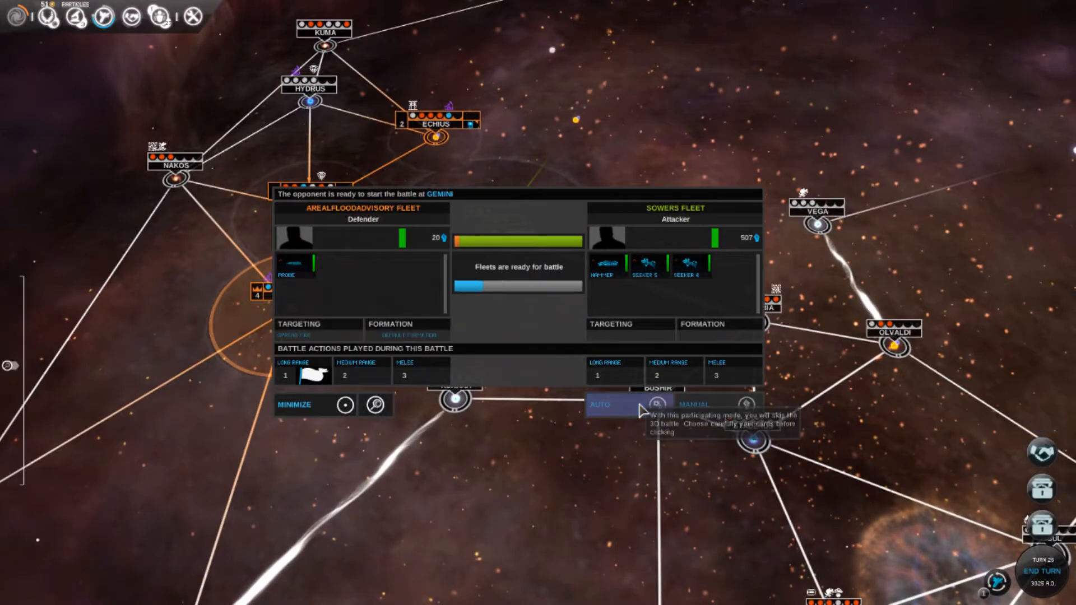
click(600, 405)
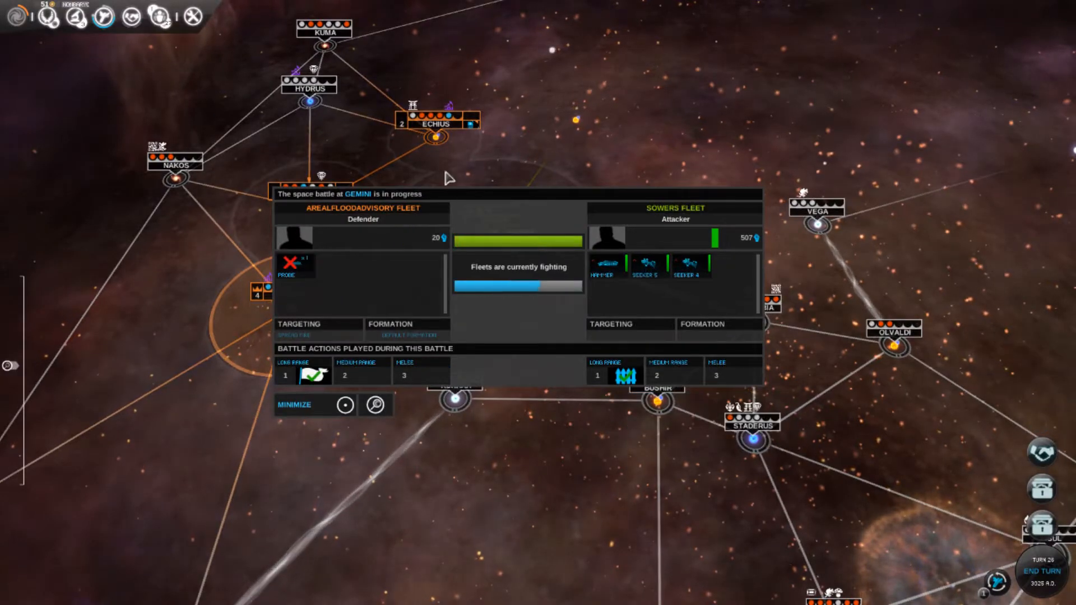
click(314, 404)
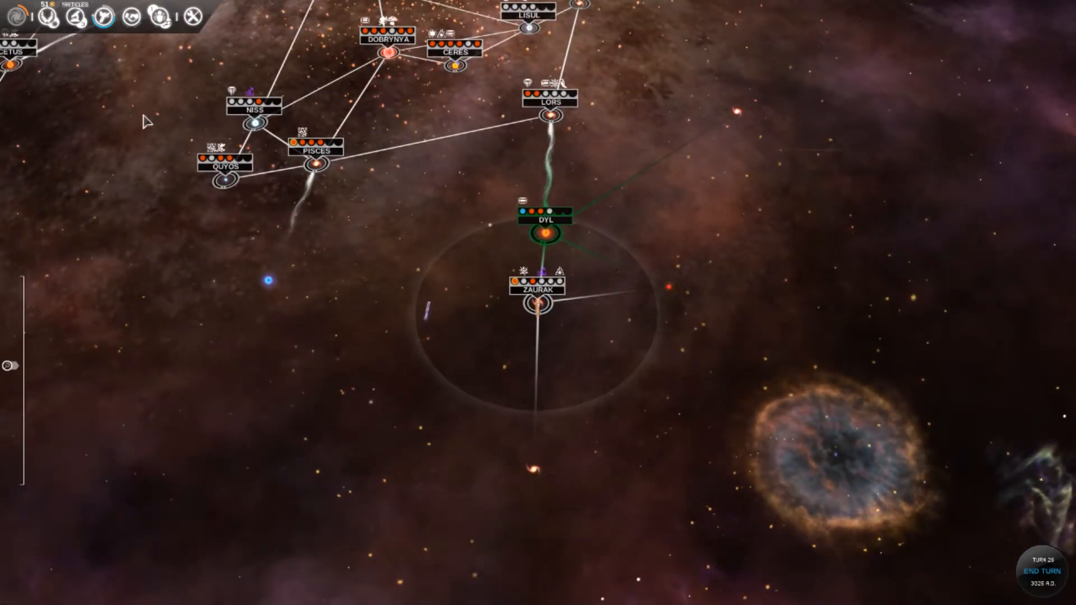
Offer the Vaulters peace in exchange for the Core Mining technology
click(102, 16)
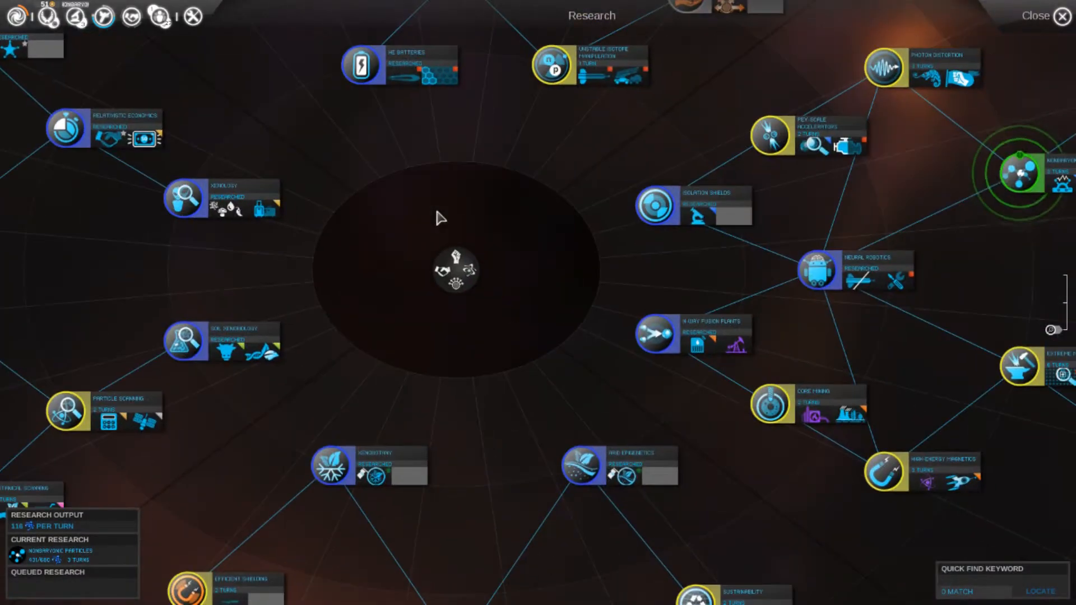
click(1059, 15)
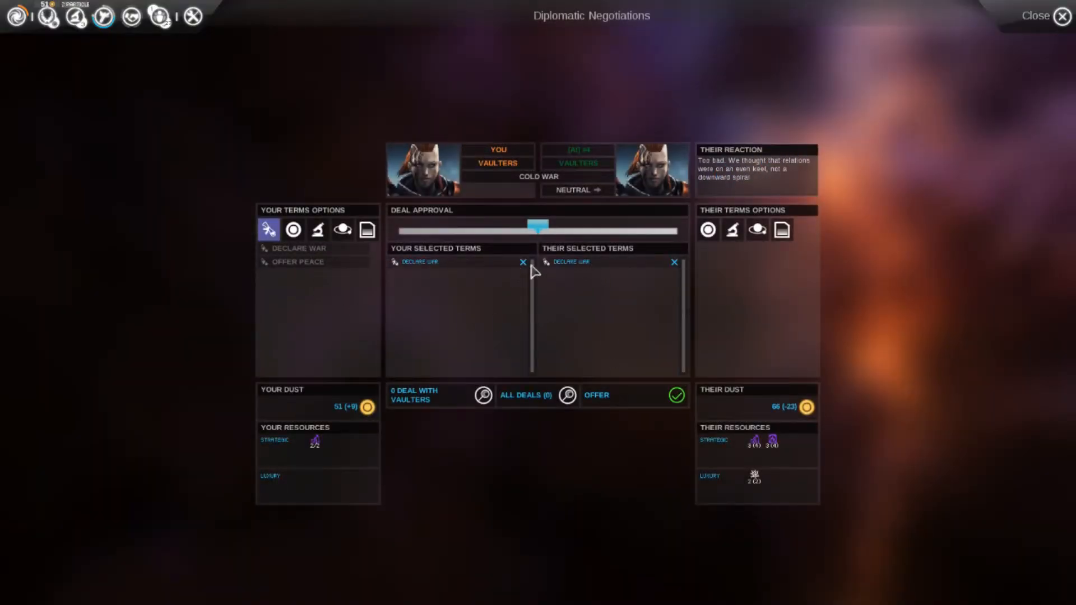
click(297, 262)
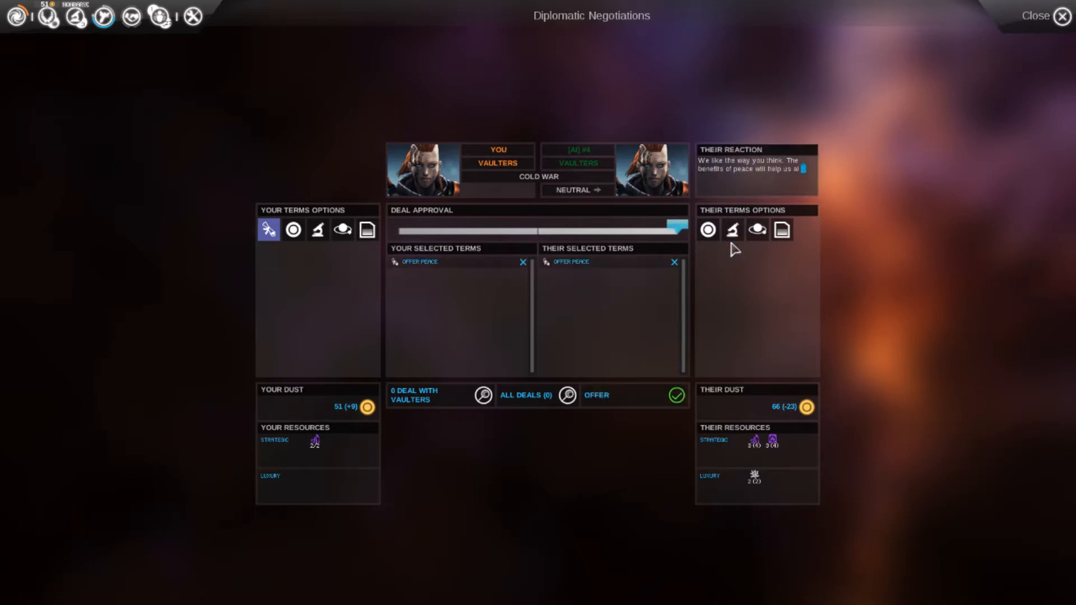
click(731, 229)
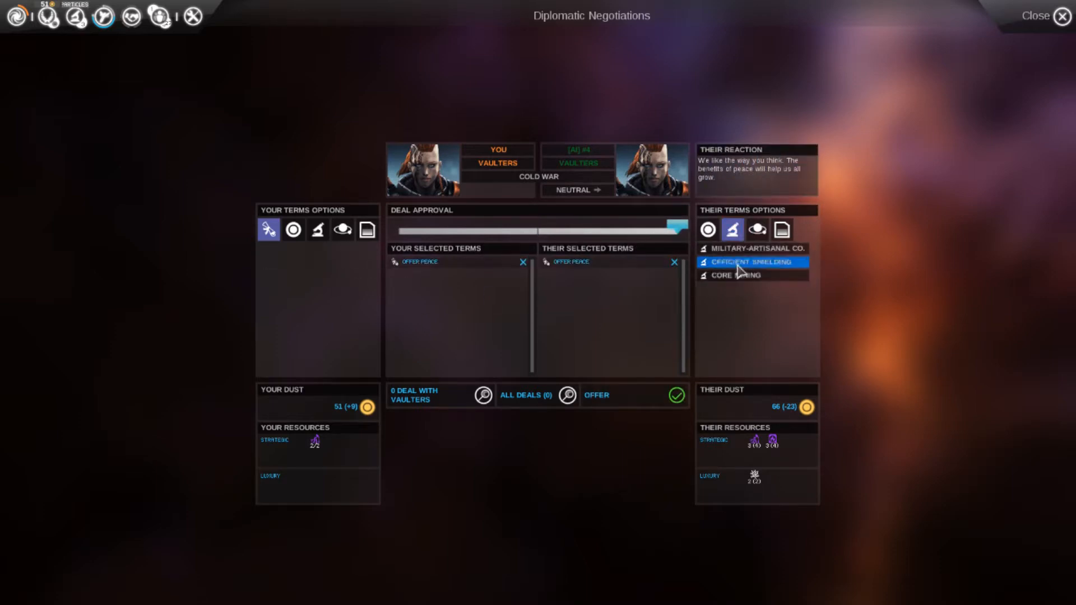
click(755, 248)
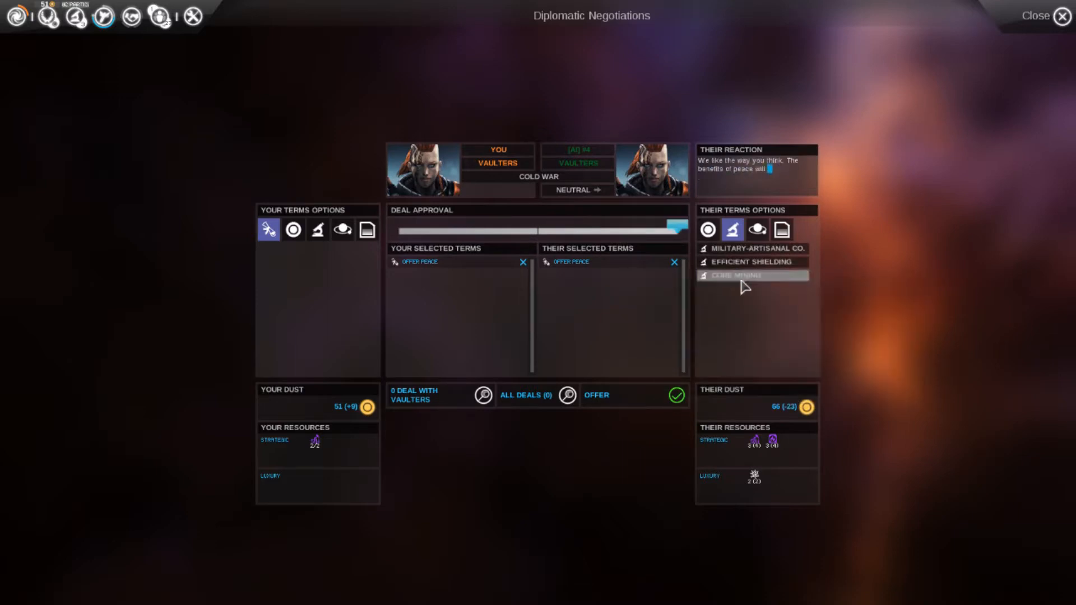
click(744, 275)
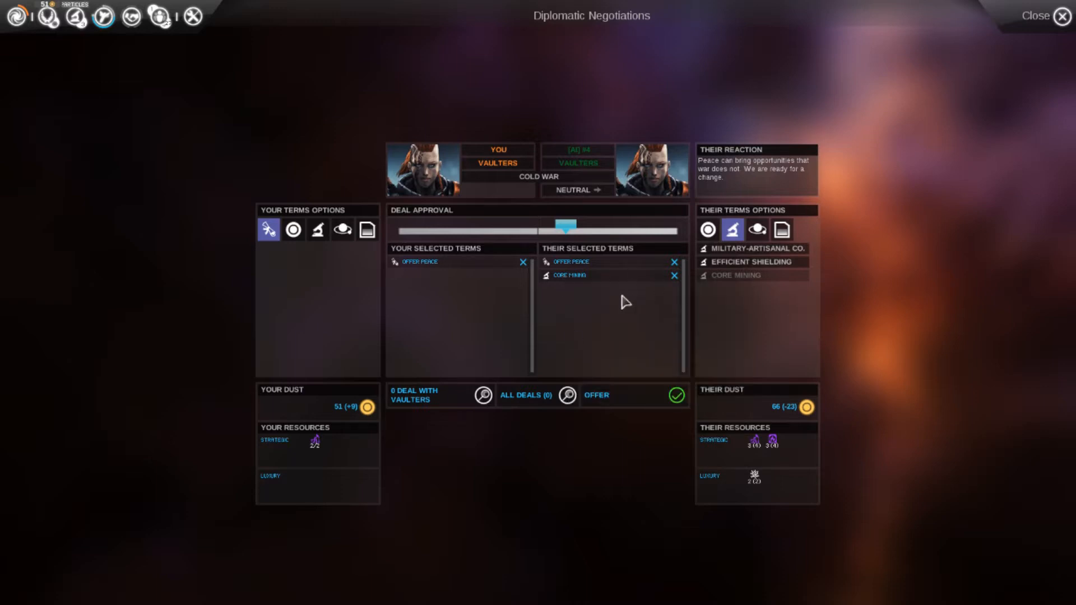
click(676, 395)
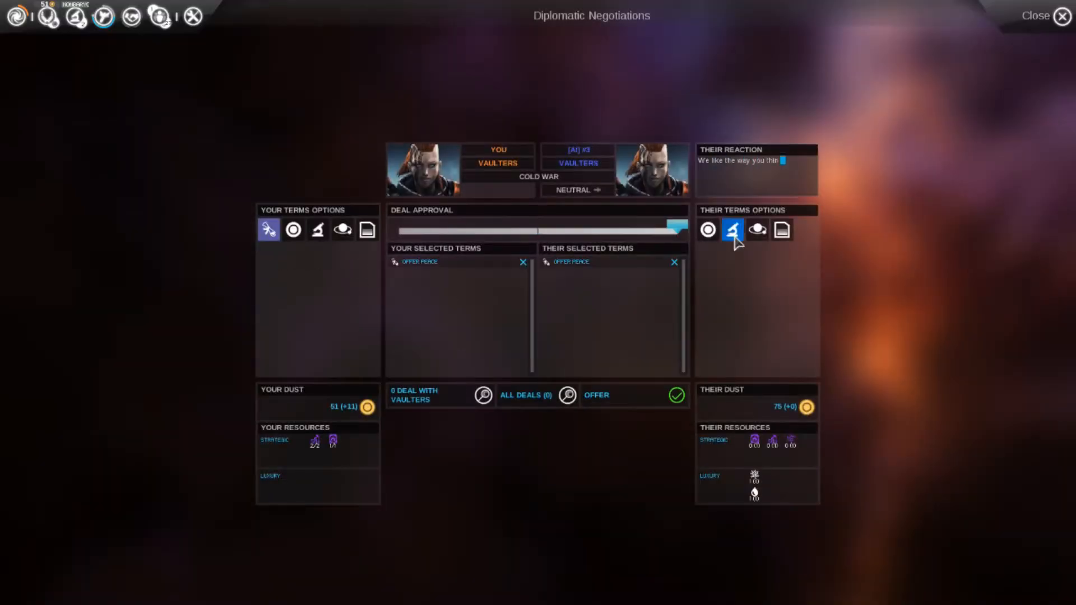
Propose a peace-for-technology deal to the blue Vaulters, then close diplomacy
click(732, 230)
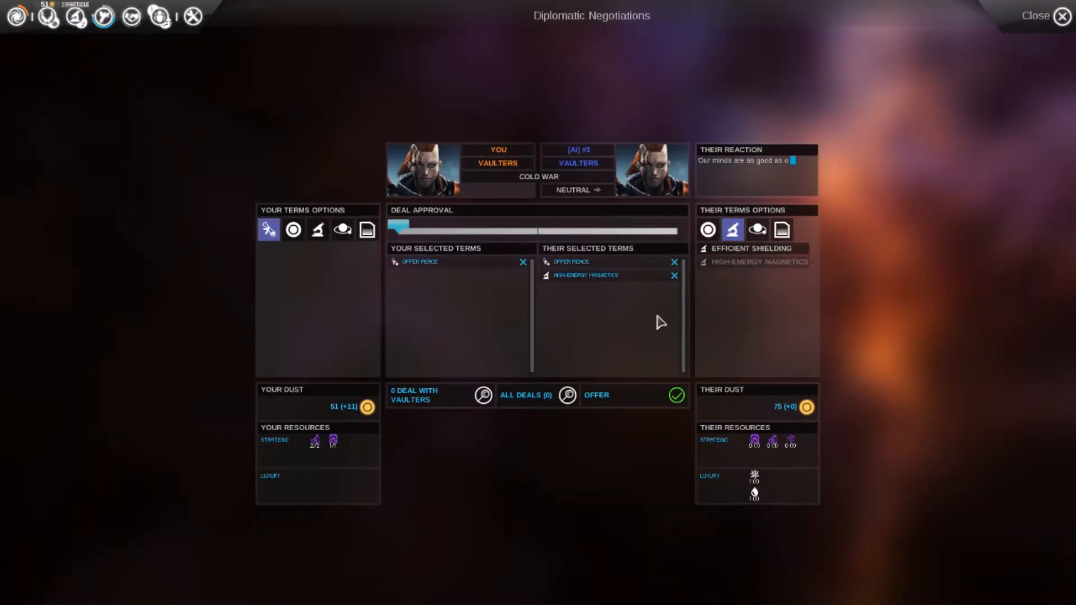
click(752, 248)
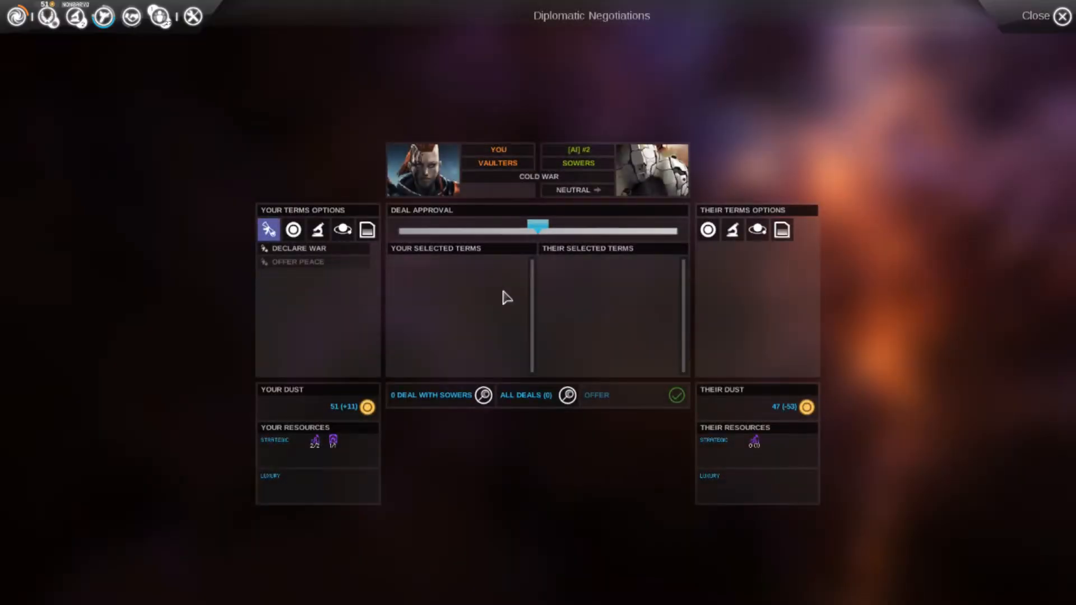
click(1062, 16)
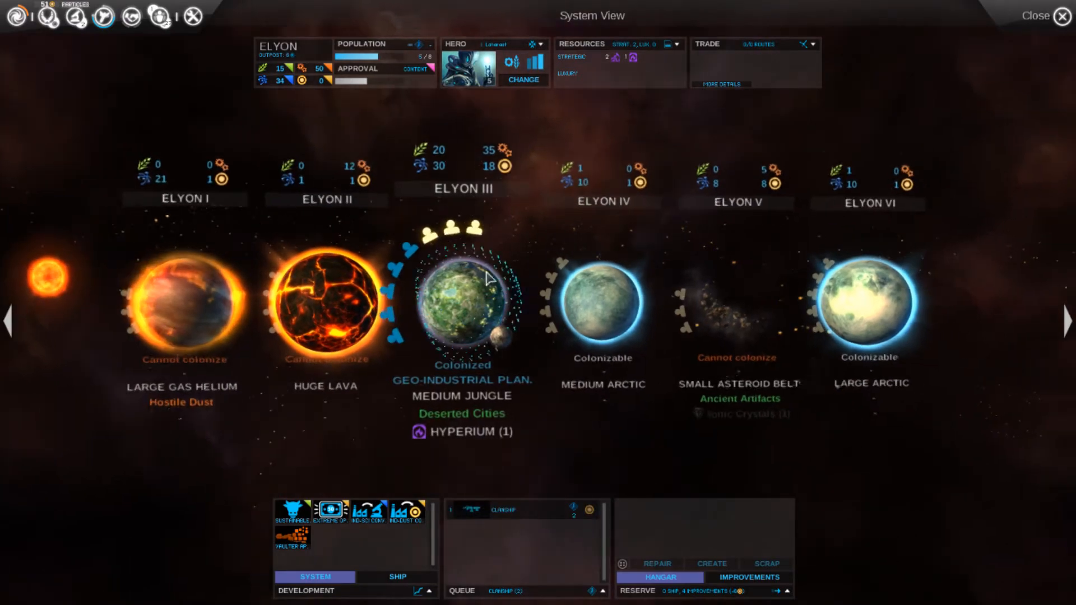
End the turn from the galaxy map and open the Quadus home system
click(1058, 16)
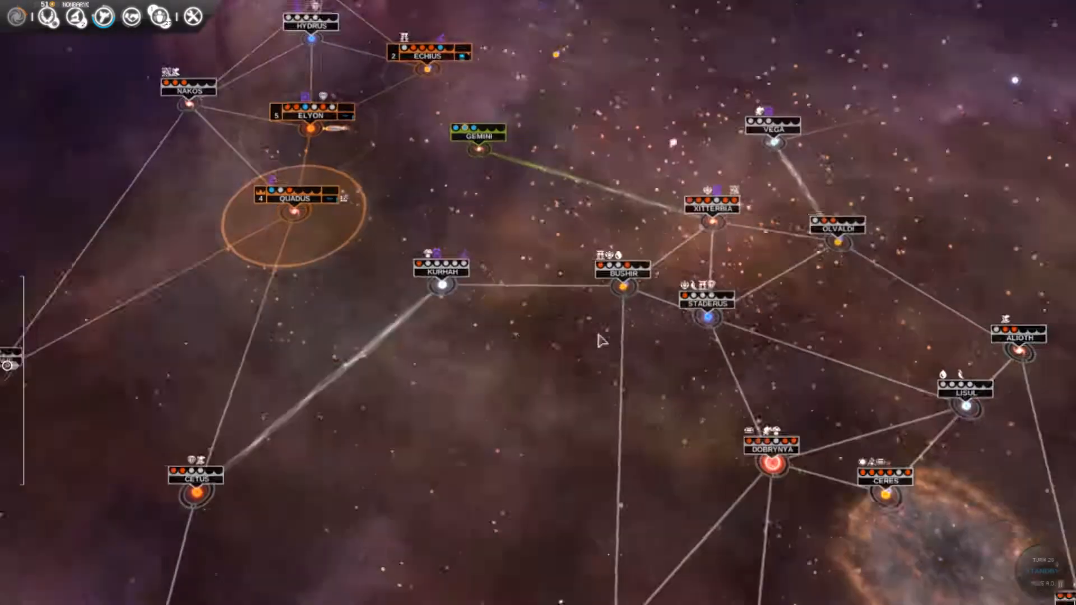
click(1043, 569)
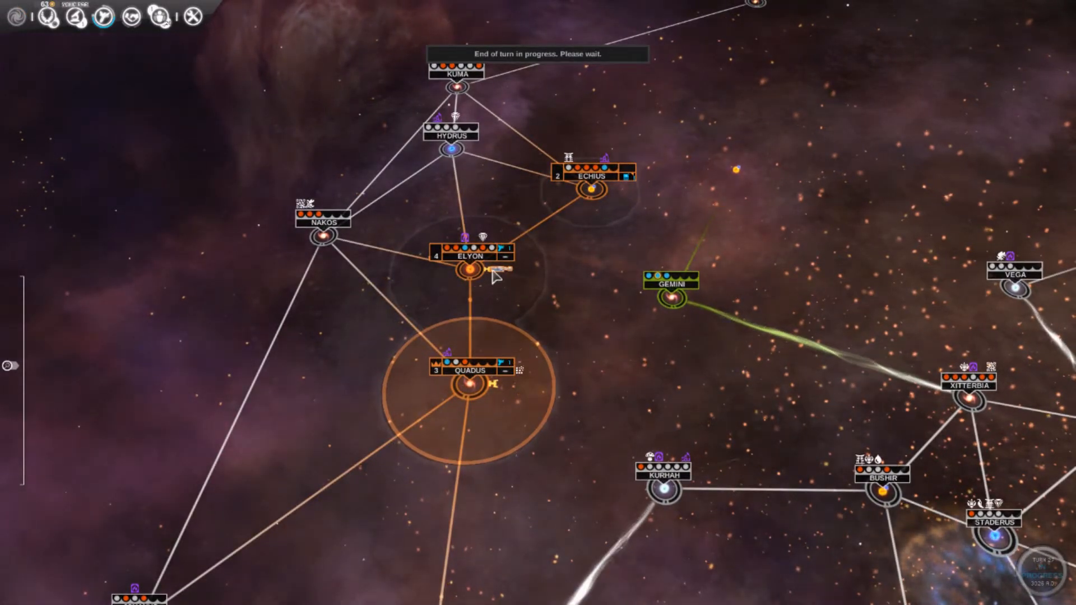
click(488, 272)
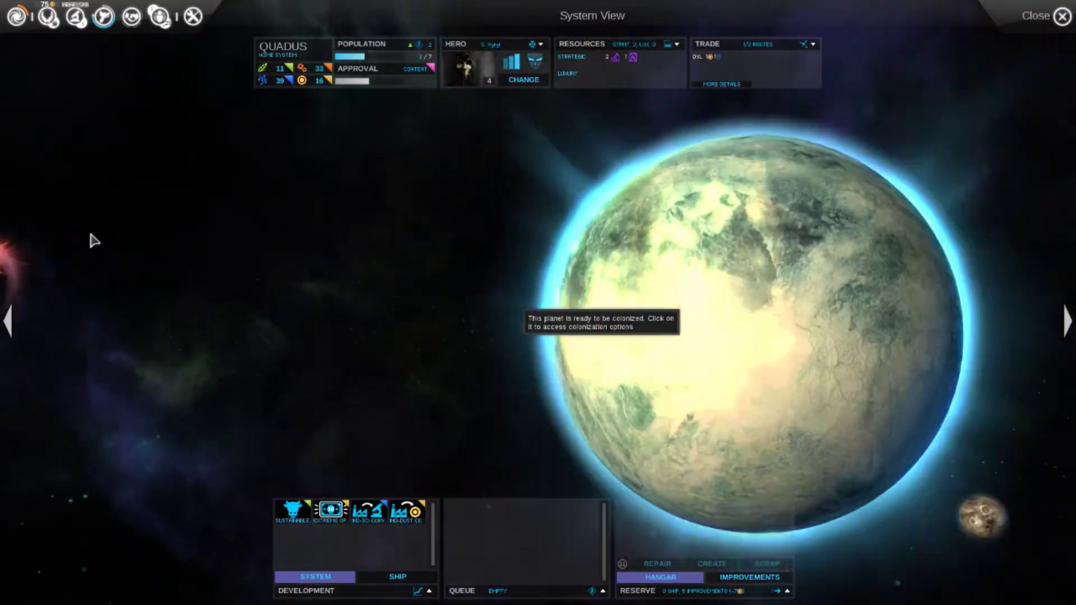
Move to the Elyon system and bring up colonization options for Elyon IV
click(1056, 15)
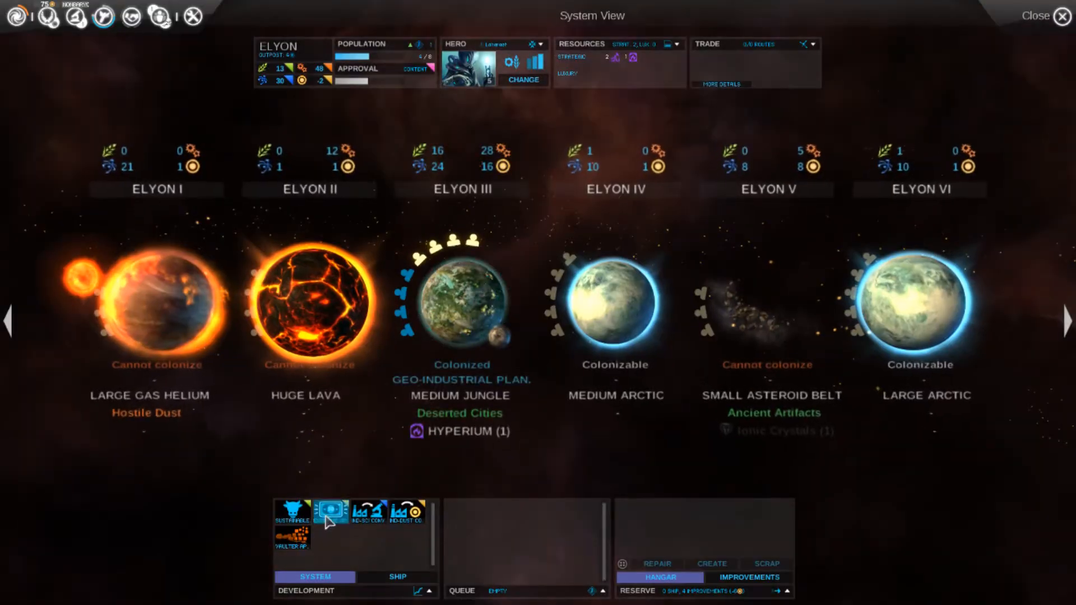
click(615, 303)
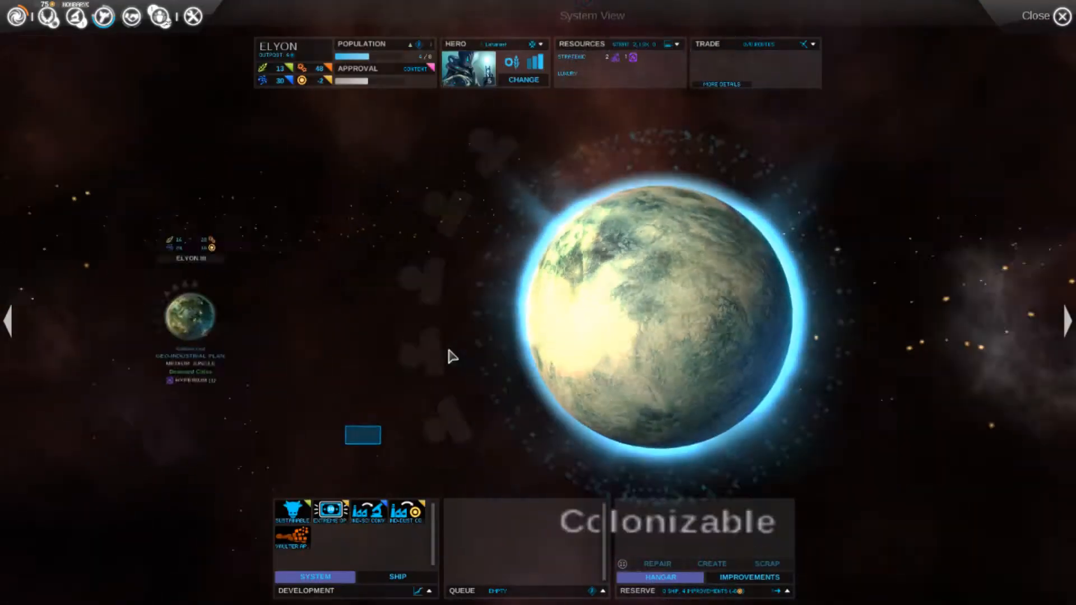
click(1037, 16)
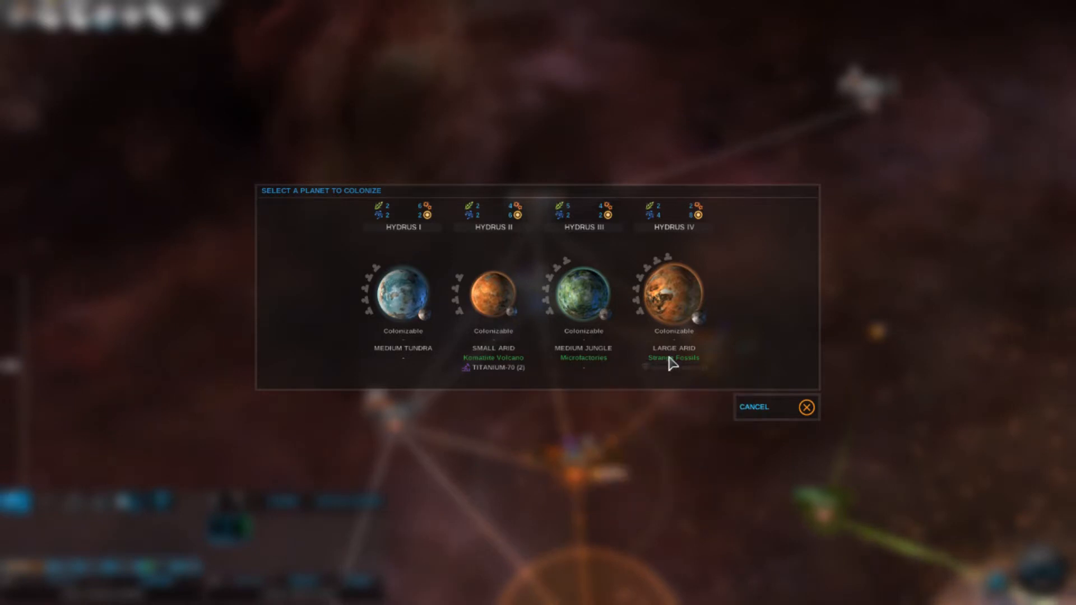
mouse_move(493, 358)
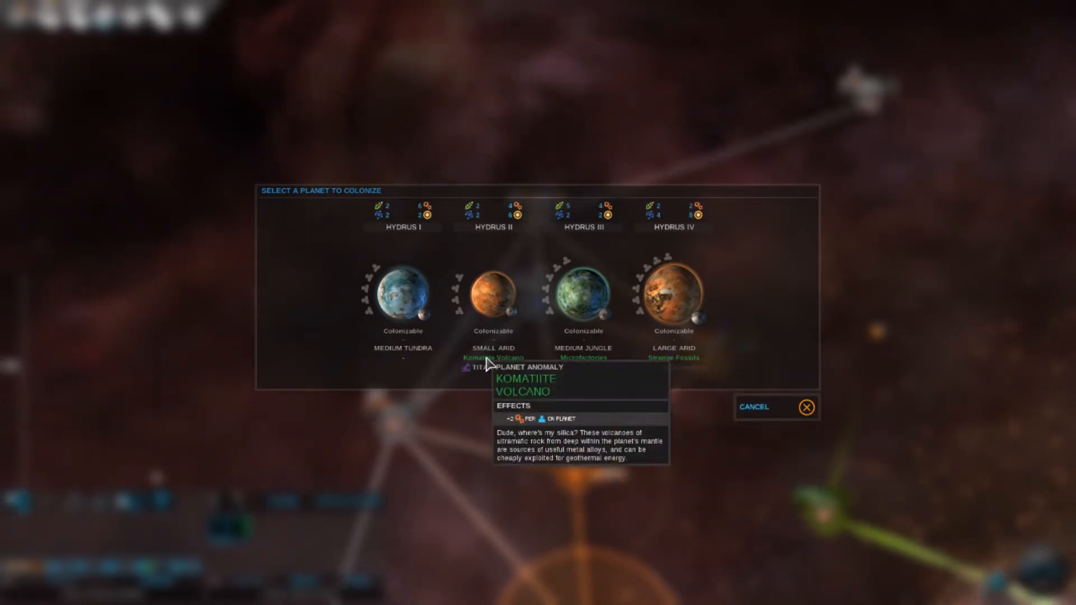
Settle Hydrus II, the small arid Komatiite Volcano planet, and return to the map
click(493, 296)
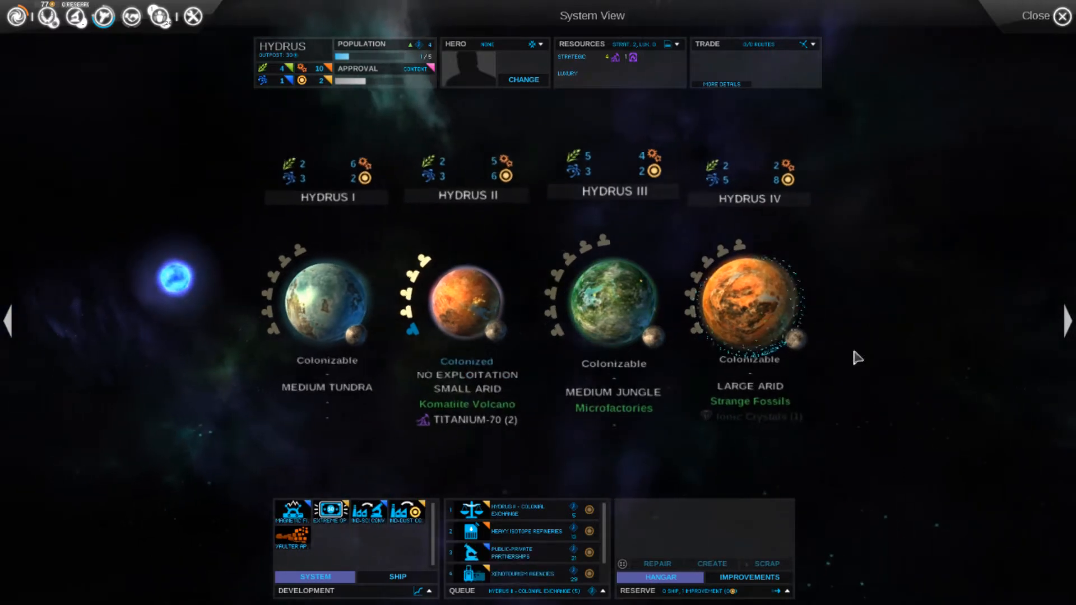
click(1037, 15)
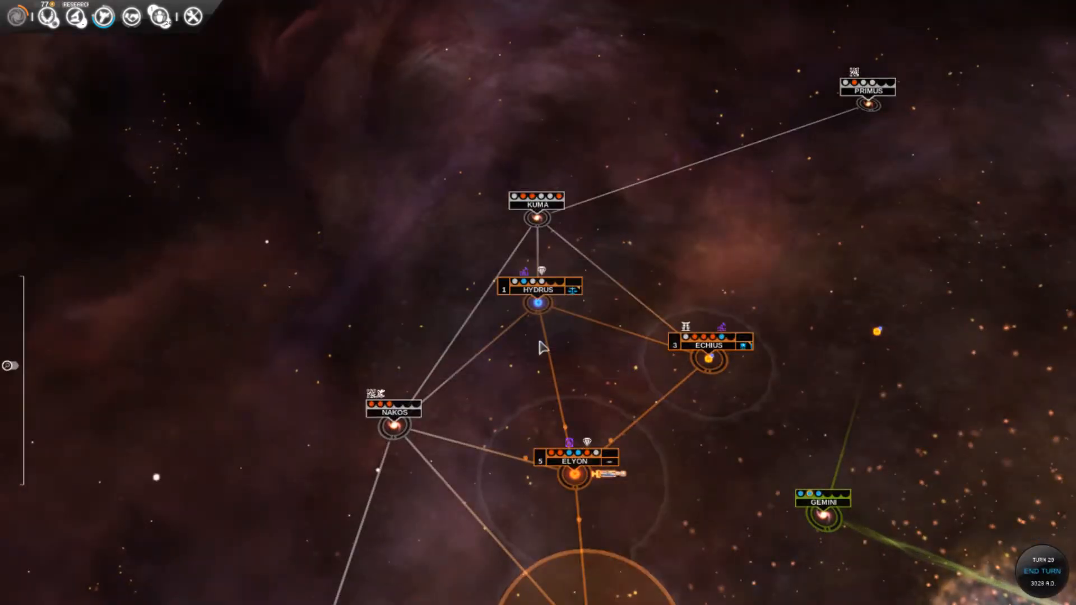
Check the hero academy, review the Elyon and Quadus systems, and return to the map
click(160, 16)
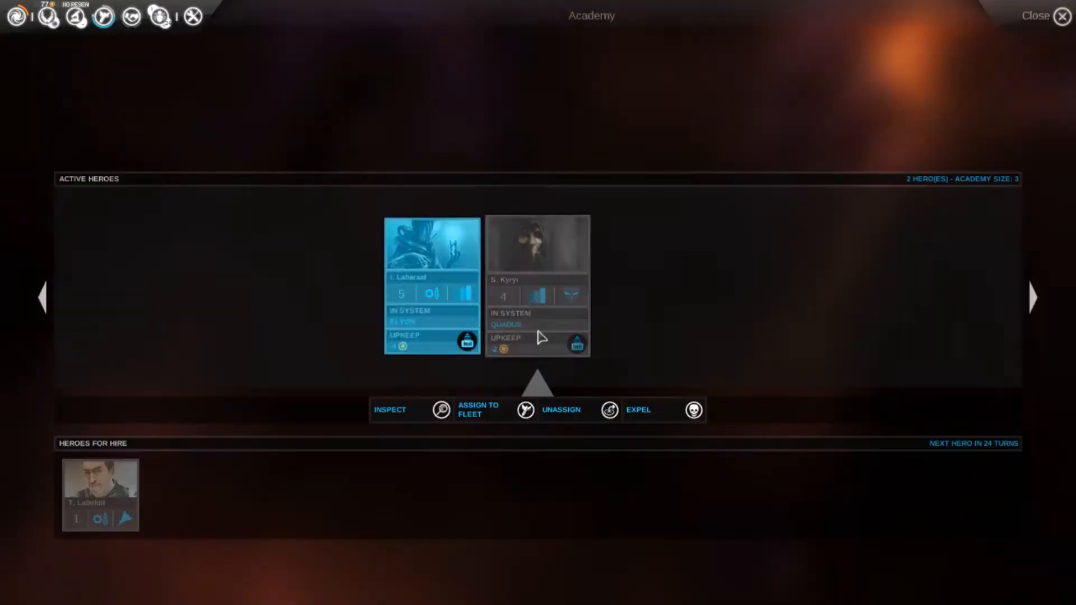
click(1063, 16)
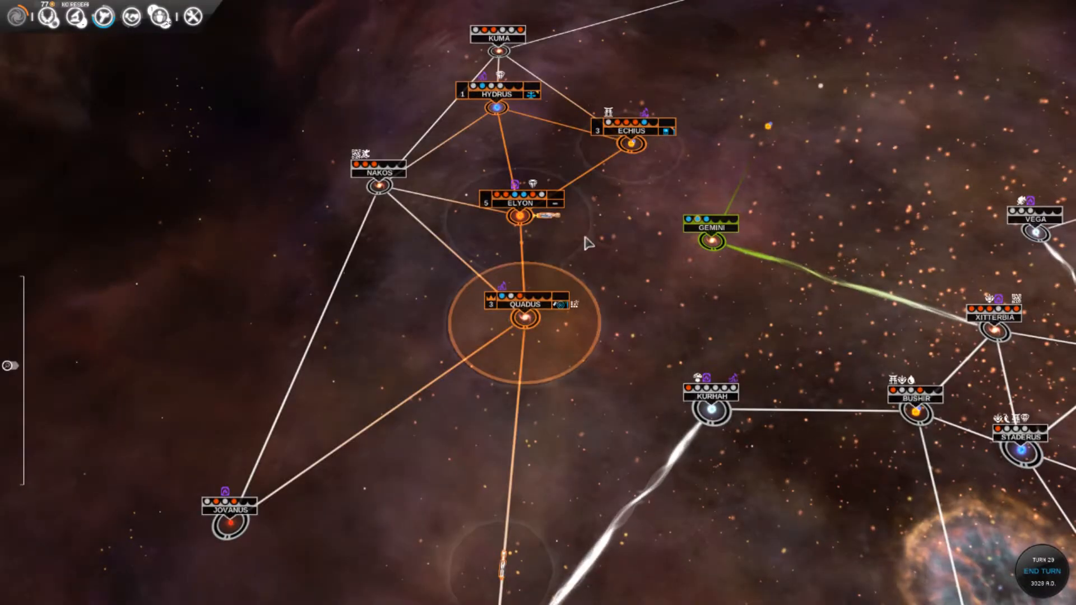
click(521, 215)
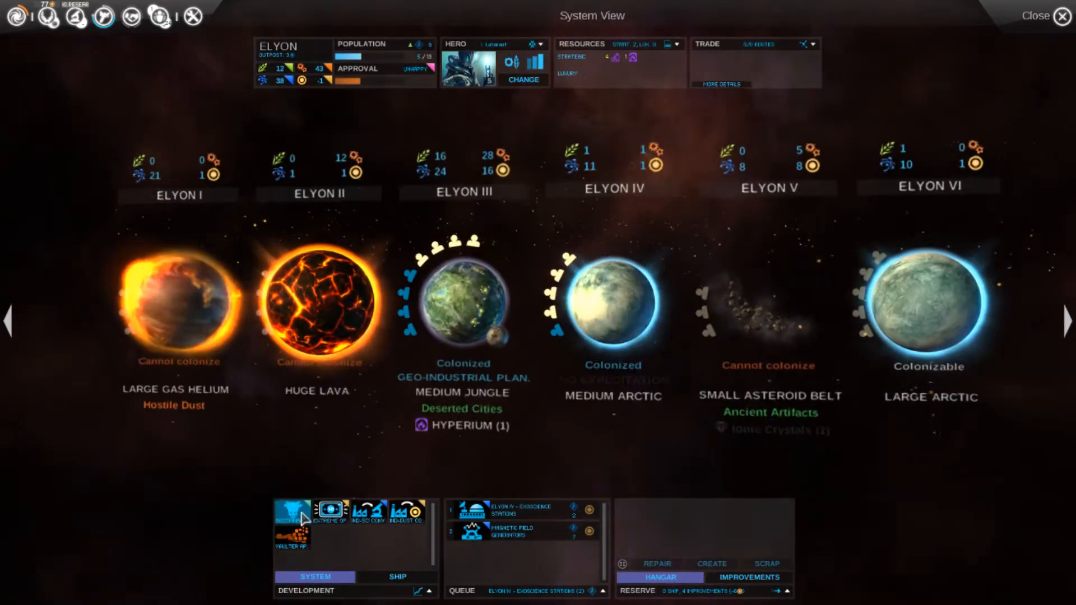
click(7, 323)
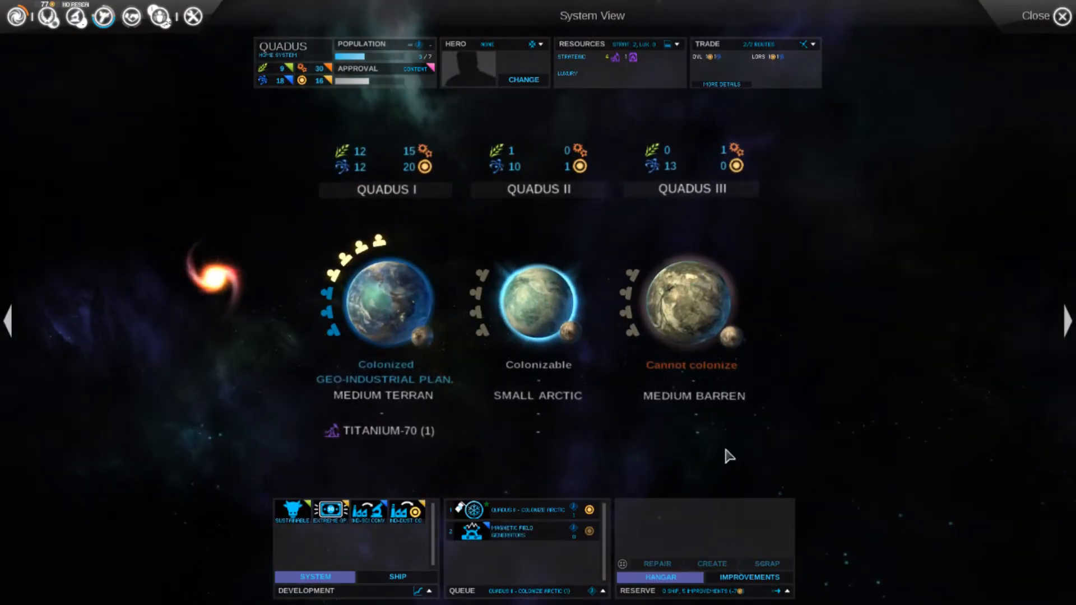
click(1059, 15)
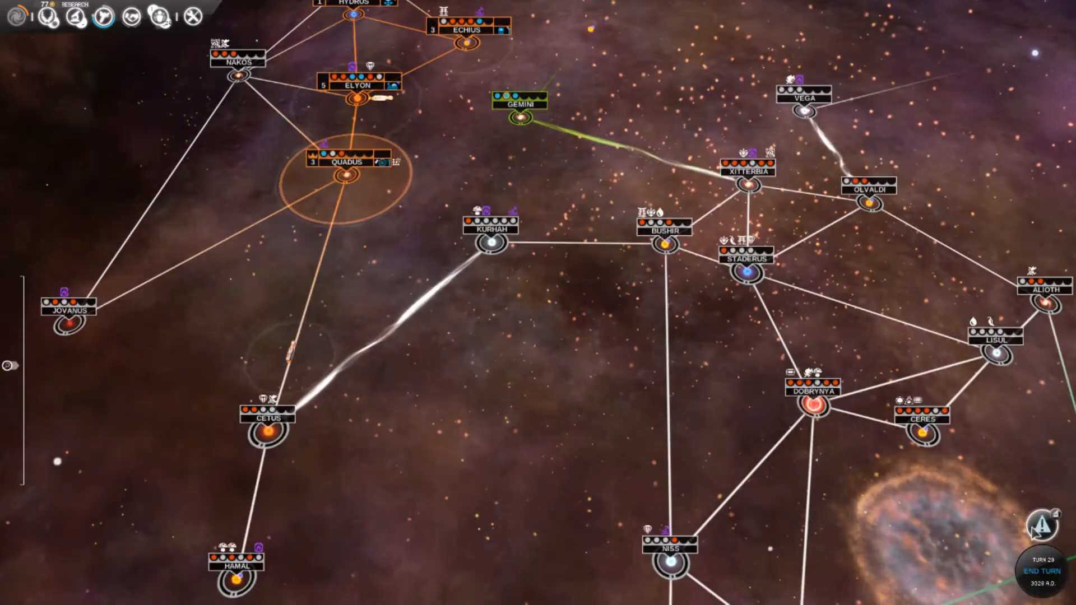
Look over research options such as Military-Artisanal Complex, then return to the galaxy map
click(104, 17)
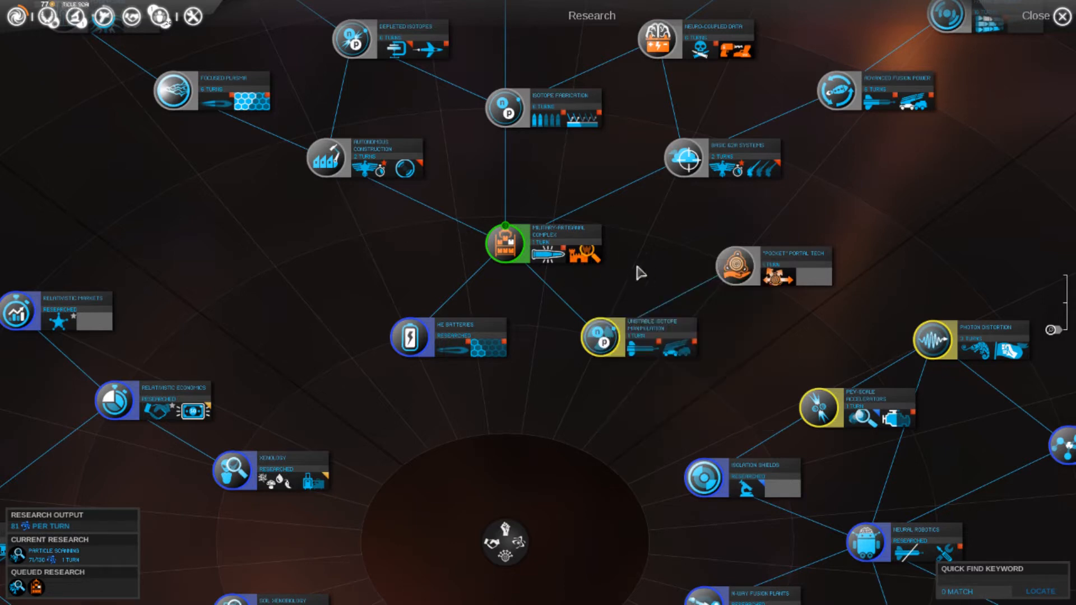
mouse_move(587, 253)
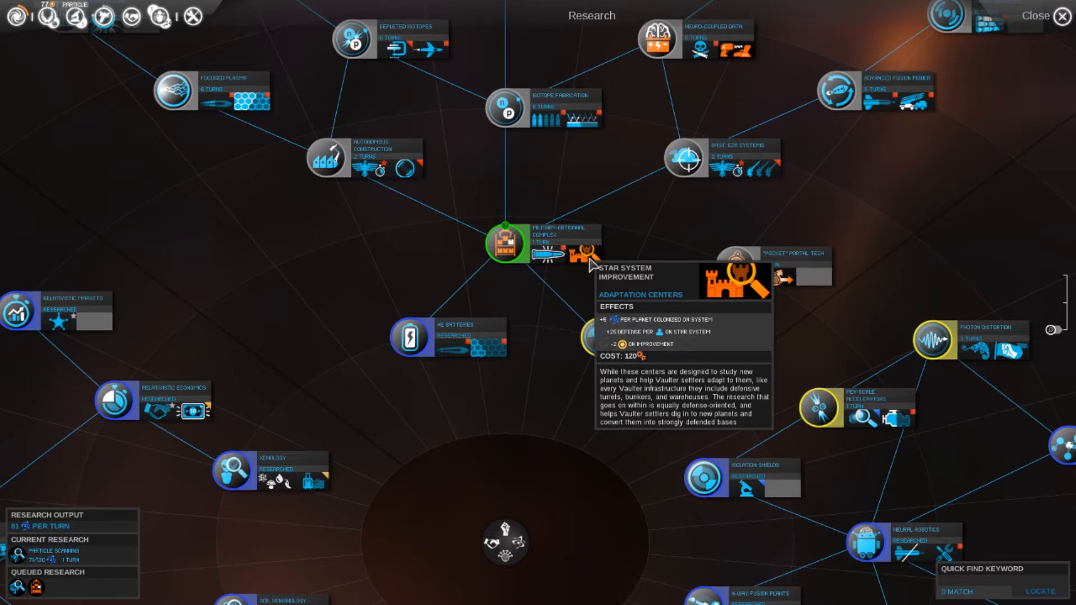
click(1036, 16)
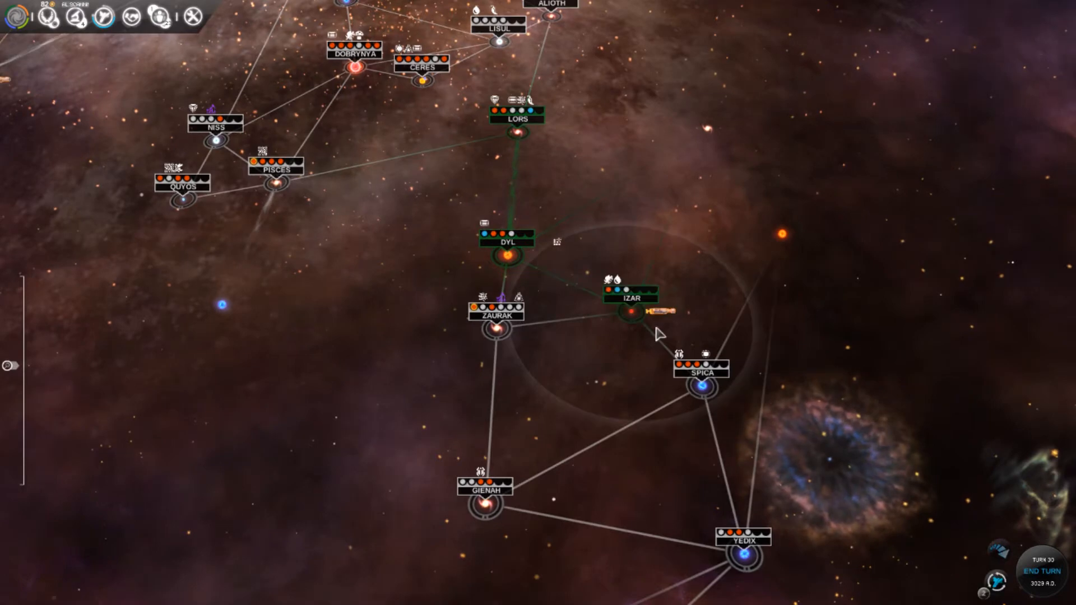
Make peace with the blue Vaulters in a deal that includes Redsang
click(627, 314)
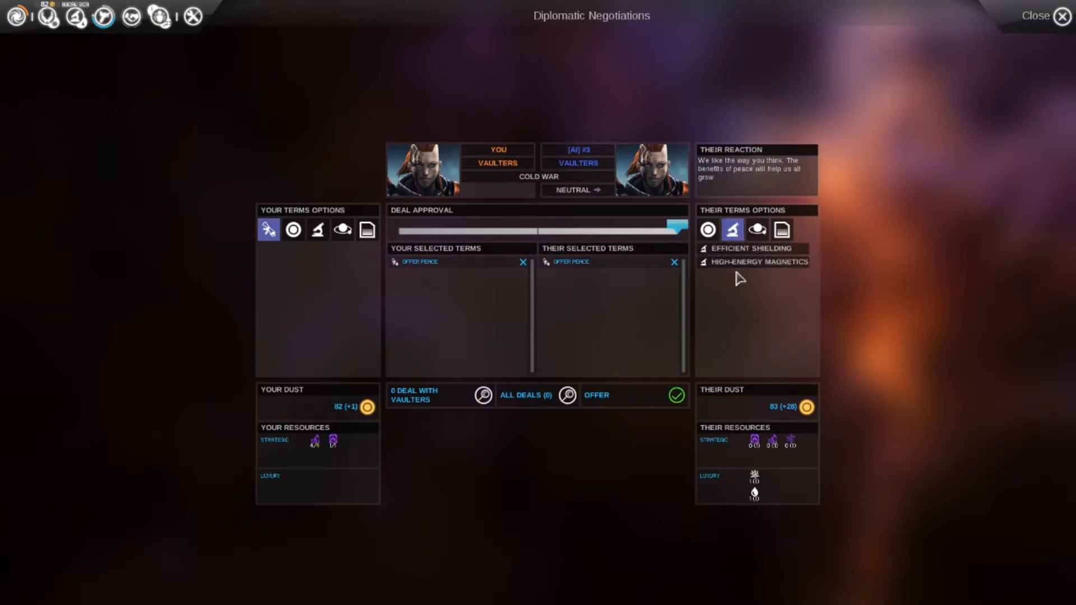
click(754, 262)
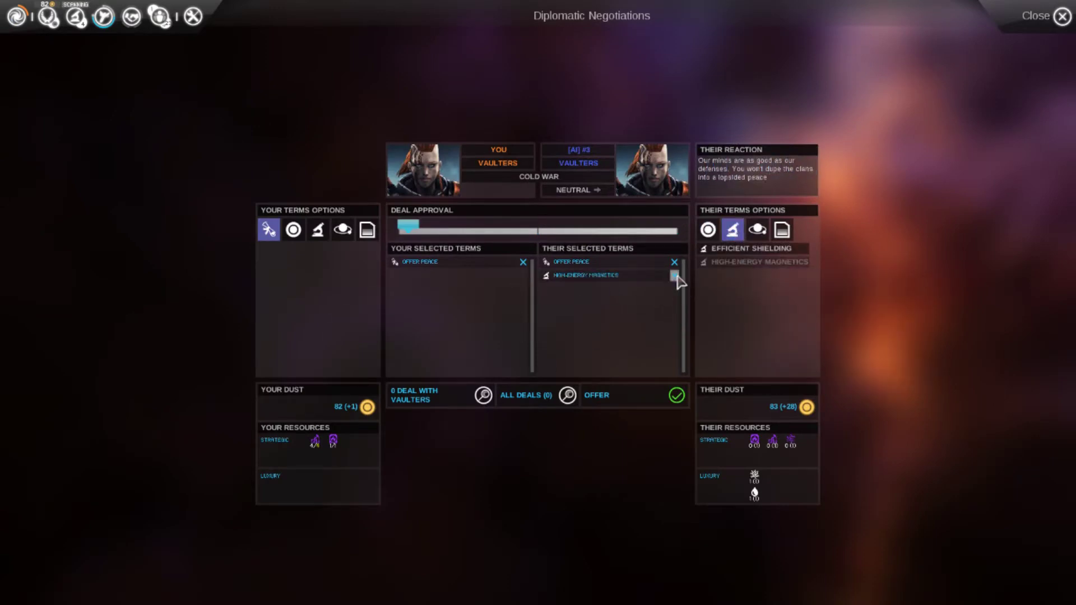
click(675, 278)
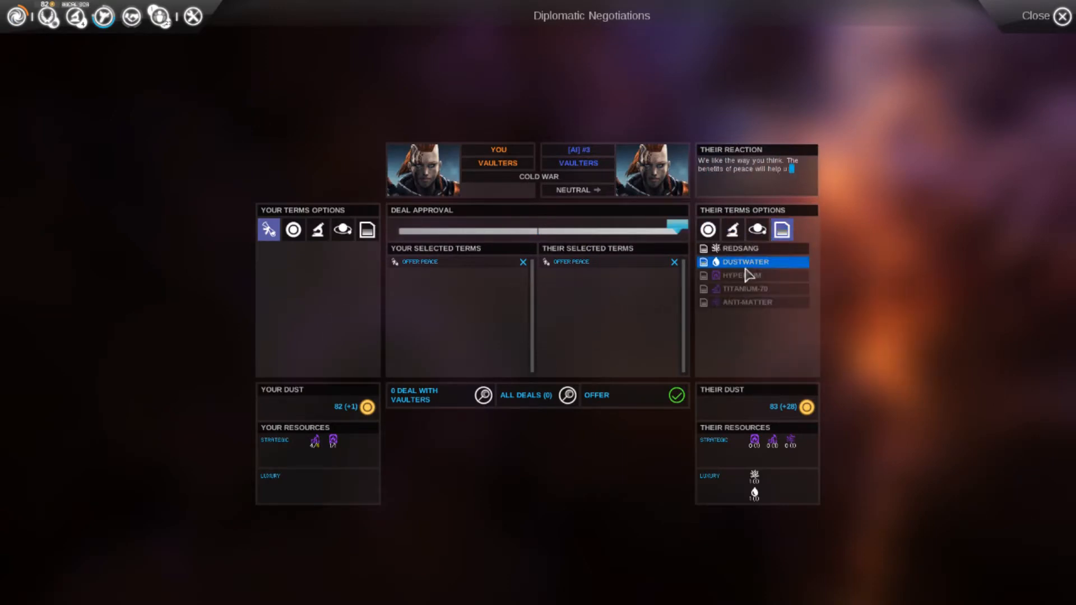
click(741, 248)
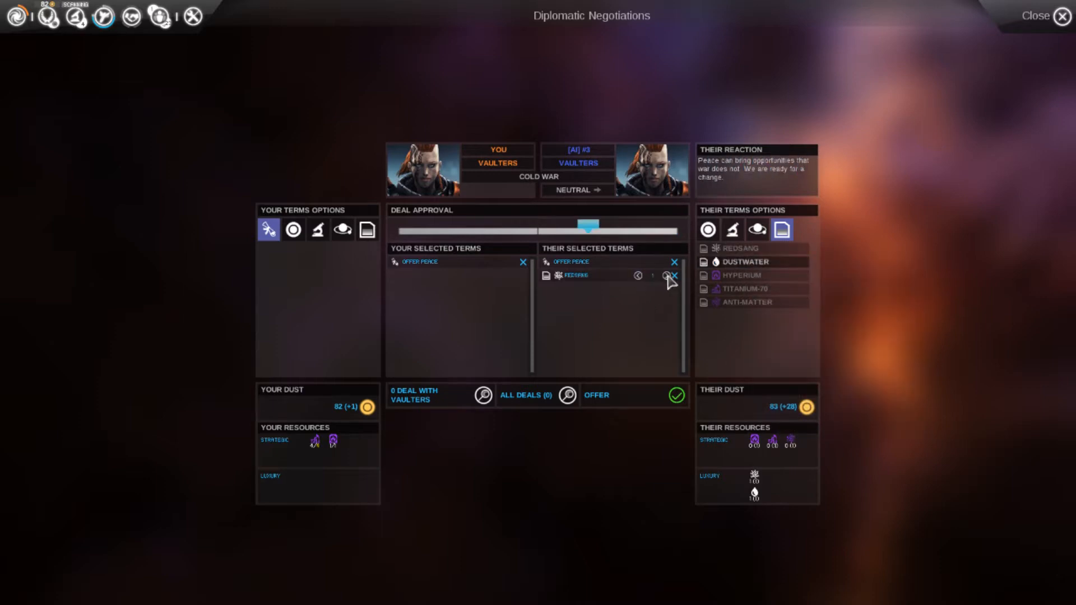
mouse_move(573, 276)
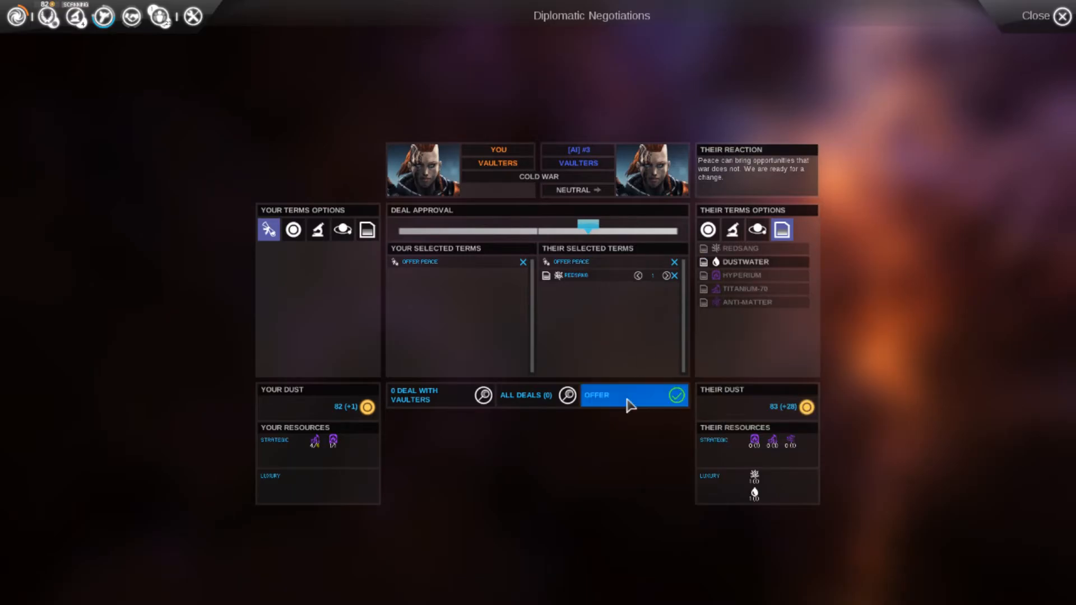
click(632, 396)
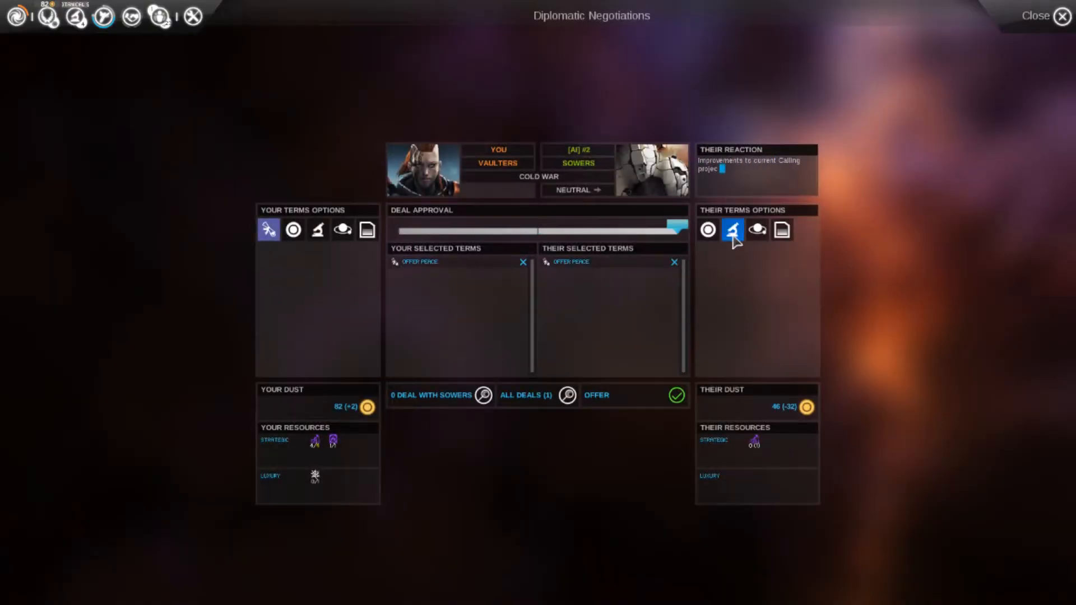
Try, then drop, an Improved Fleet Management request to the Sowers, and return to the map
click(733, 229)
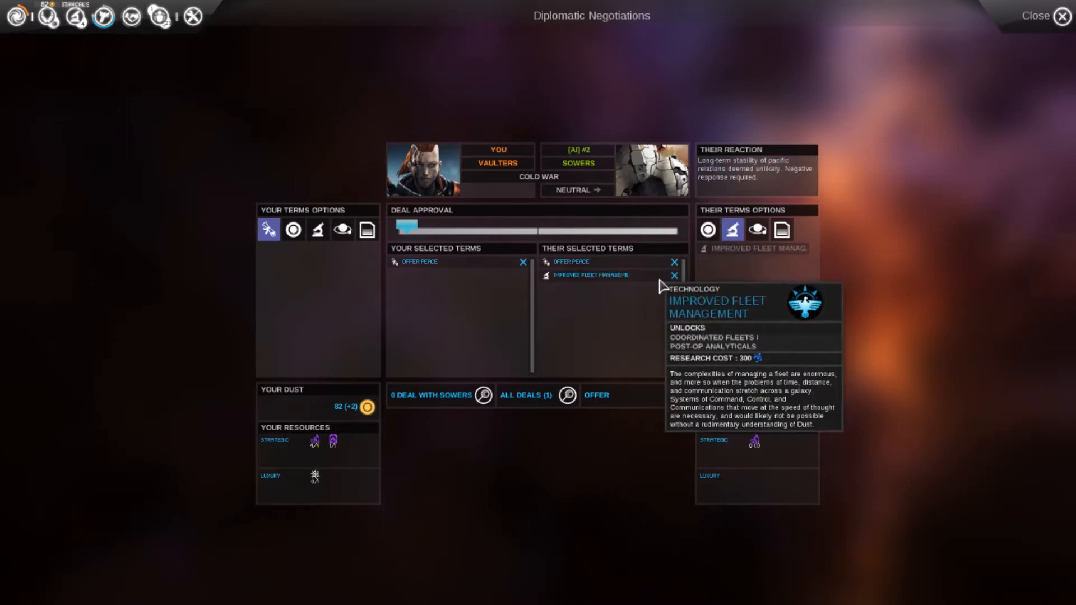
click(673, 276)
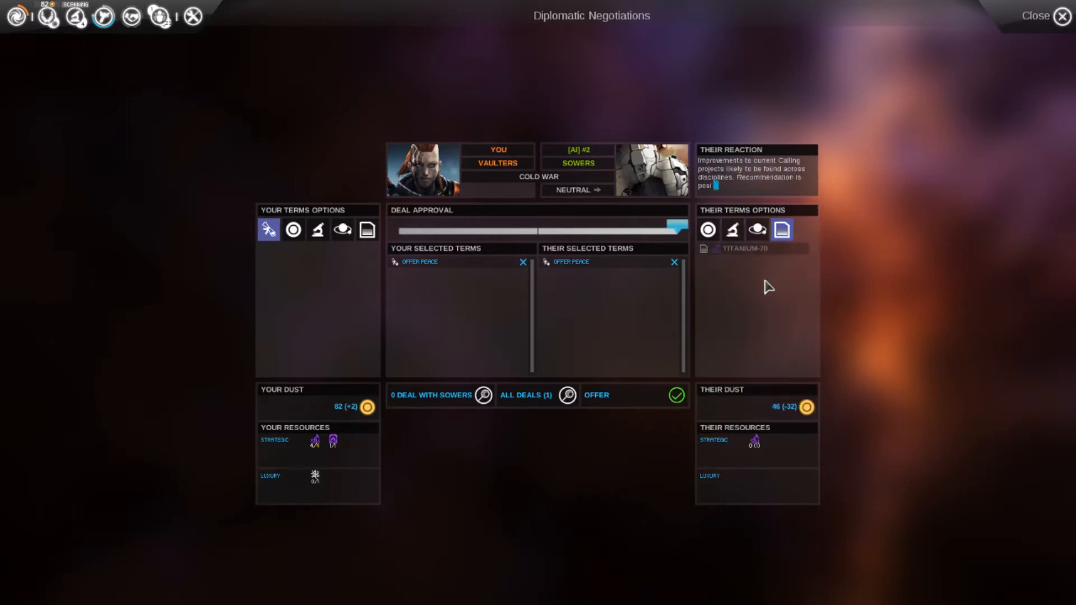
mouse_move(722, 255)
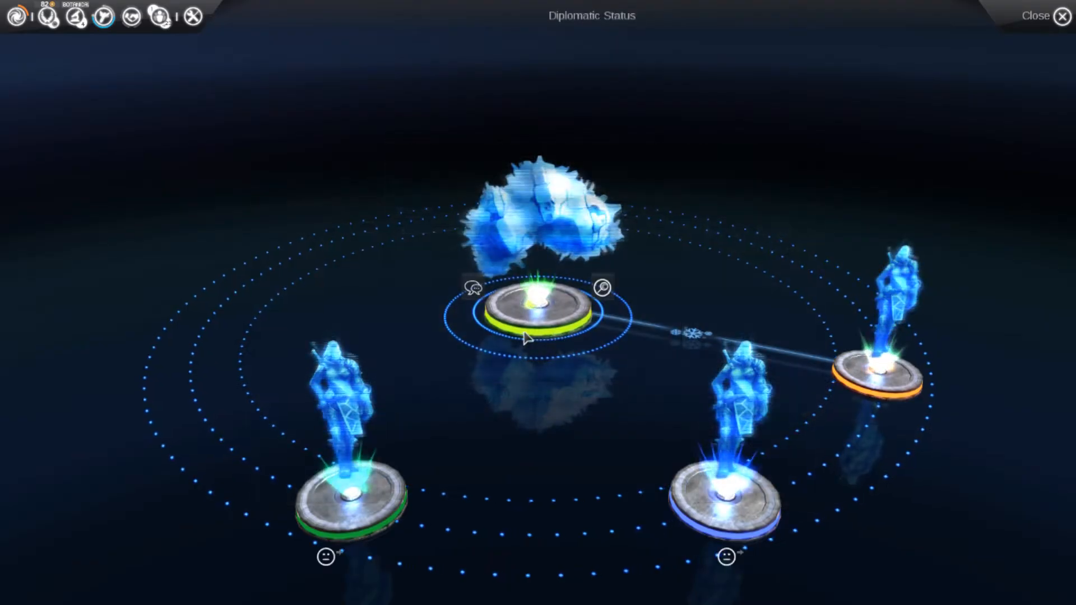
click(1039, 15)
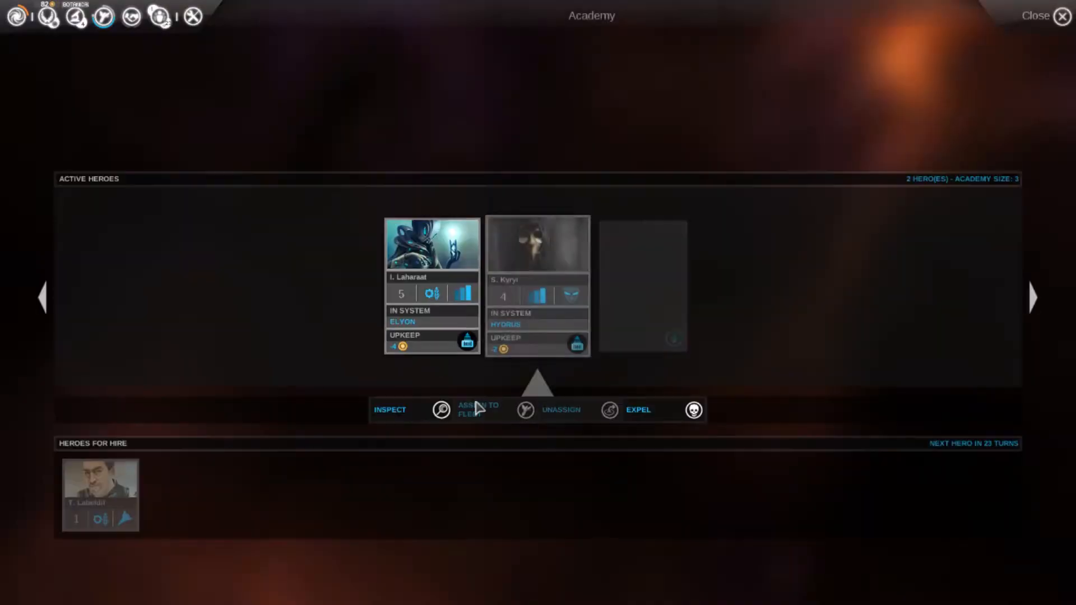
click(100, 17)
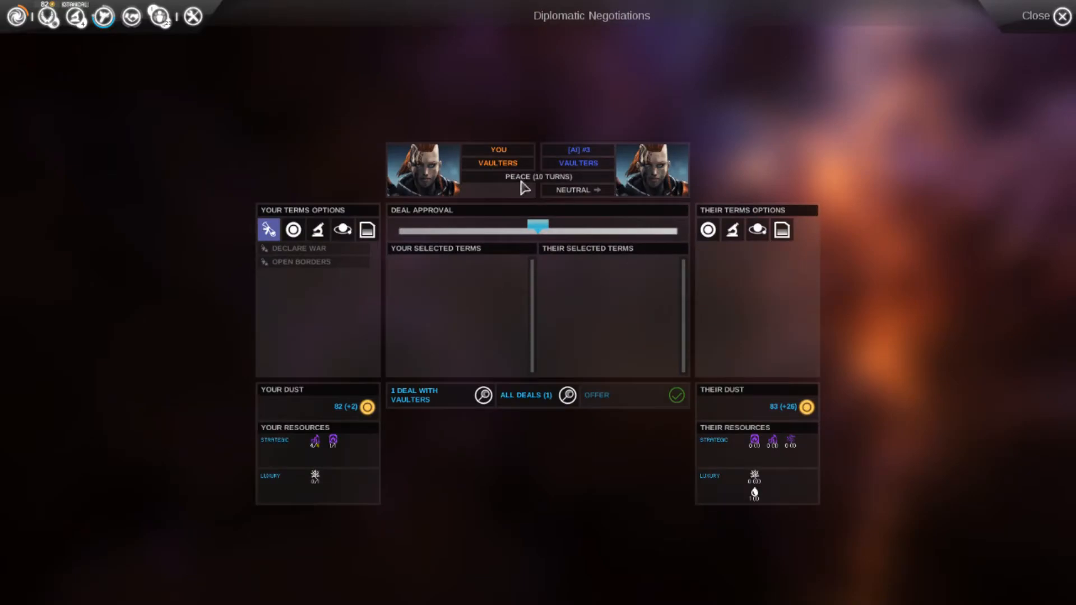
click(1058, 15)
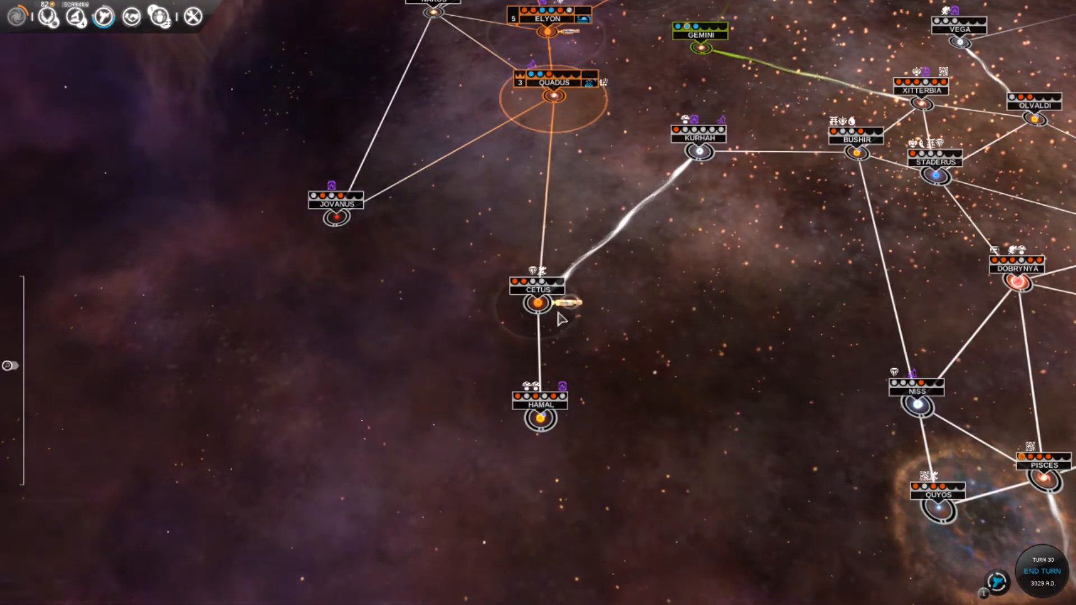
Colonize the medium jungle planet Cetus III and queue Heavy Isotope Refineries
click(537, 295)
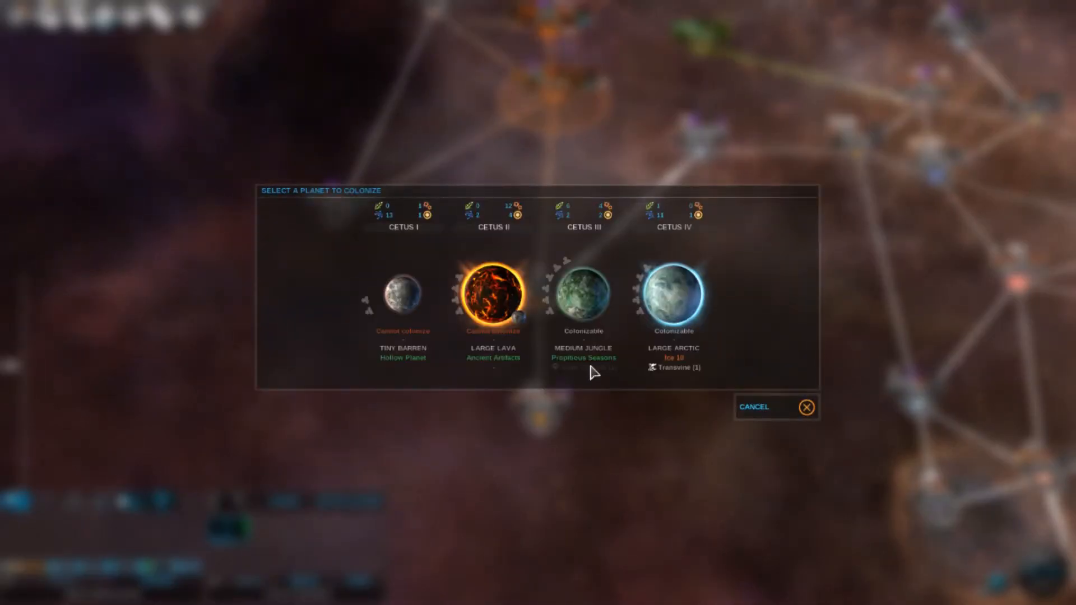
click(583, 299)
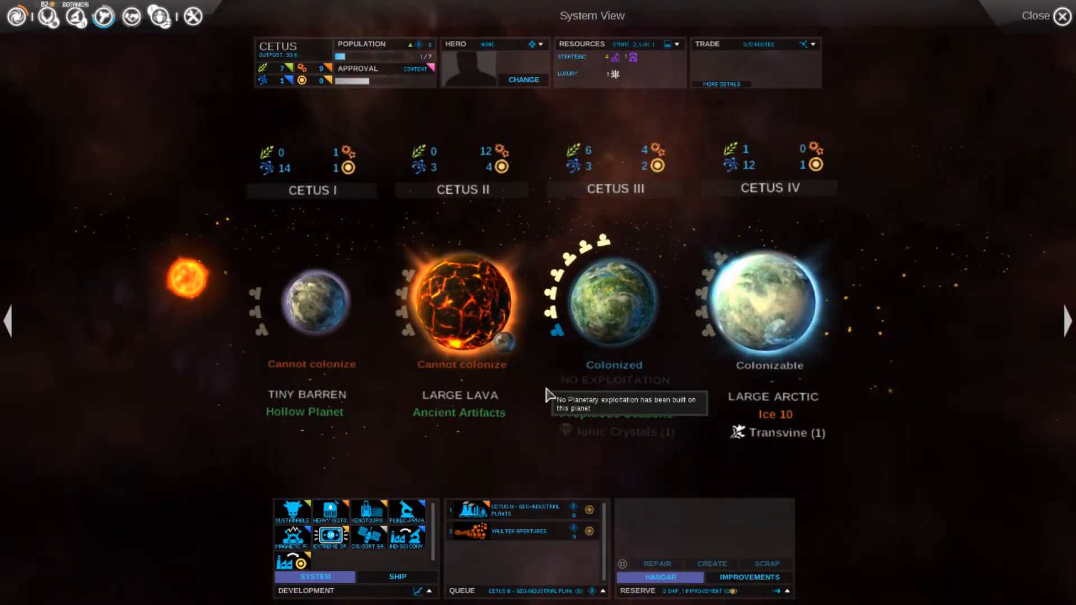
mouse_move(521, 531)
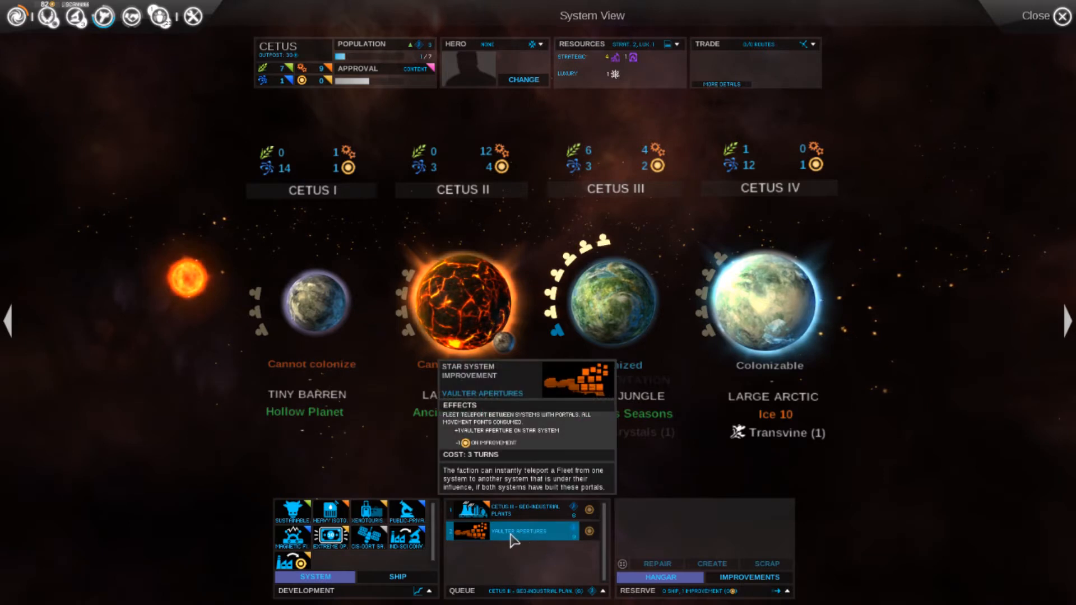
click(587, 531)
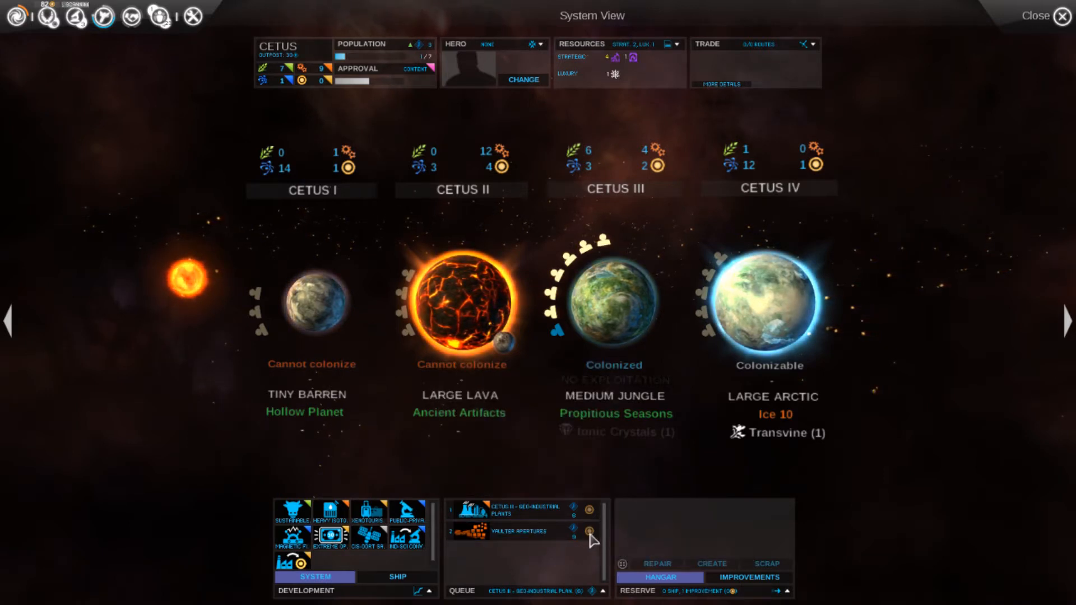
mouse_move(381, 545)
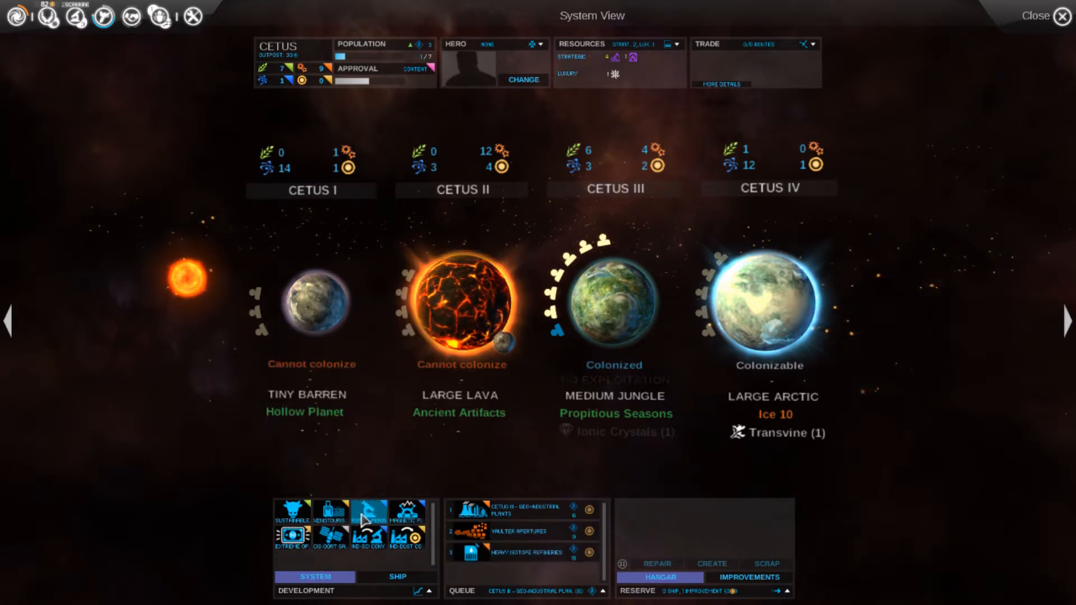
click(1059, 15)
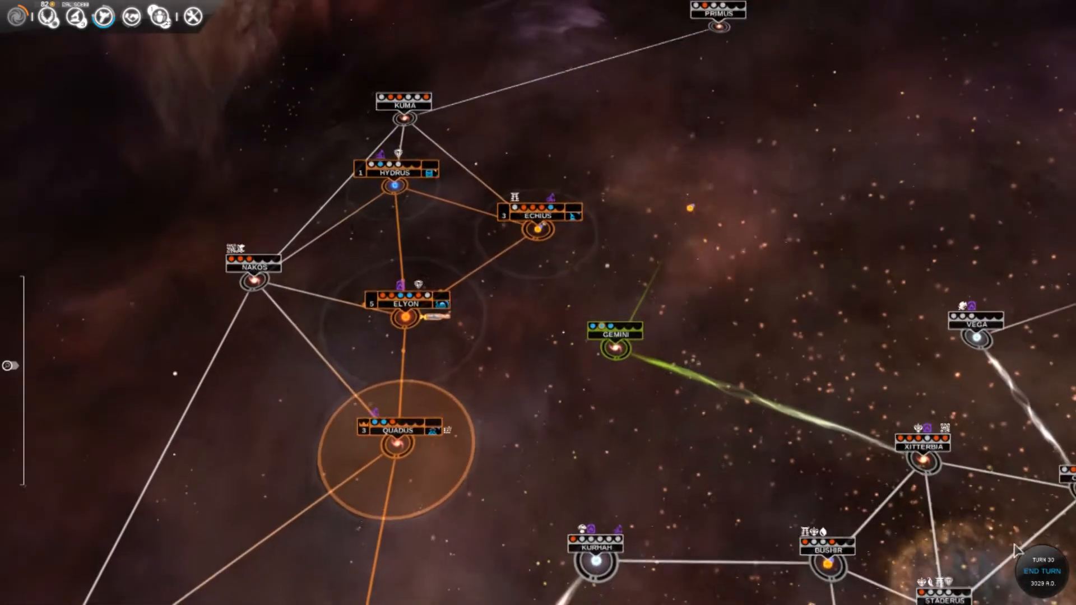
End turn 30 and pick a newly unlocked ability for hero Laharaal
click(1038, 574)
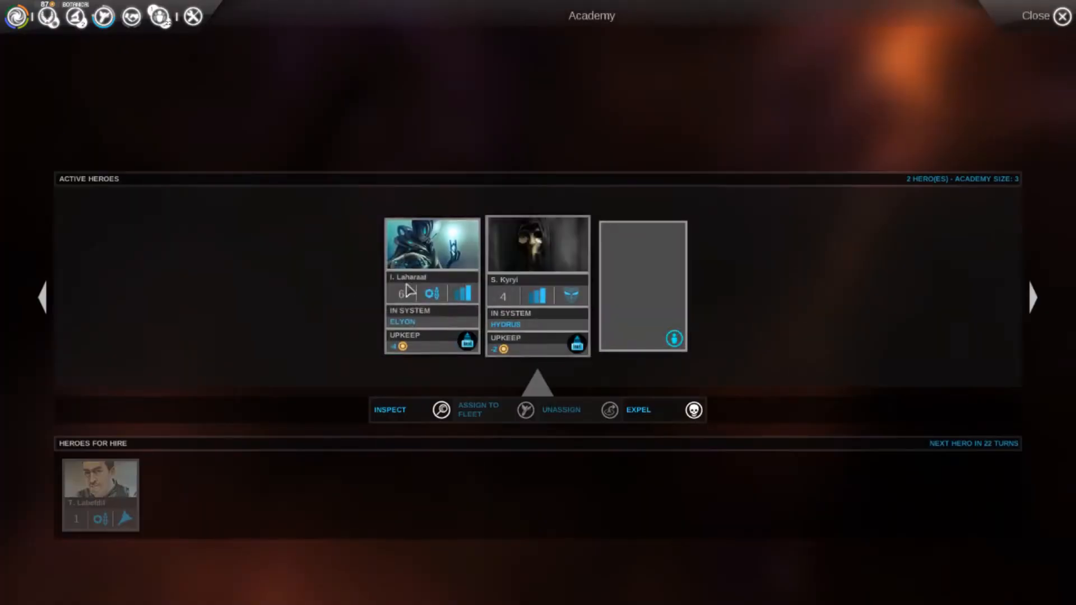
click(391, 410)
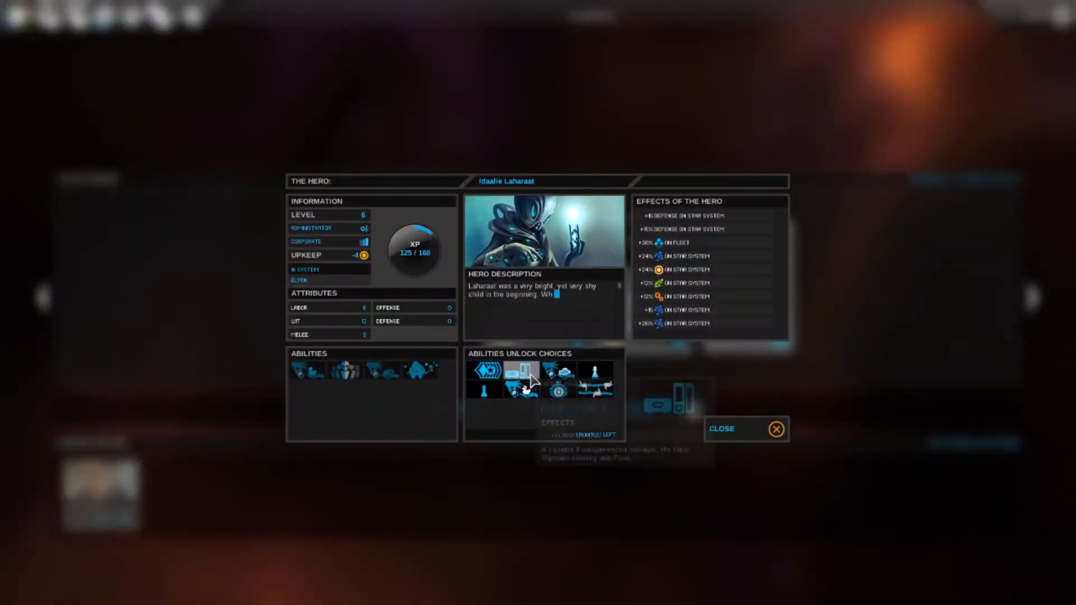
click(755, 428)
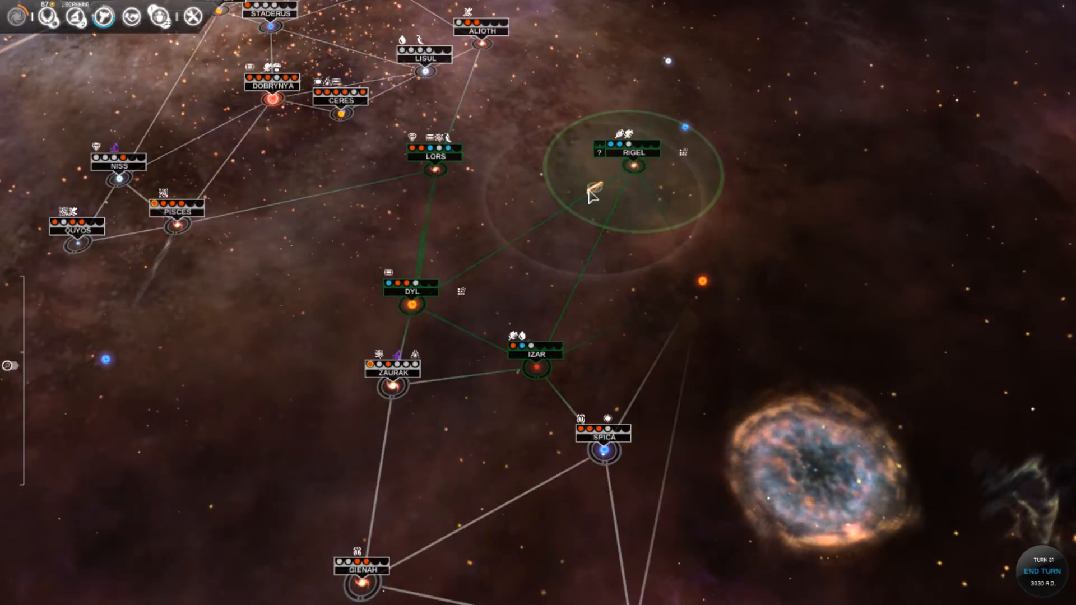
End turns until Botanical Scanning and Military-Artisanal Complex finish, then view the research tree
click(410, 304)
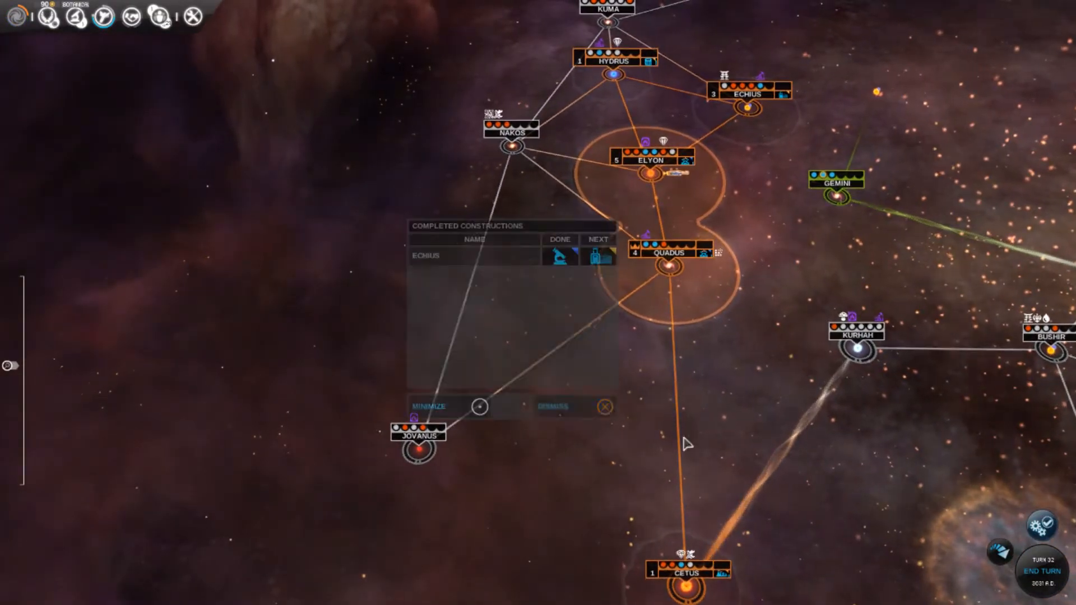
click(605, 407)
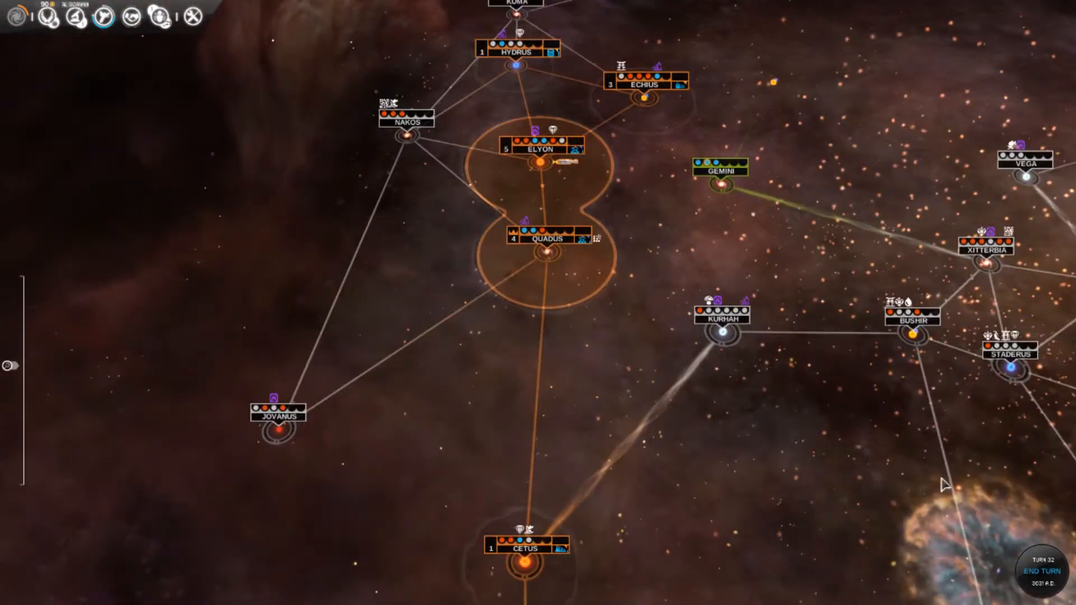
click(1040, 570)
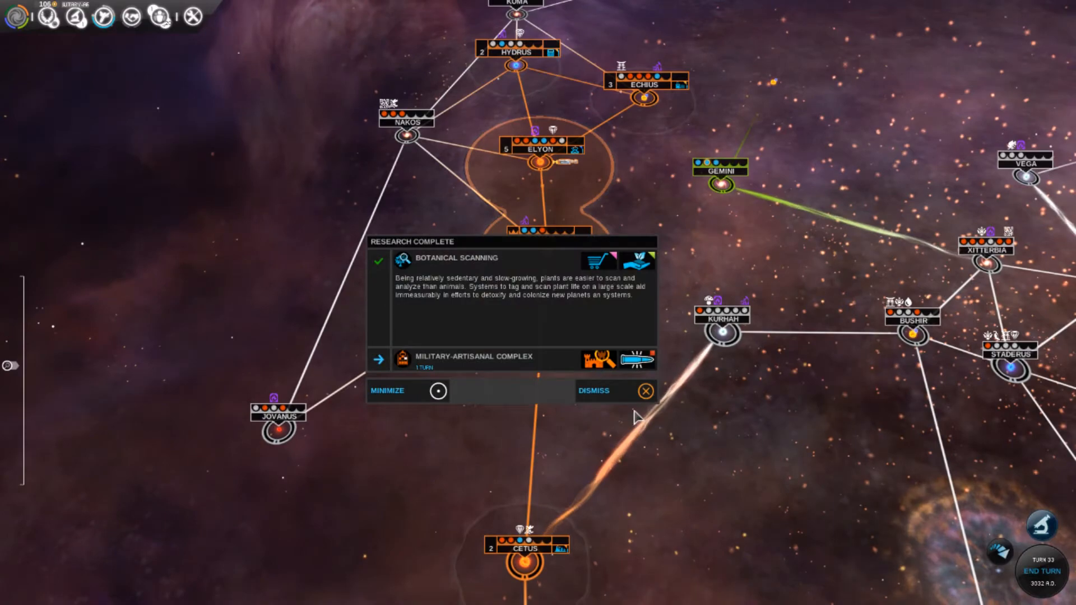
click(645, 391)
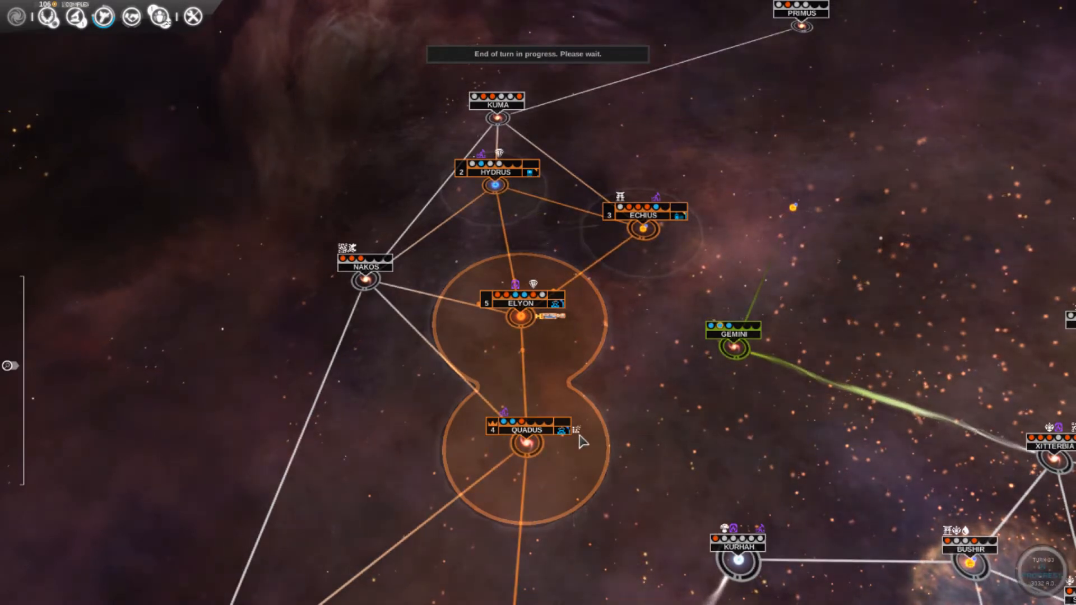
click(1035, 562)
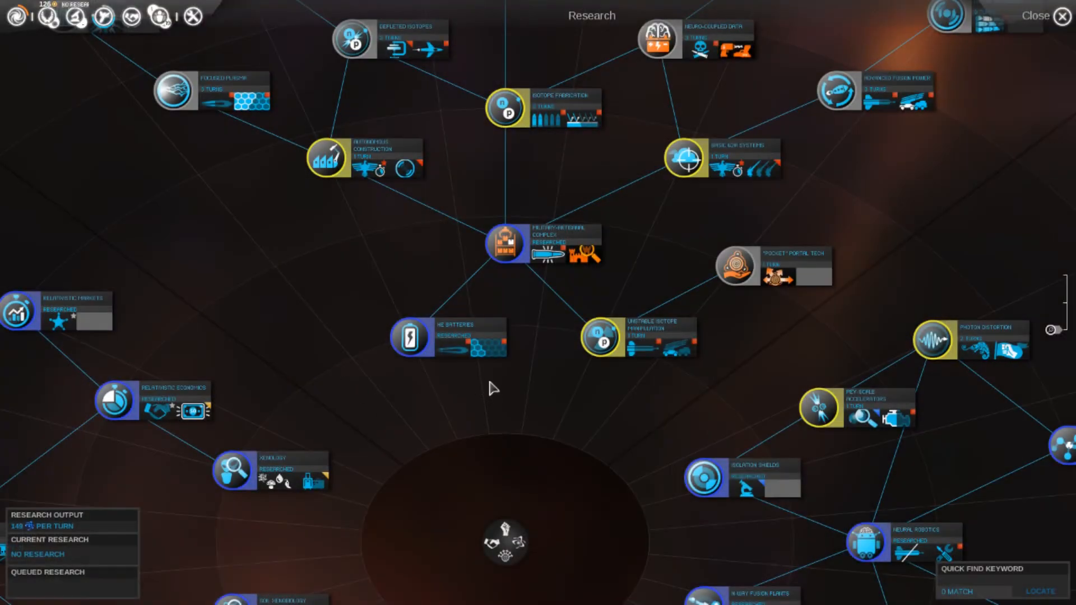
mouse_move(618, 337)
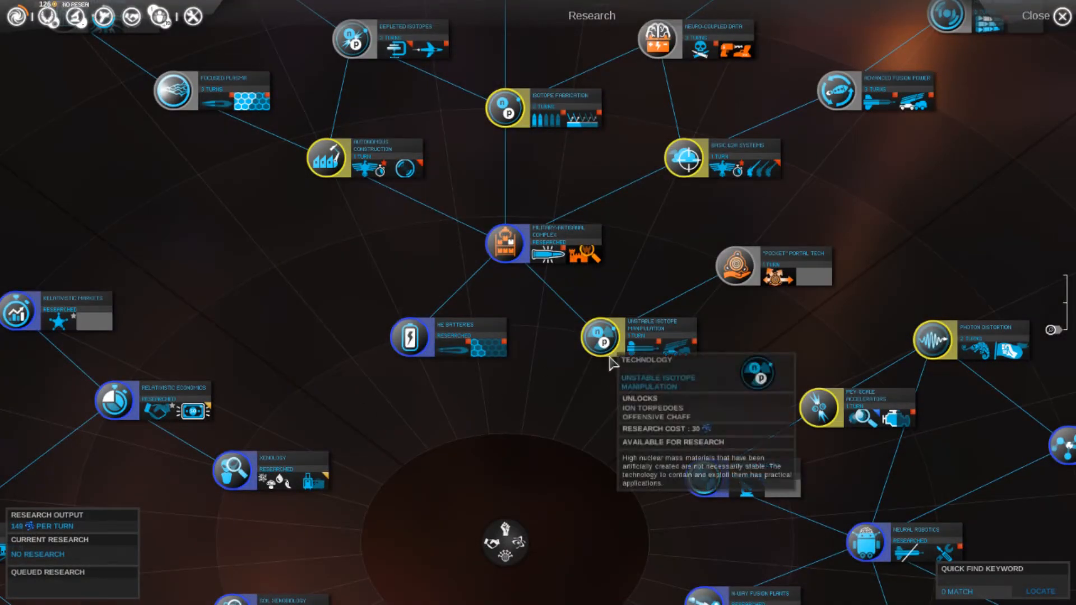
Queue Unstable Isotope Manipulation and Optimized Logistics research, then bring up the hero Academy
click(604, 342)
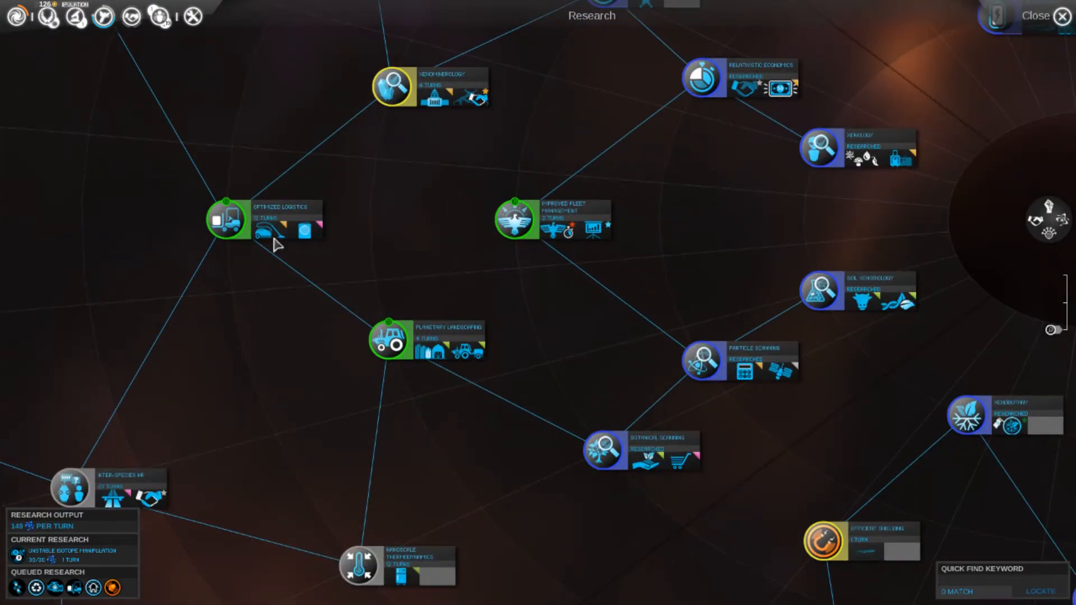
click(1037, 16)
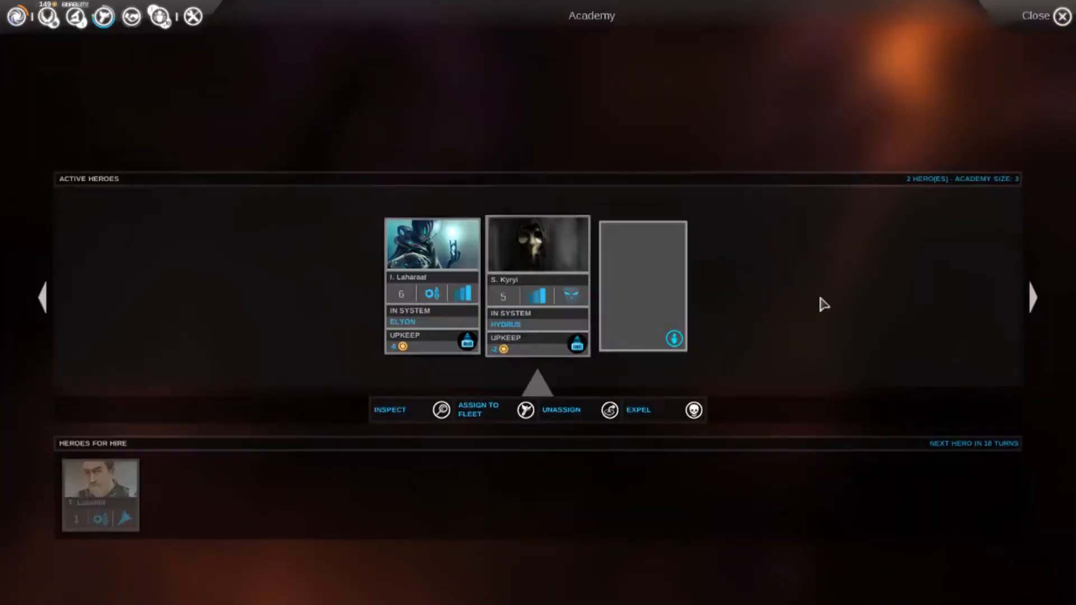
At Echius, queue a claimship followed by three improvements, then end the turn
click(1062, 15)
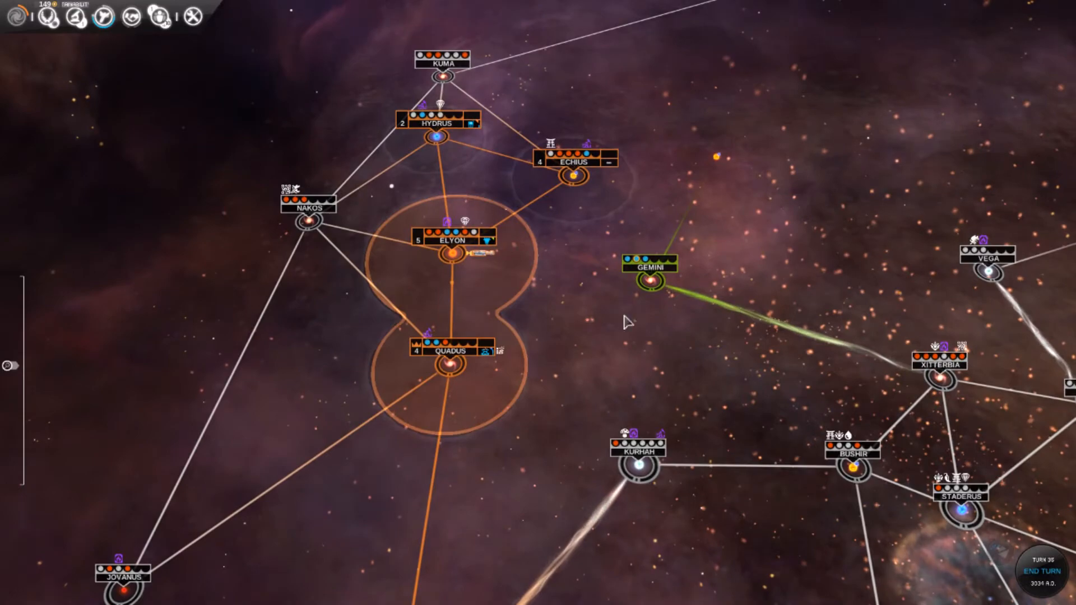
click(575, 161)
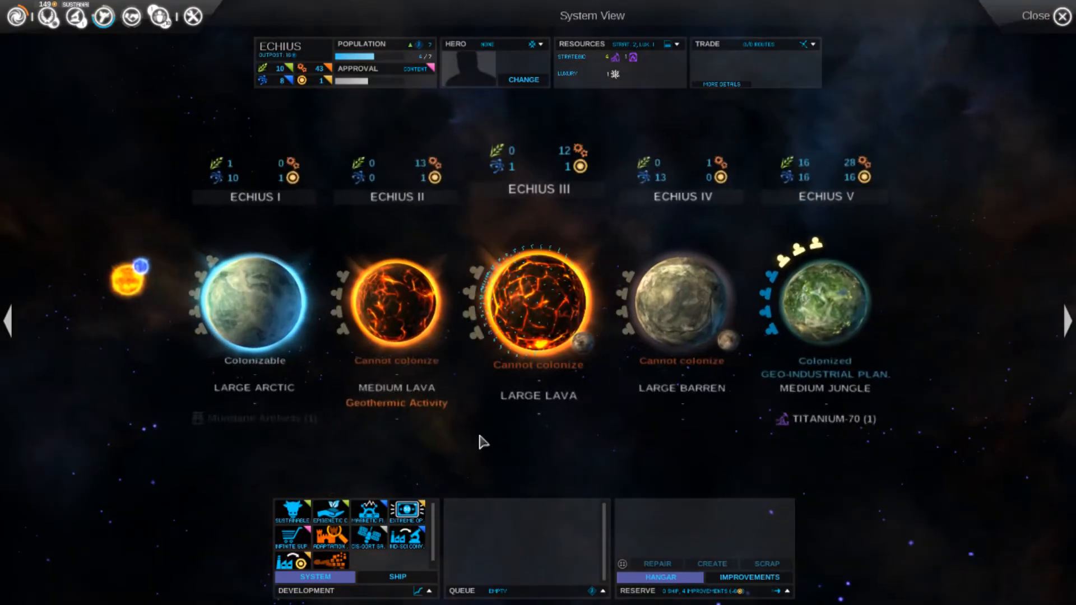
click(1063, 15)
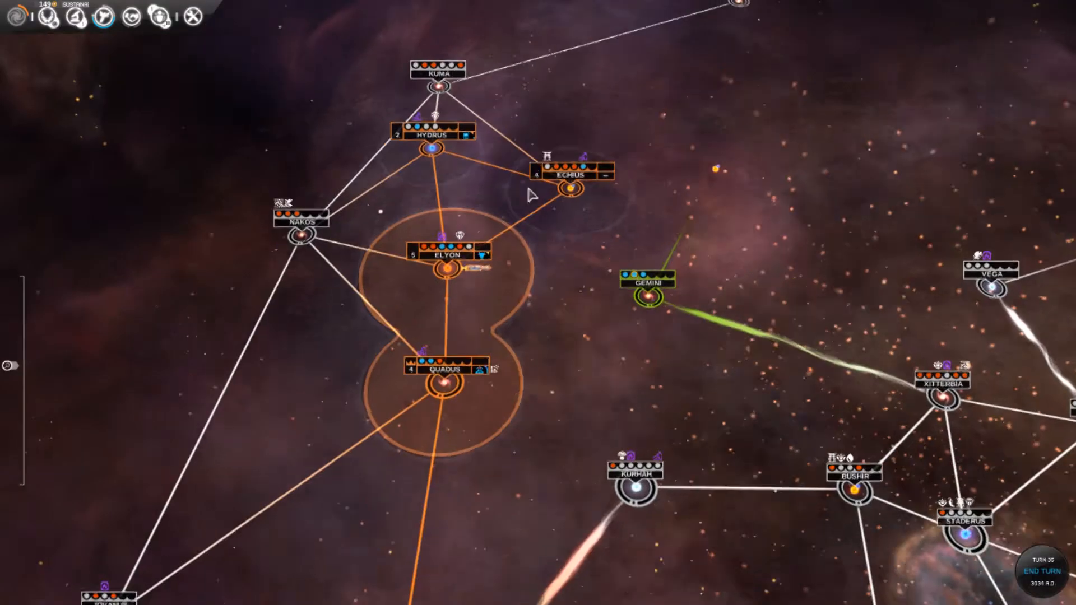
click(568, 175)
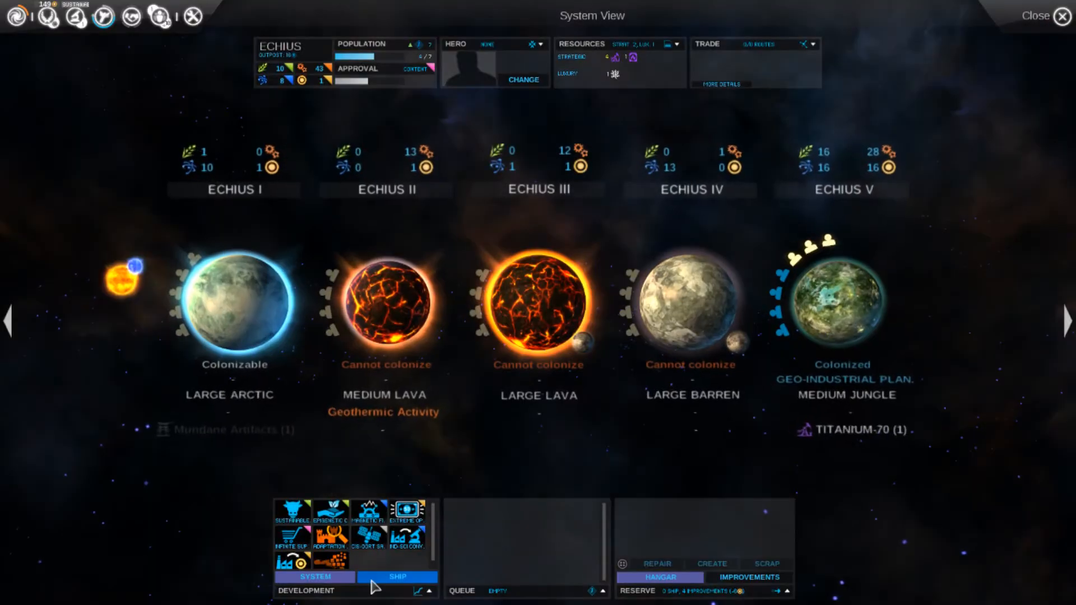
click(368, 534)
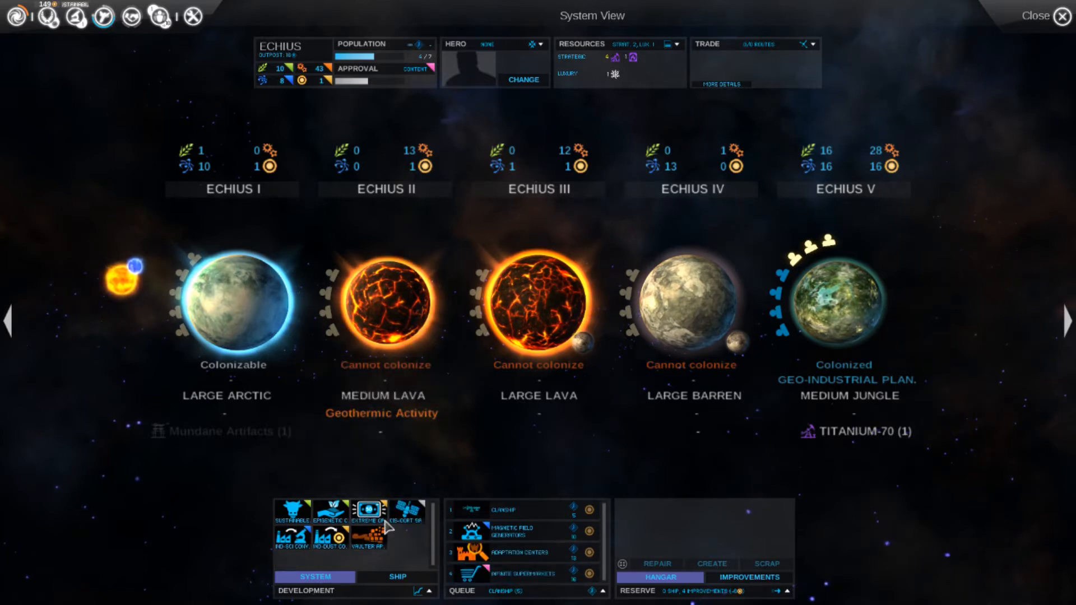
click(1038, 15)
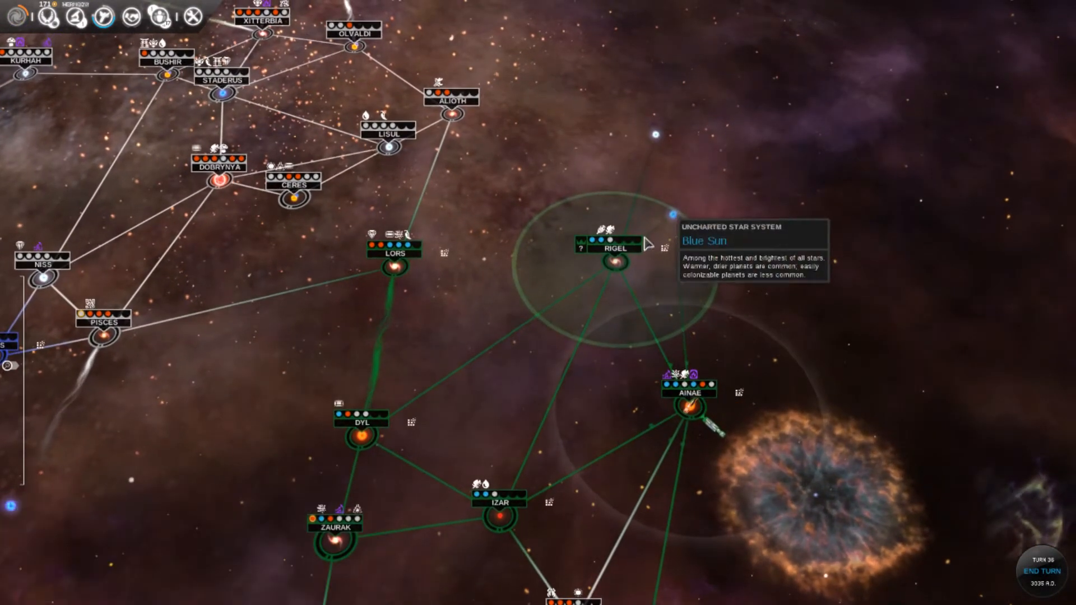
mouse_move(483, 335)
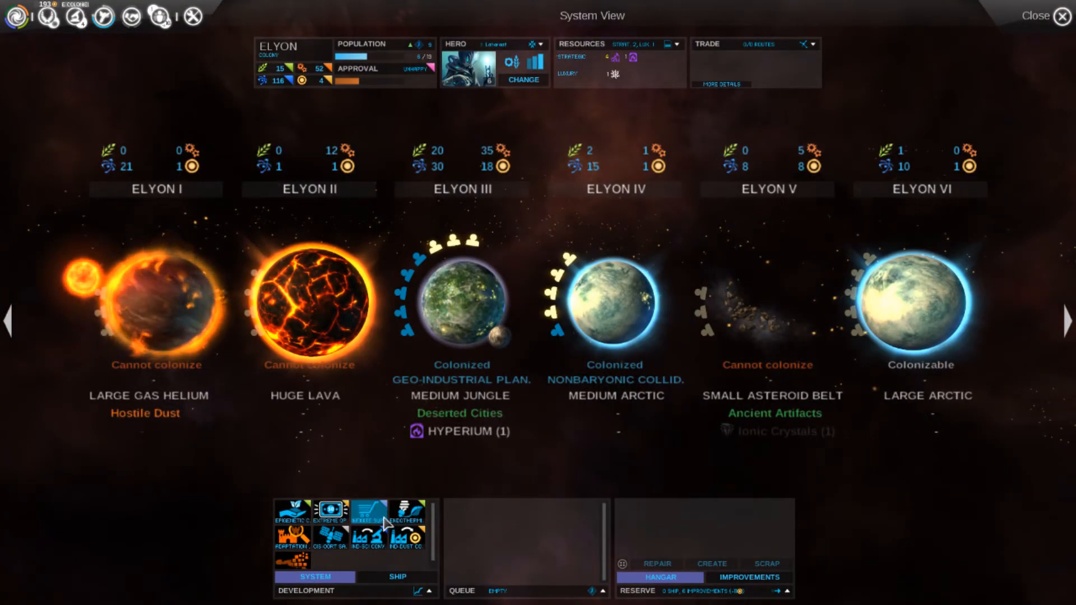
Add three improvements and a Valkyr 2 ship to Elyon's build queue
click(369, 511)
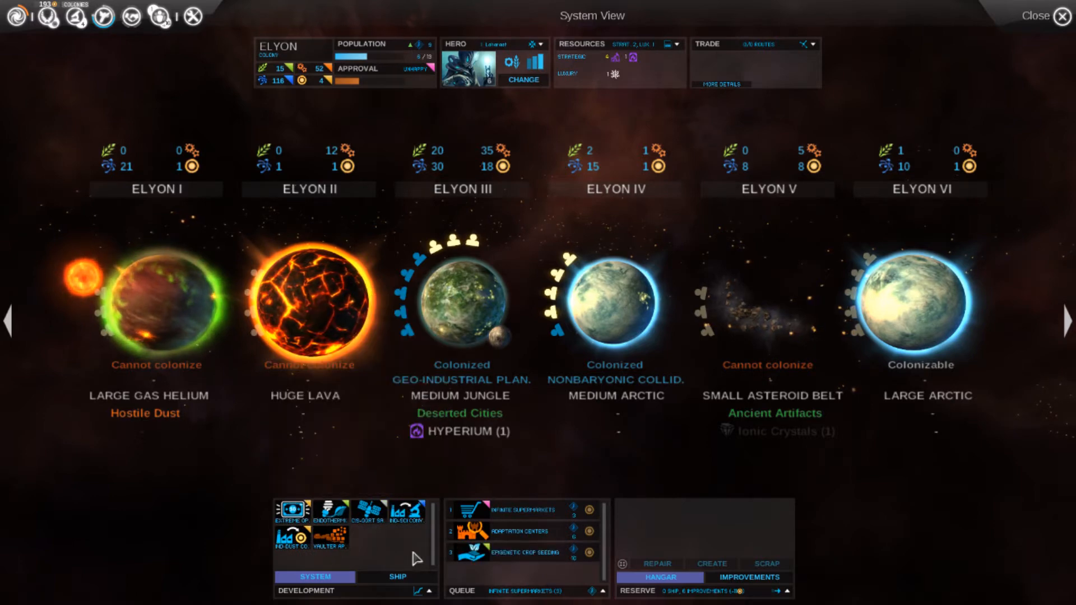
click(397, 577)
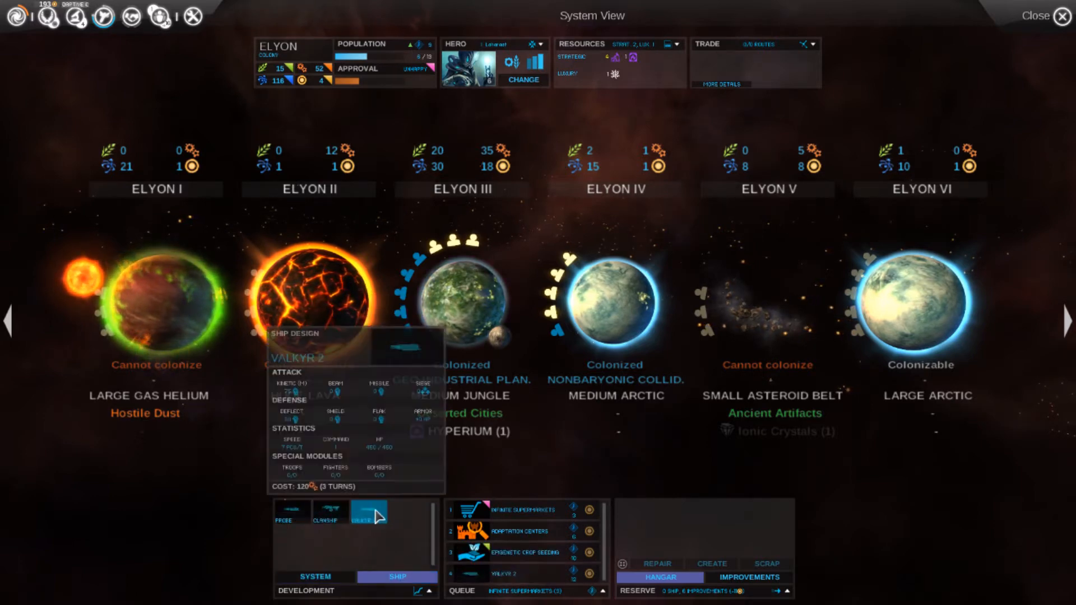
click(1036, 16)
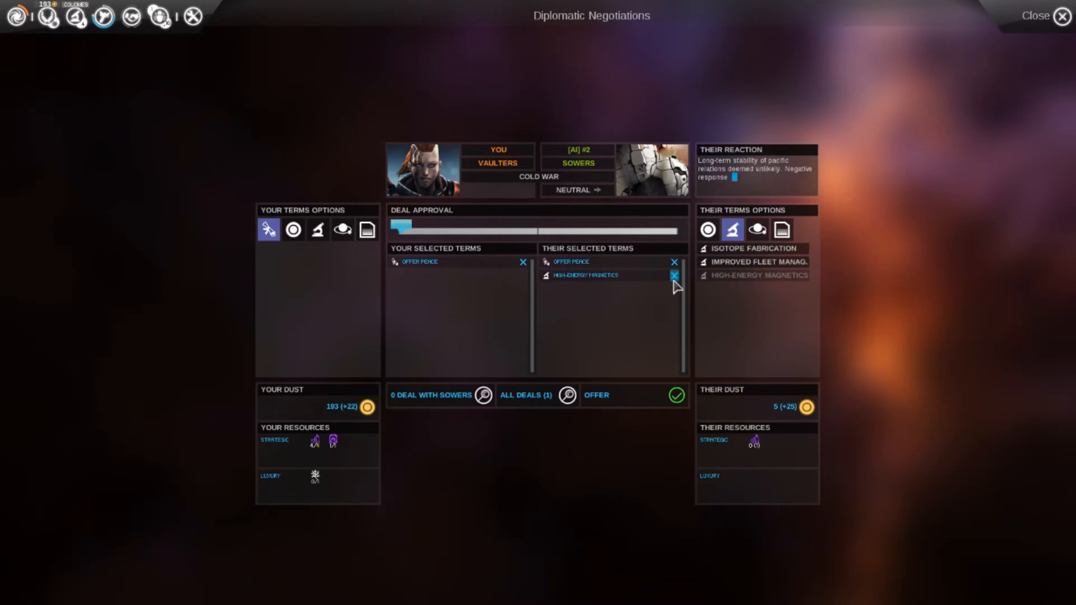
Drop High-Energy Magnetics, reopen Vaulters negotiations, and request Hydromiel
click(674, 276)
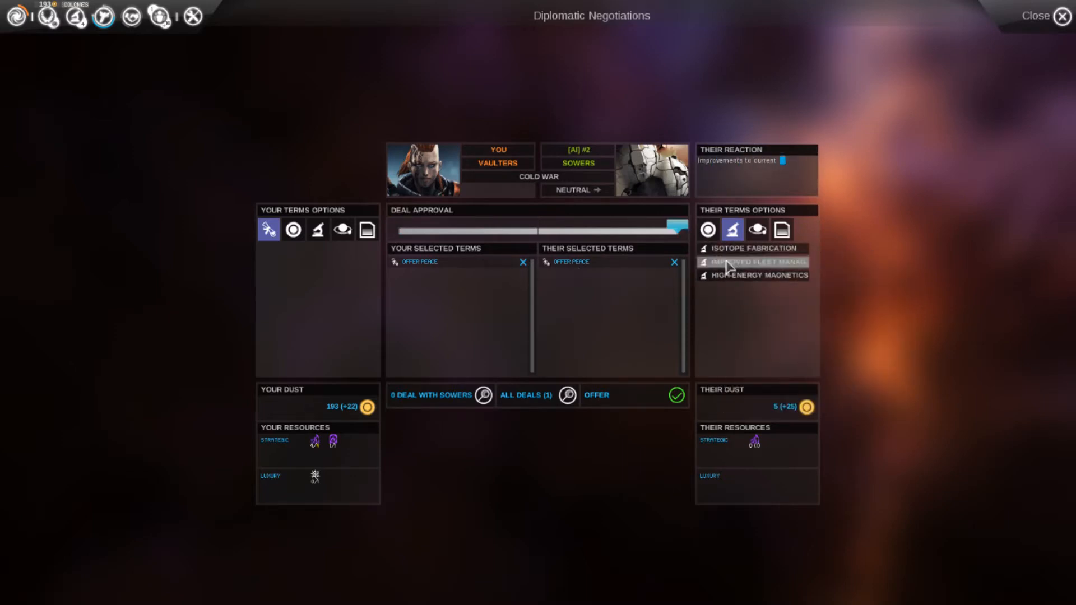
click(782, 230)
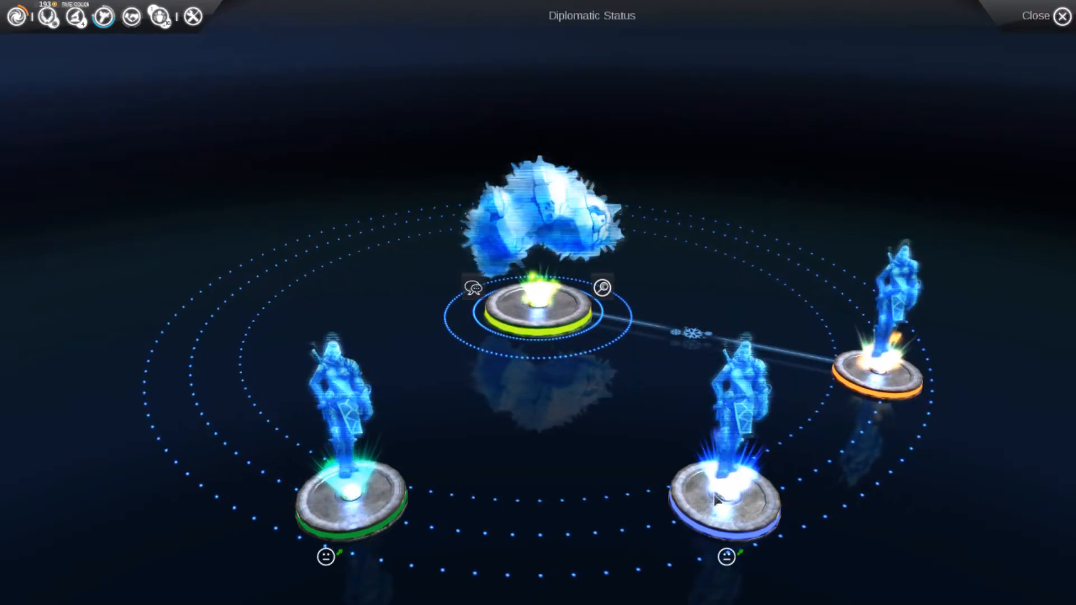
click(469, 287)
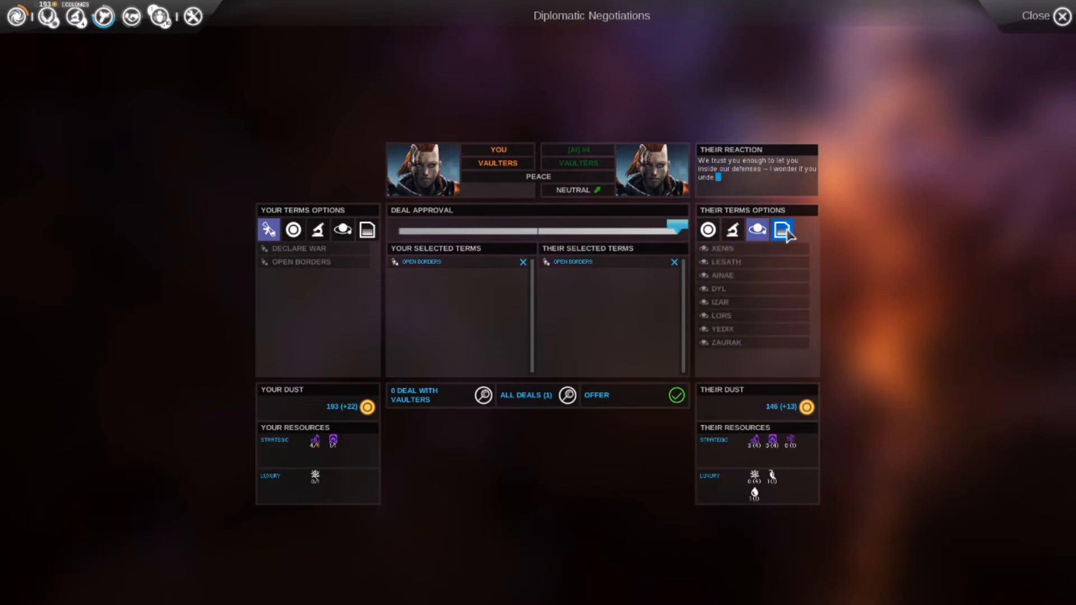
click(733, 229)
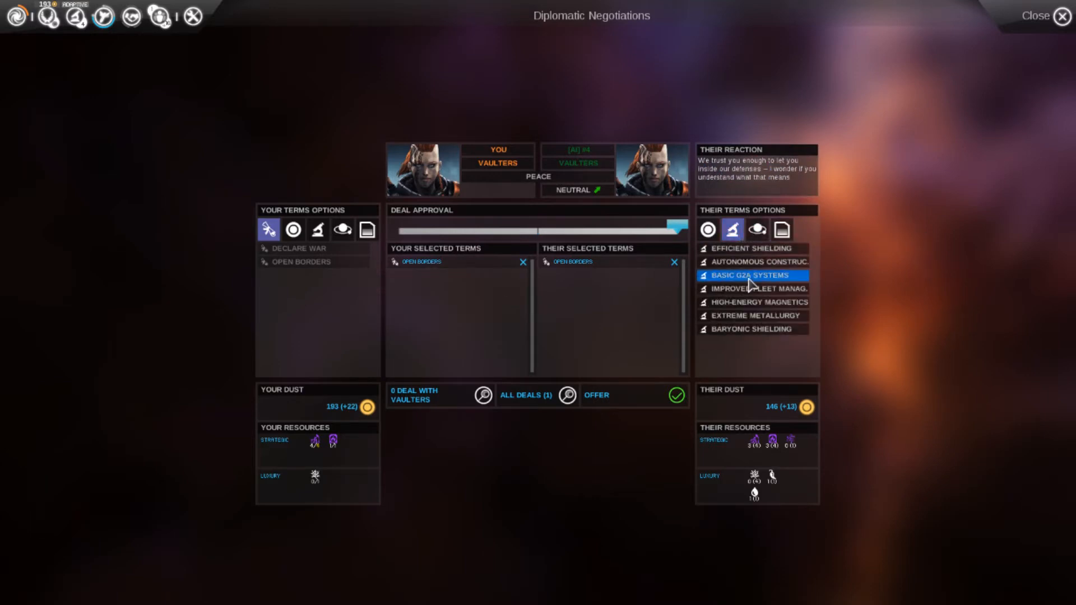
mouse_move(782, 230)
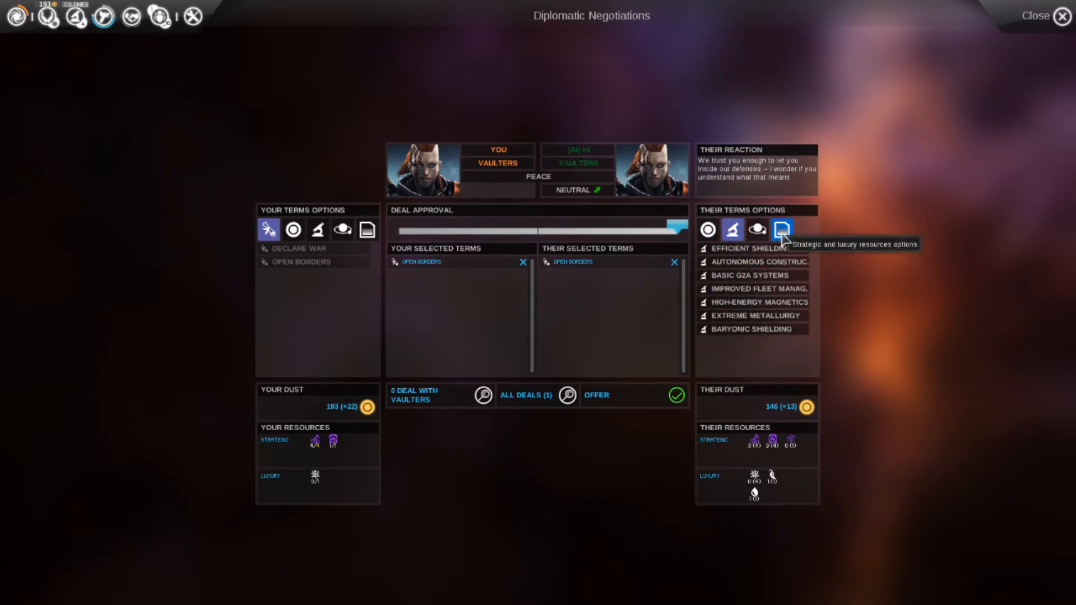
click(782, 230)
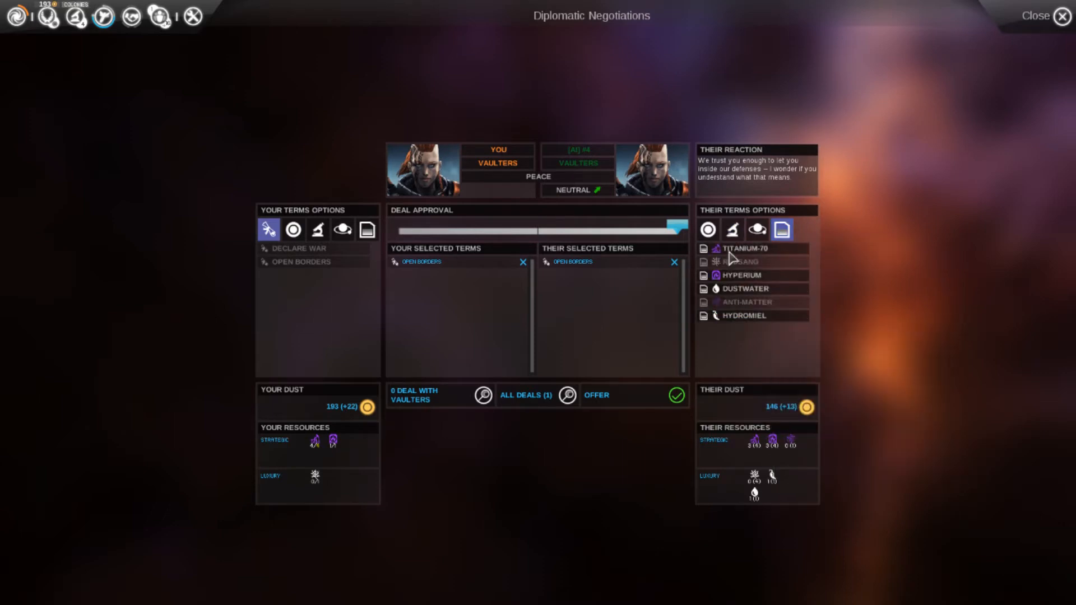
mouse_move(743, 315)
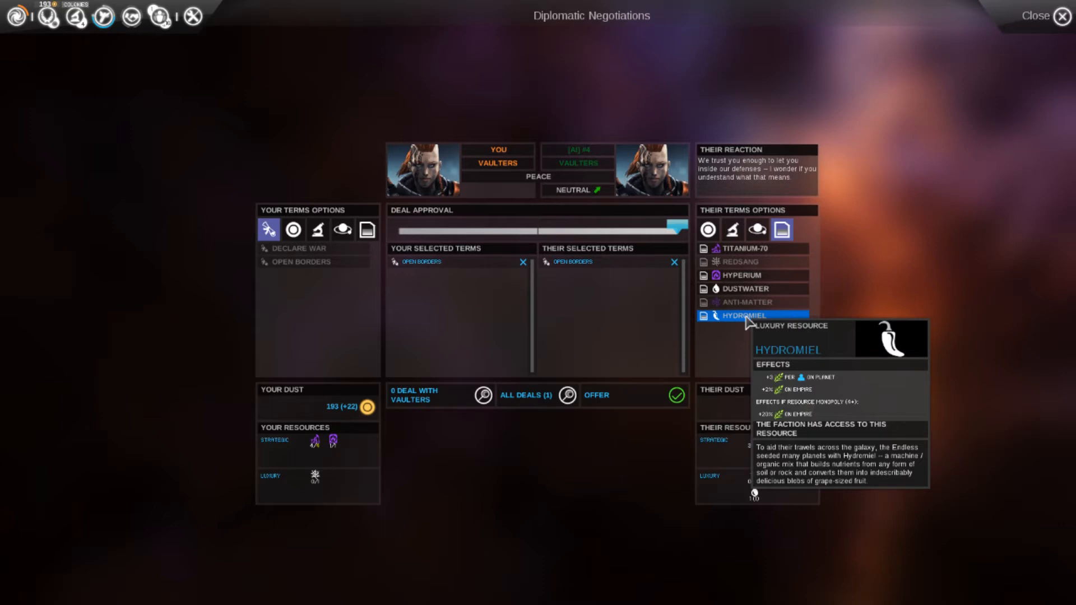
click(745, 315)
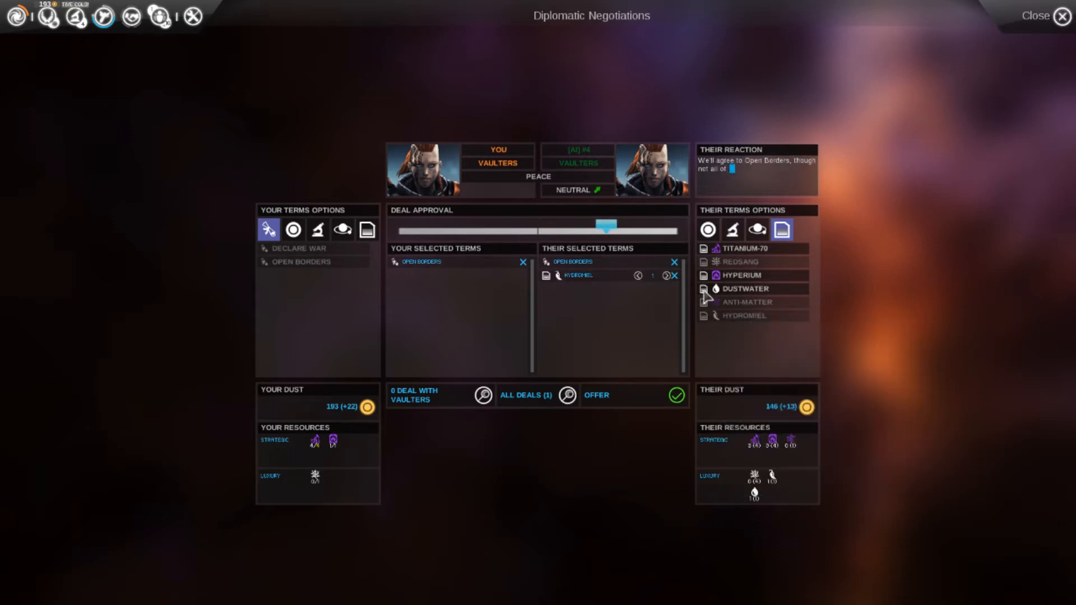
Rework the Vaulters' terms to request Basic G2A Systems and Hydromiel
click(731, 229)
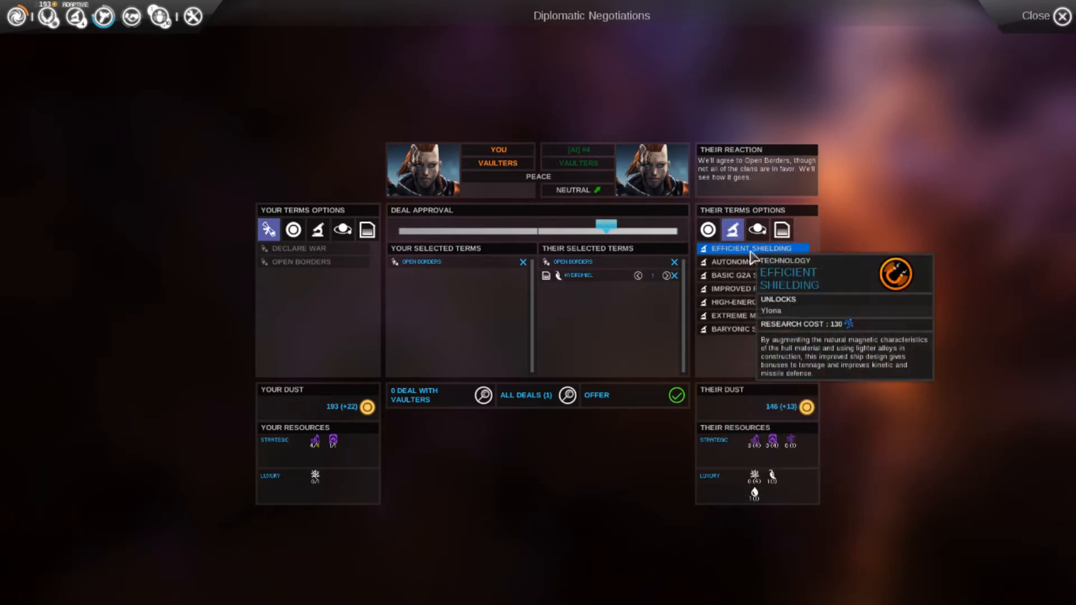
mouse_move(758, 279)
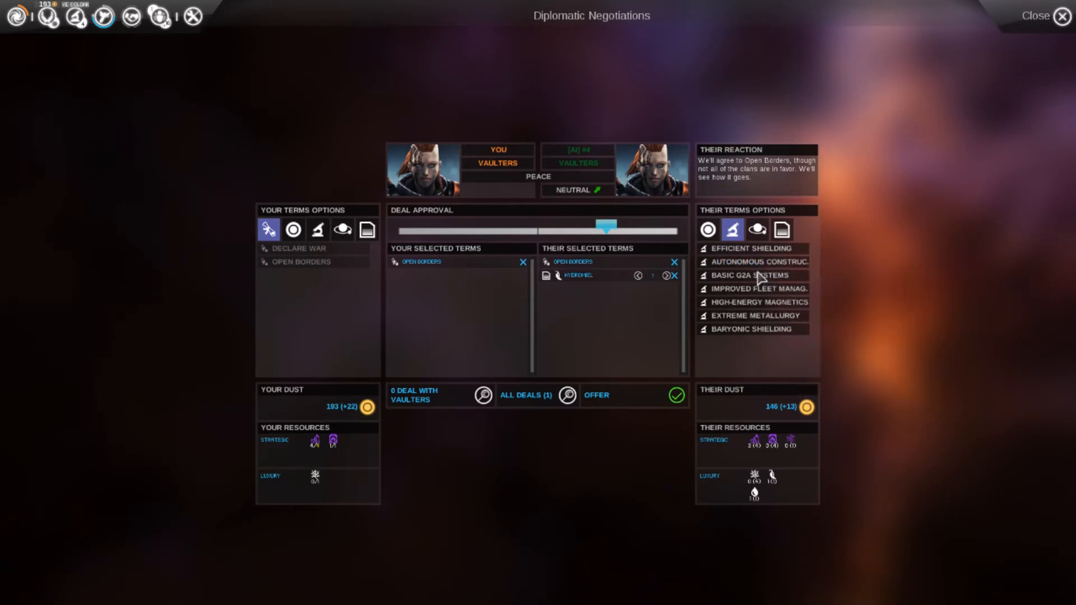
mouse_move(751, 275)
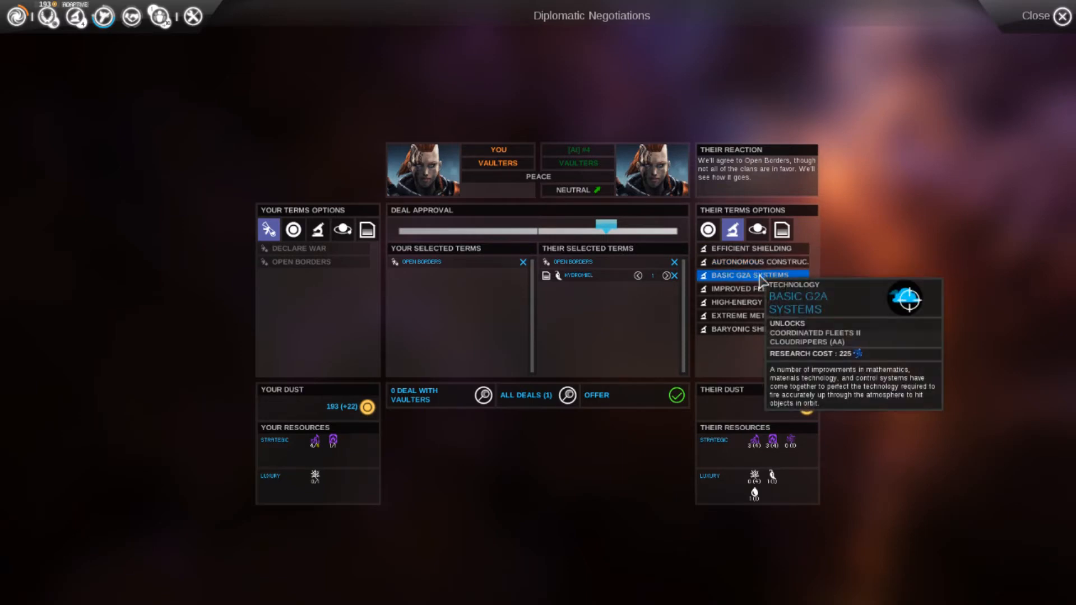
click(760, 262)
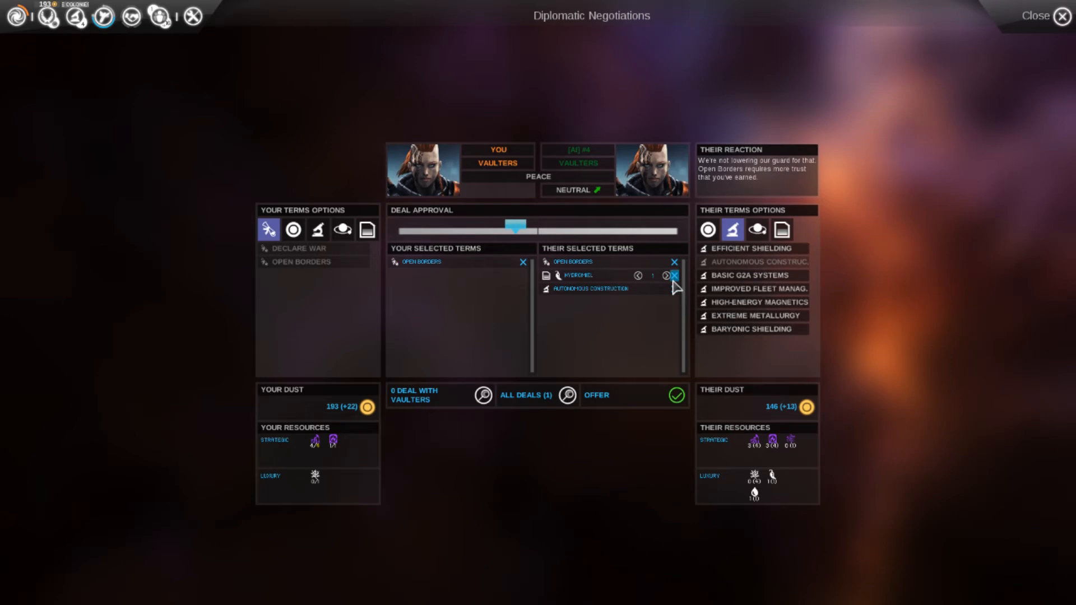
click(673, 275)
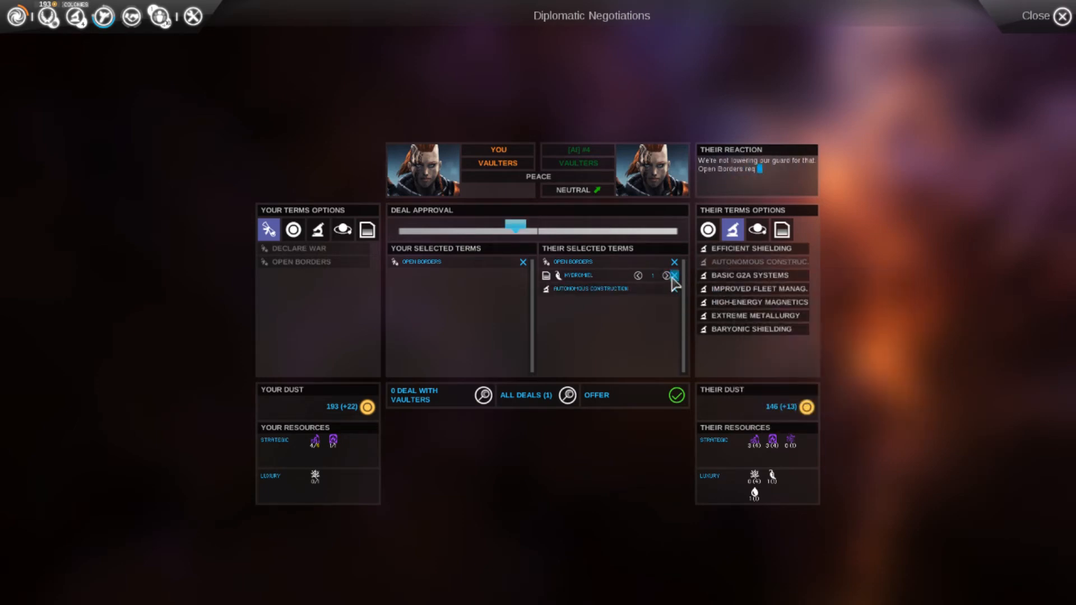
click(673, 276)
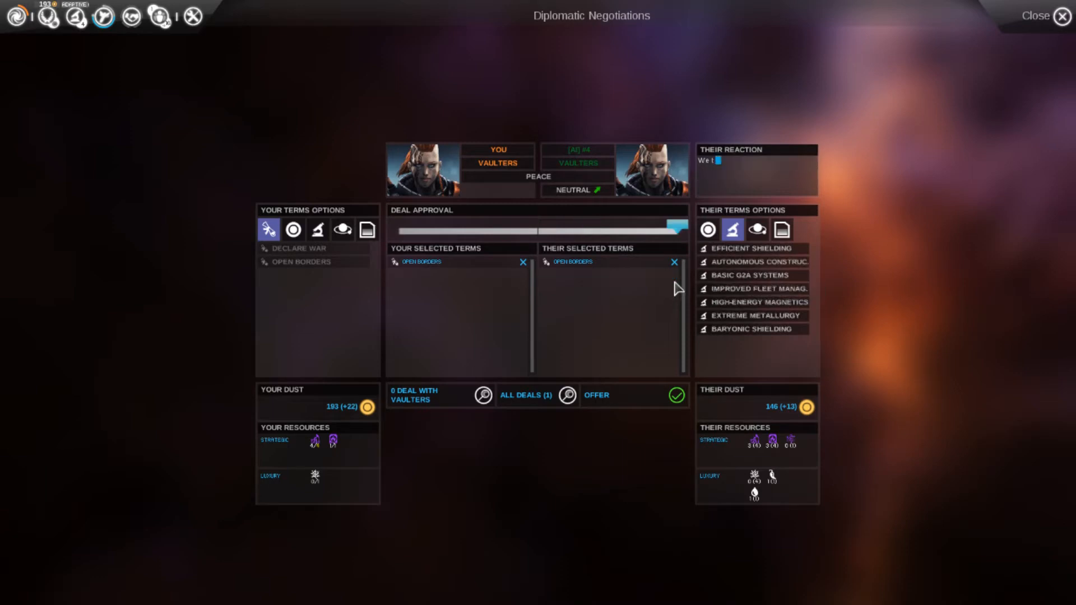
click(752, 275)
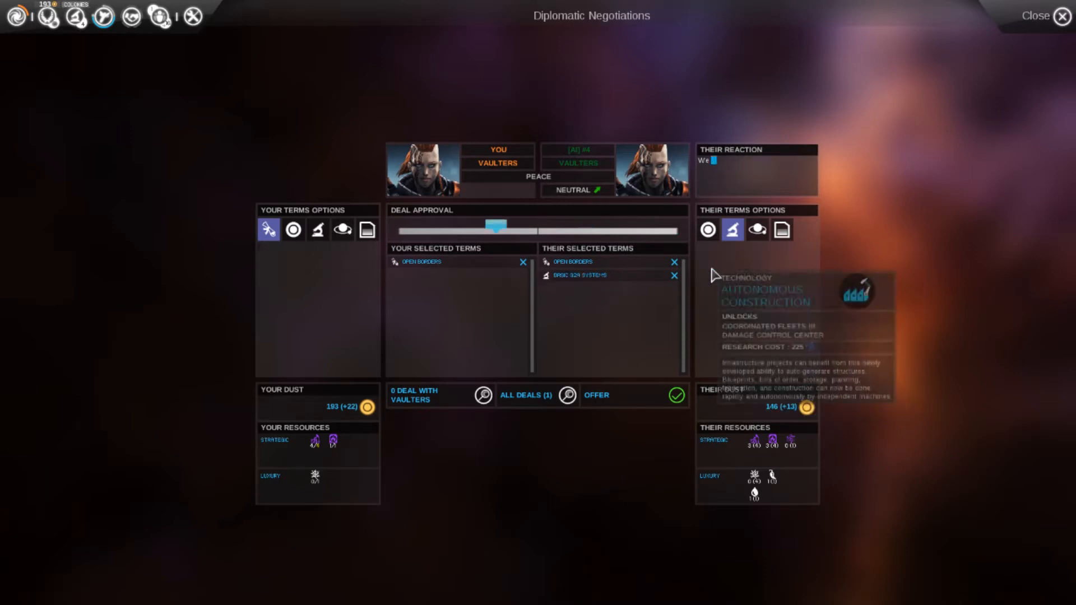
click(780, 229)
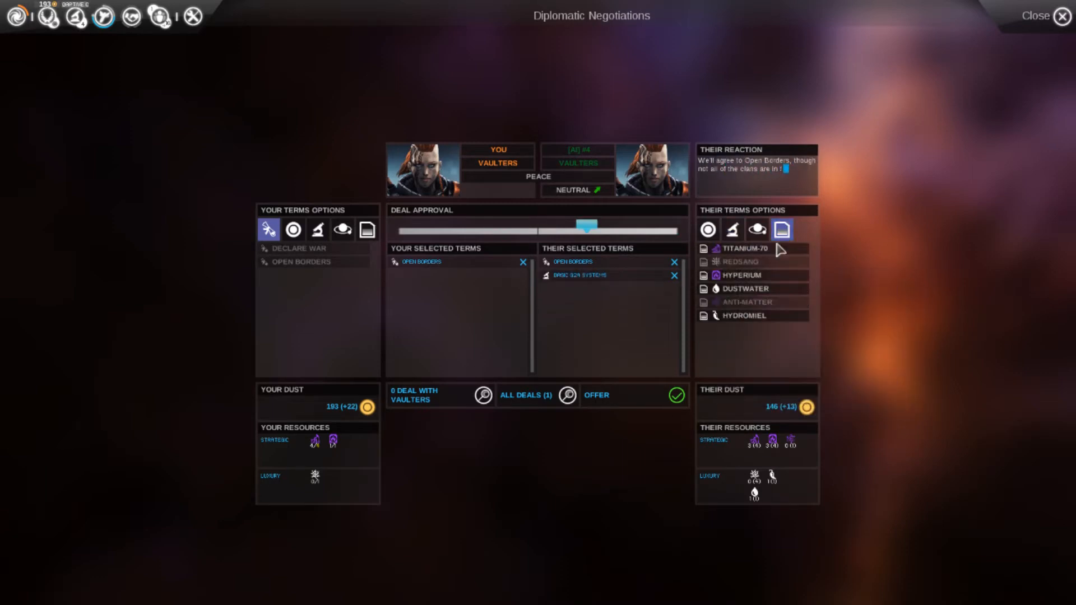
click(745, 316)
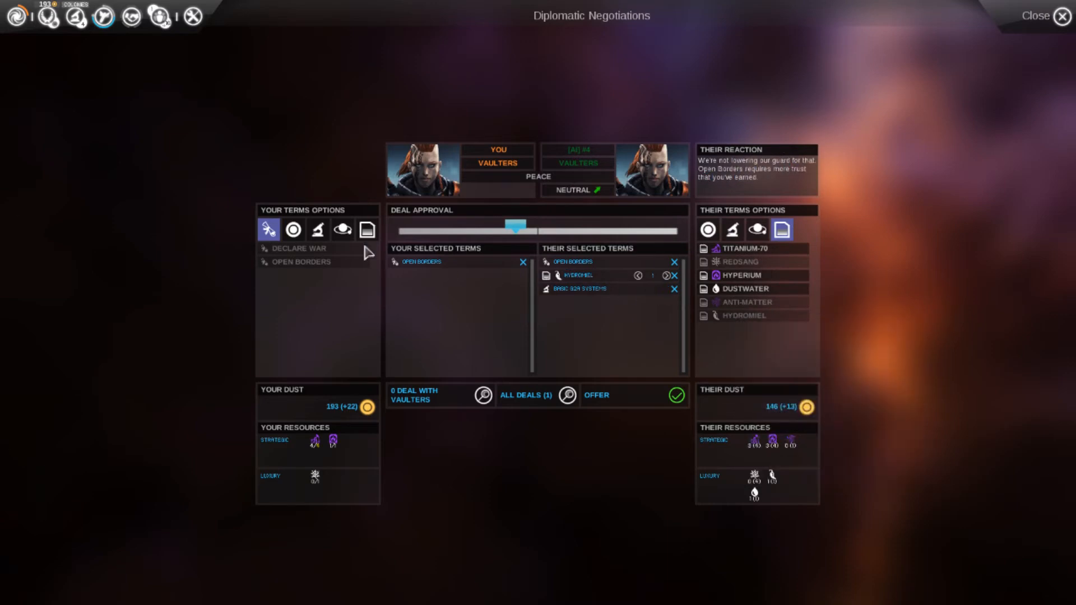
Offer a raised one-time dust payment, remove Hydromiel, and send the deal
click(292, 230)
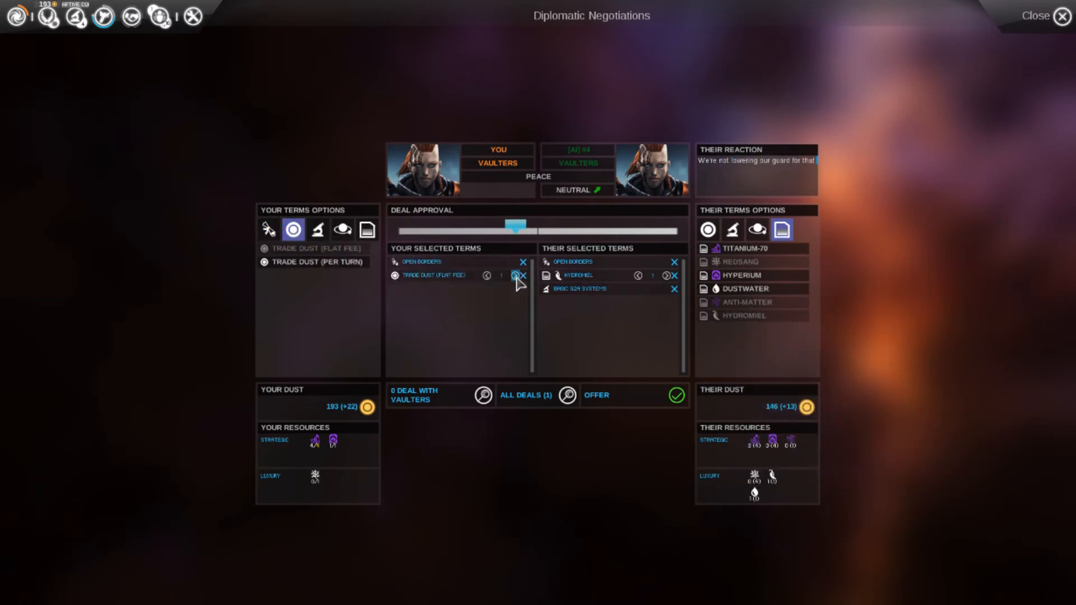
mouse_move(495, 275)
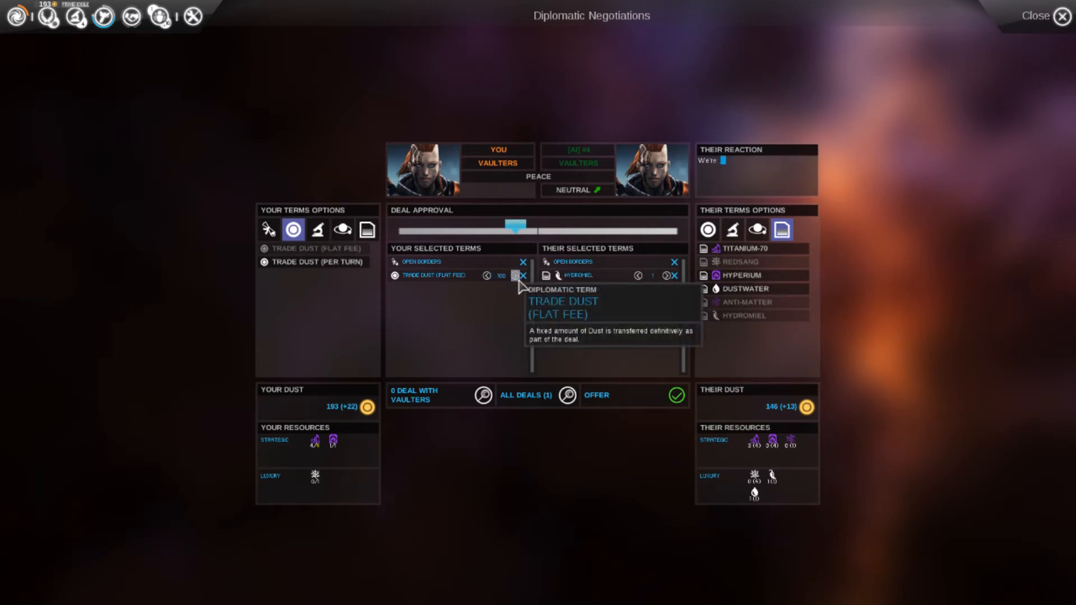
click(523, 275)
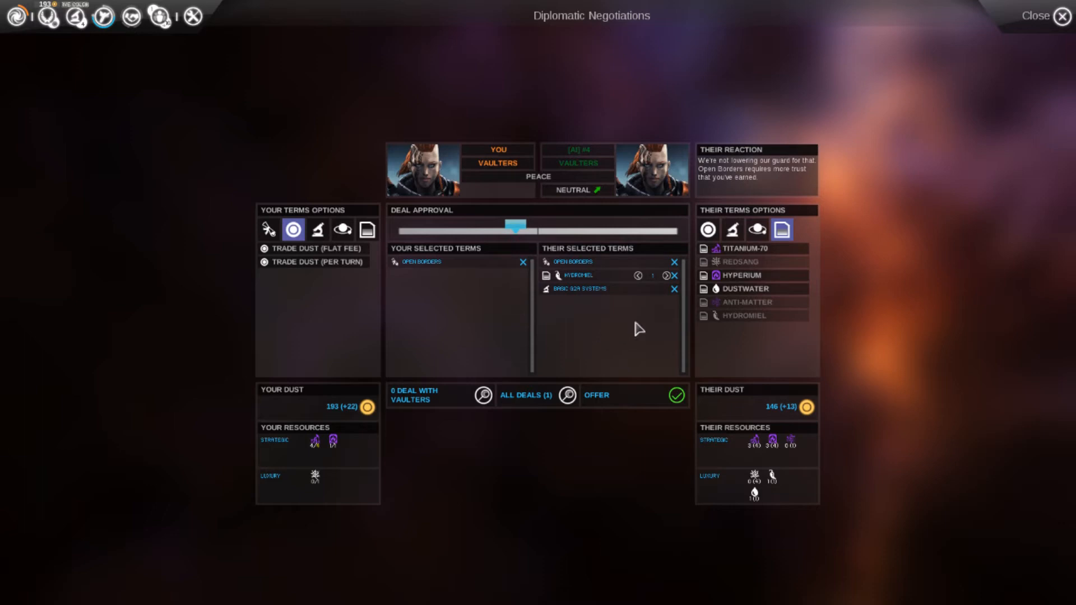
click(675, 275)
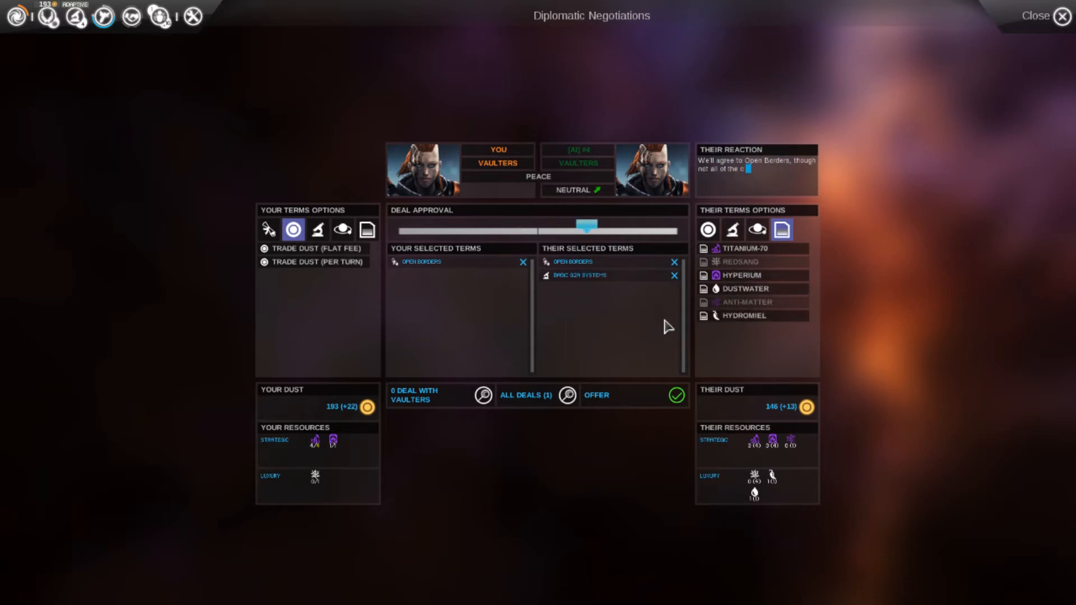
click(1059, 15)
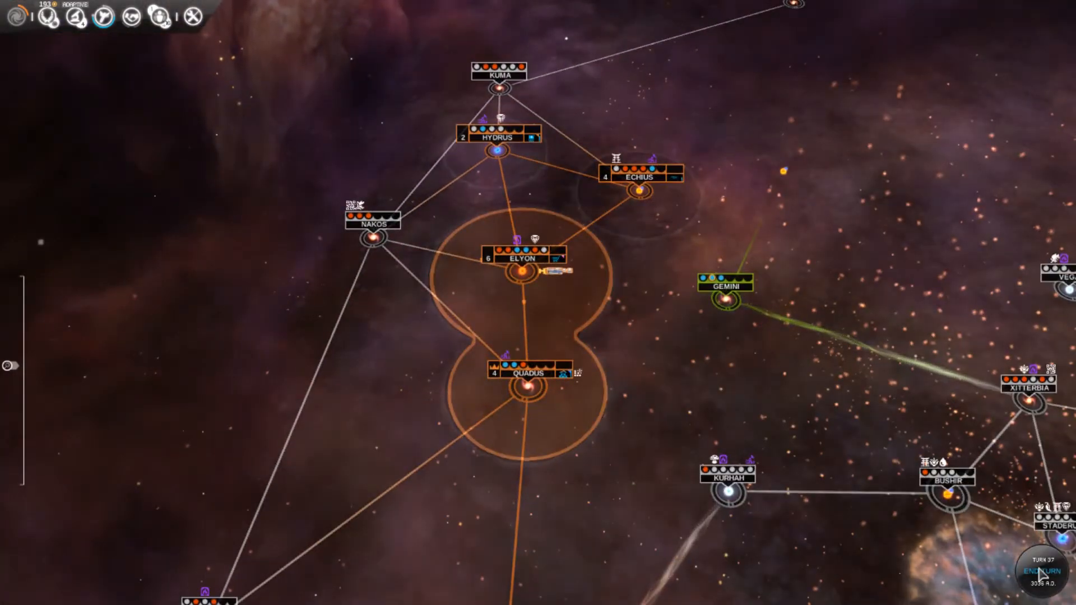
End the turn and view the Empire Management list of five star systems
click(1037, 562)
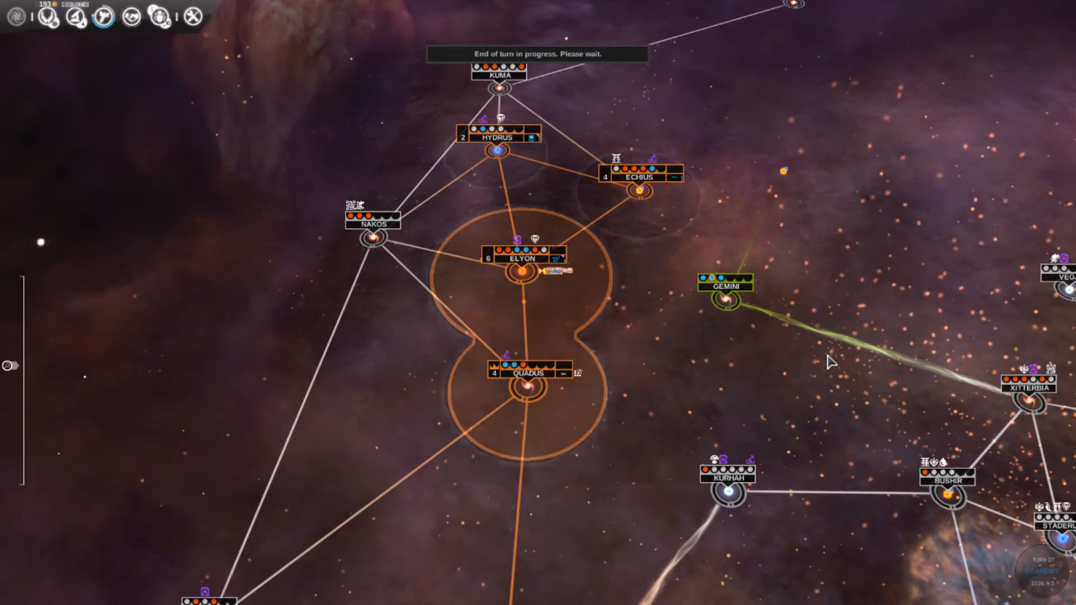
mouse_move(529, 404)
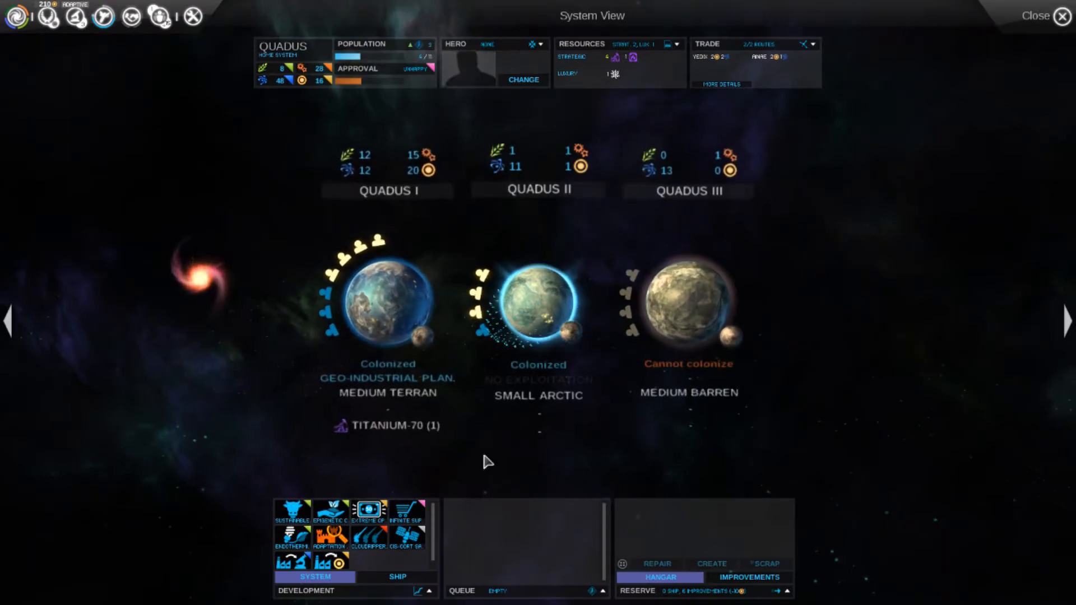
click(538, 305)
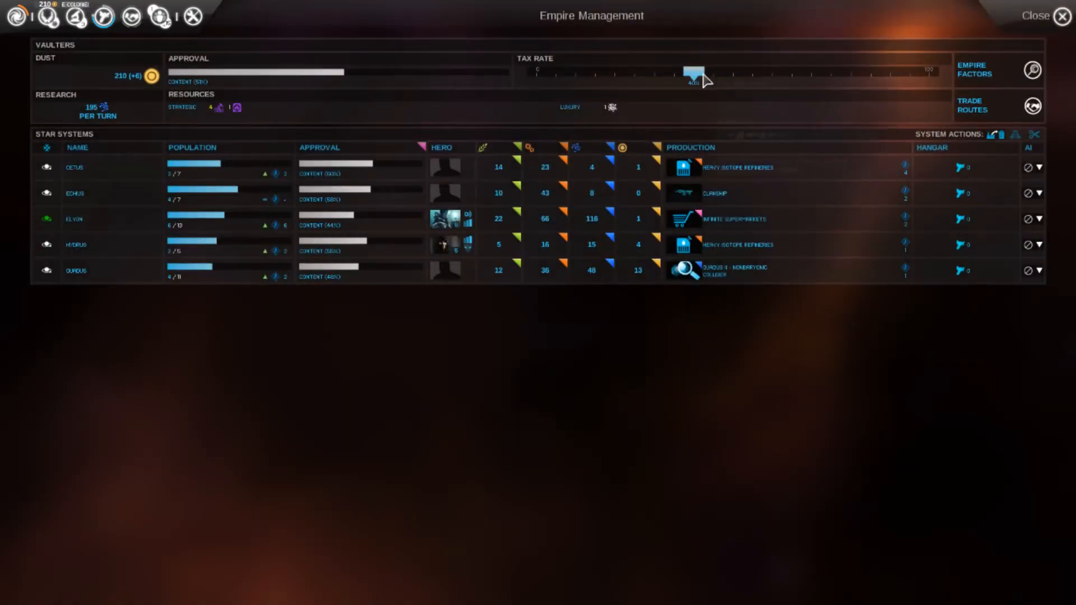
mouse_move(694, 80)
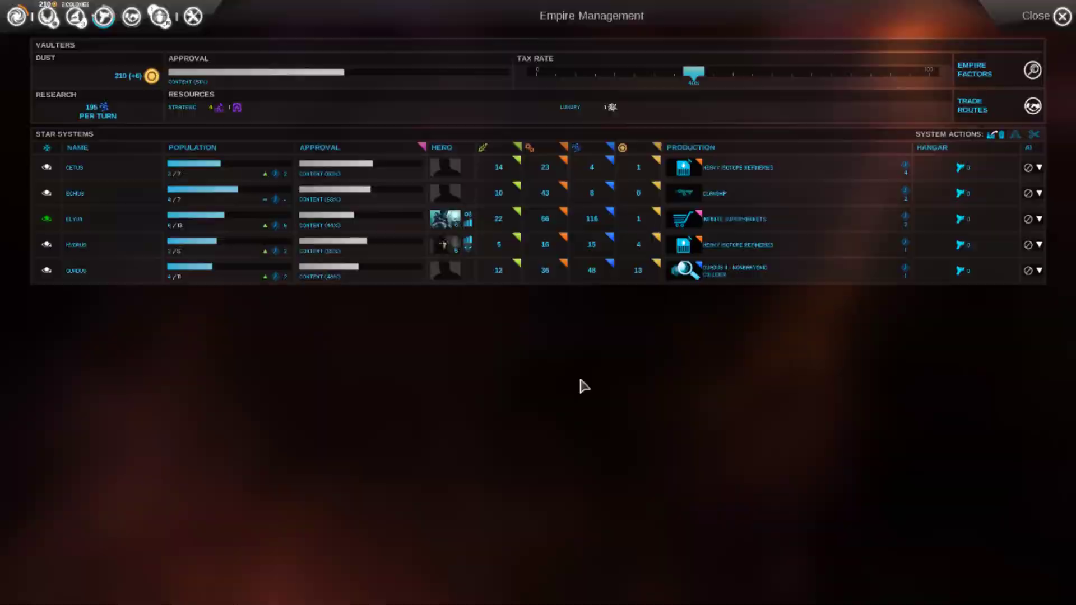
Open Elyon's System View showing its six planets and construction queue
click(1060, 16)
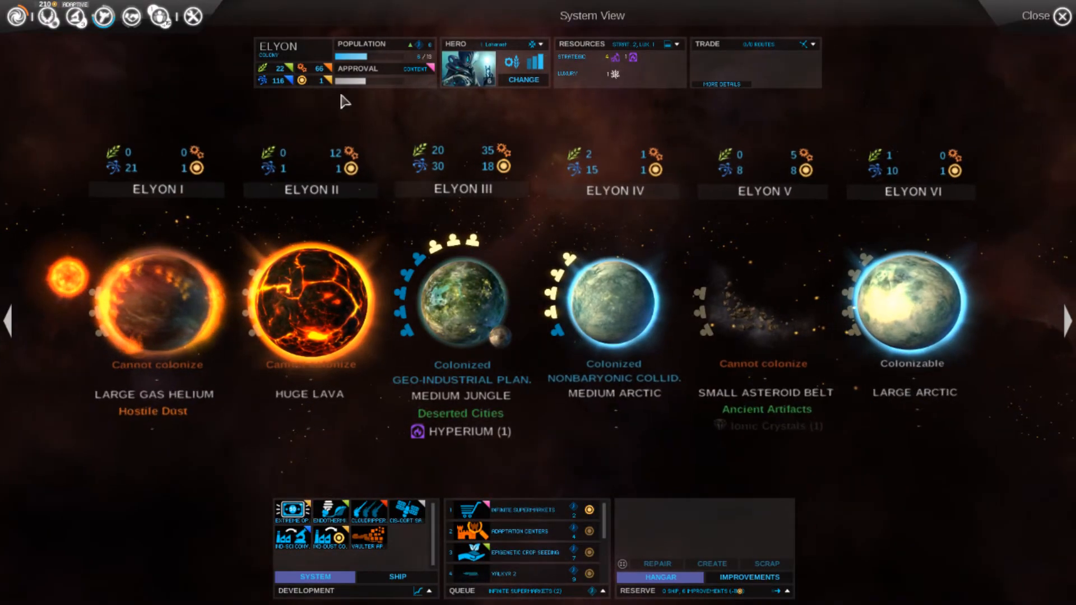
Return to the galaxy map and open negotiations with the blue Vaulters at Lesath
click(1036, 15)
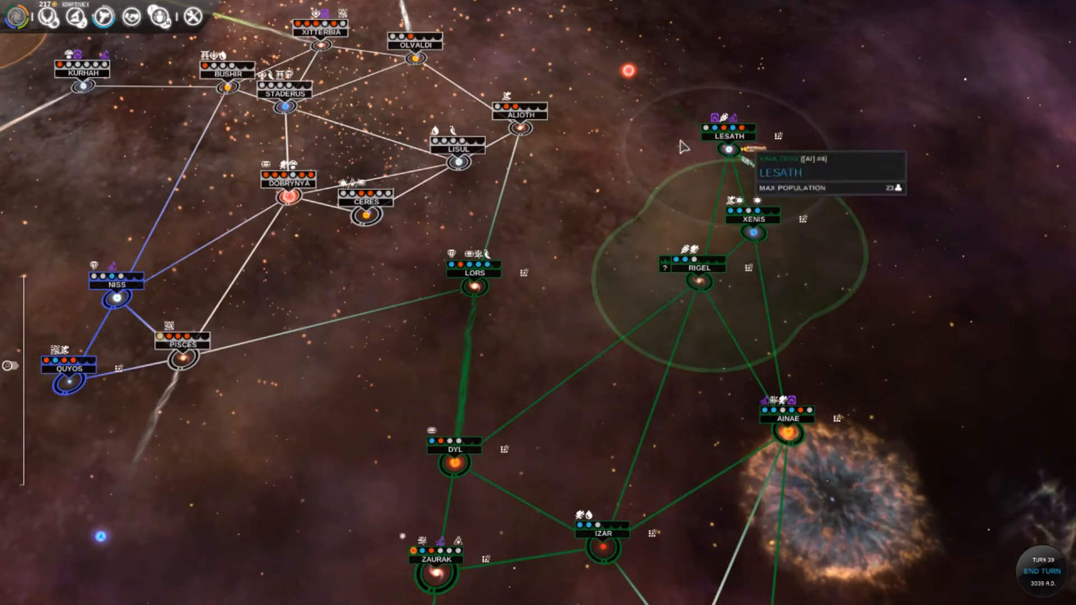
click(752, 144)
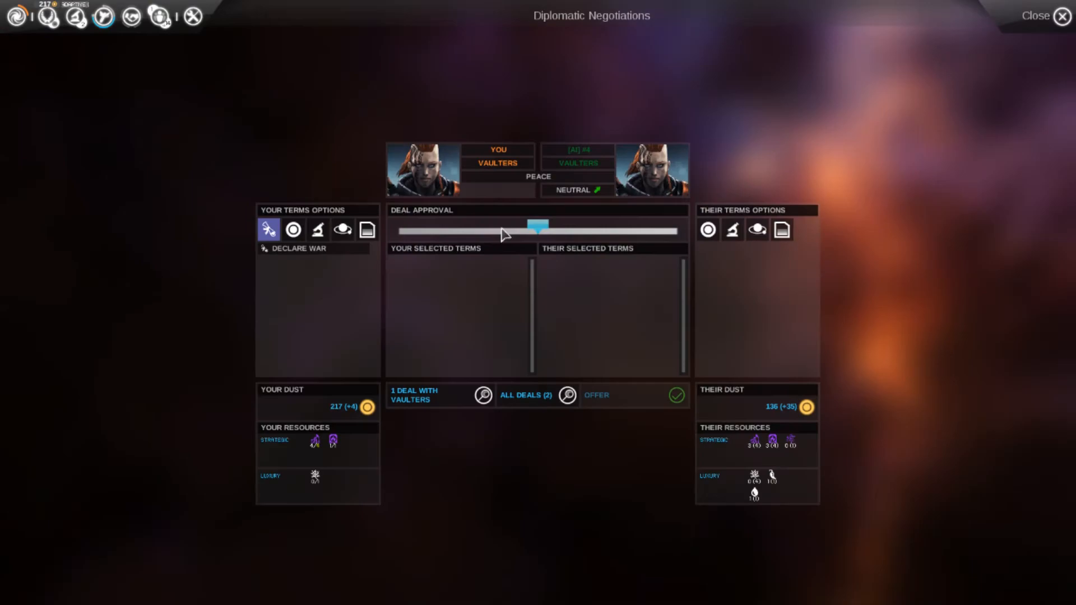
Close the Vaulters negotiations and end the turn to reach the hero level-up
click(1064, 15)
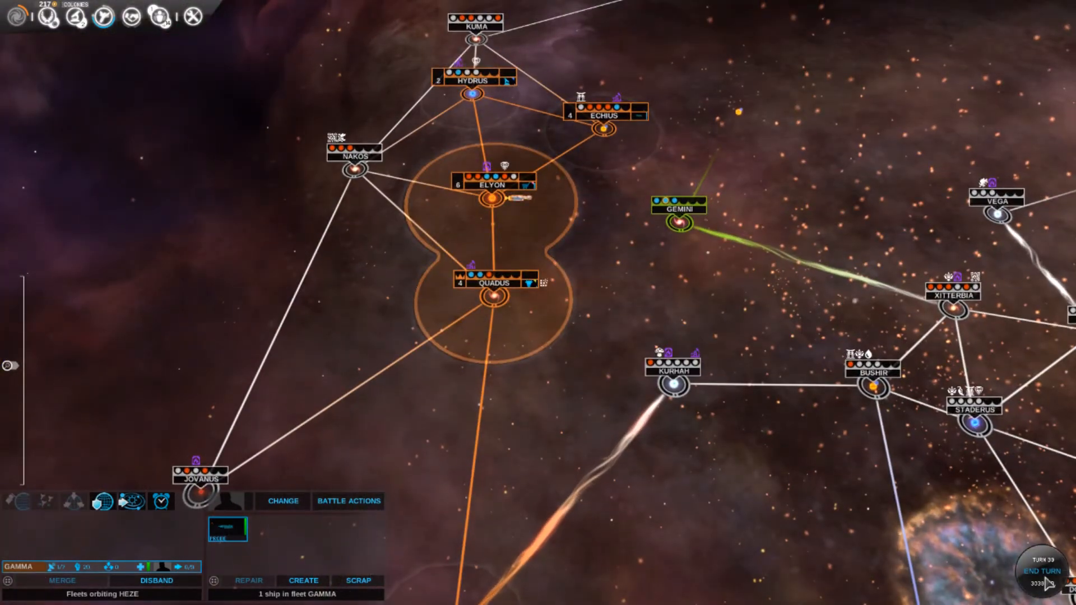
click(1022, 573)
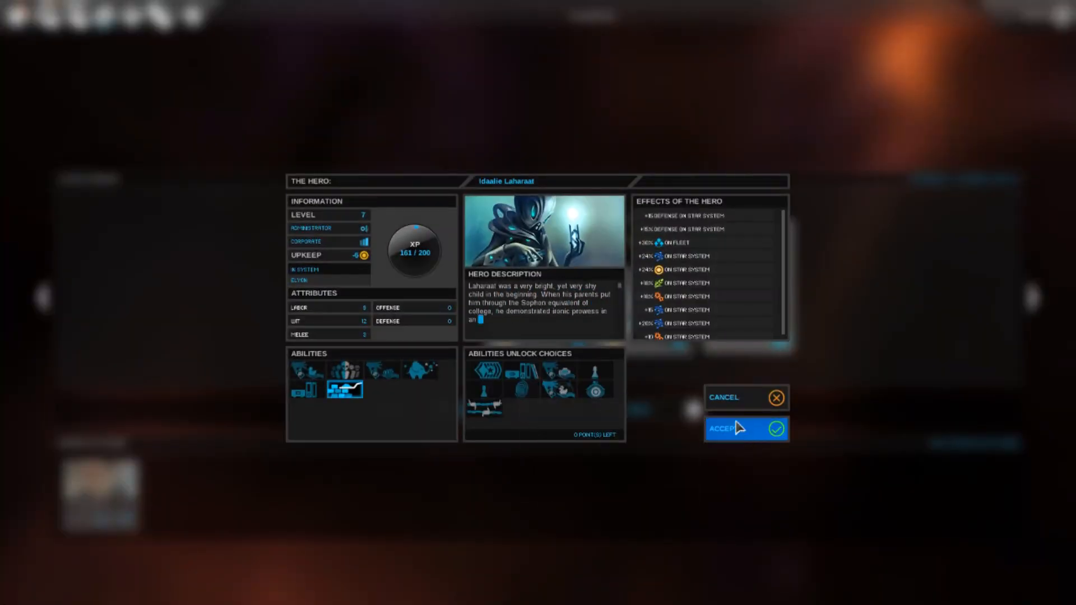
Accept Laharaal's level-7 upgrade, leave Elyon, and view the active heroes roster
click(745, 429)
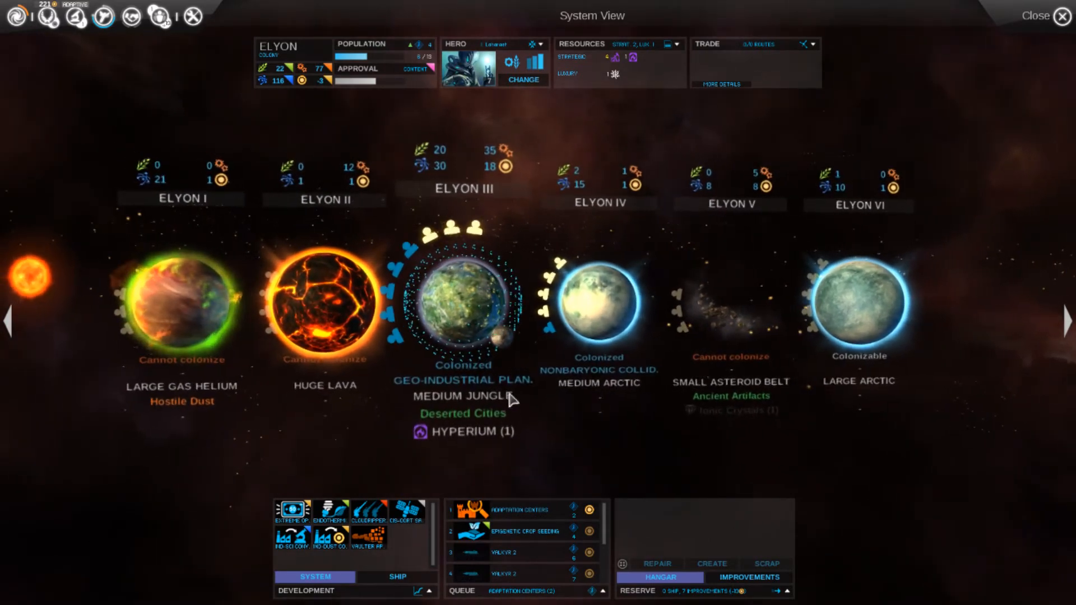
click(1063, 16)
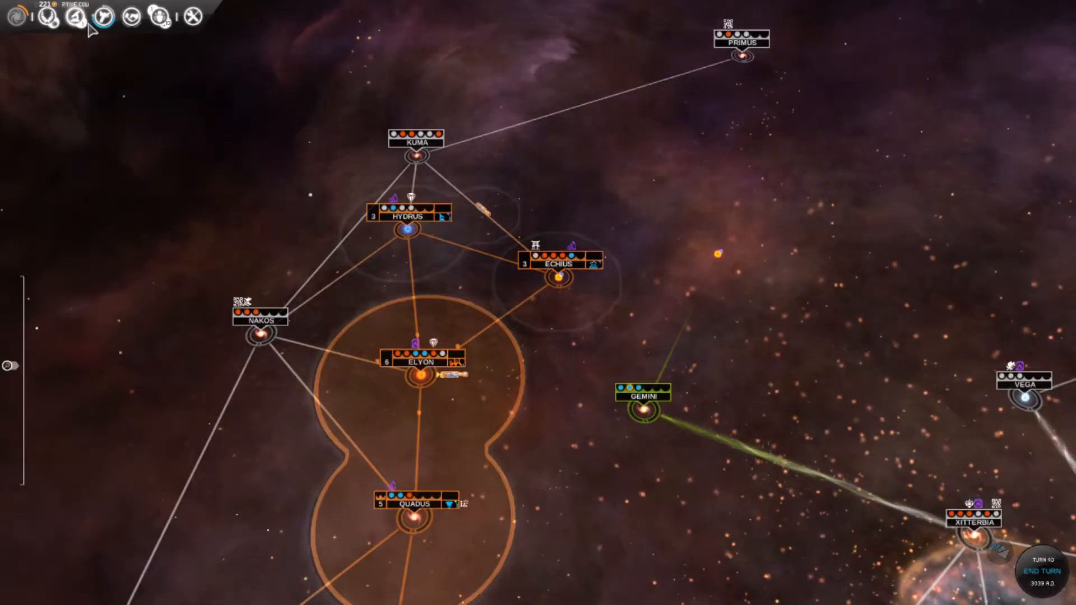
click(97, 16)
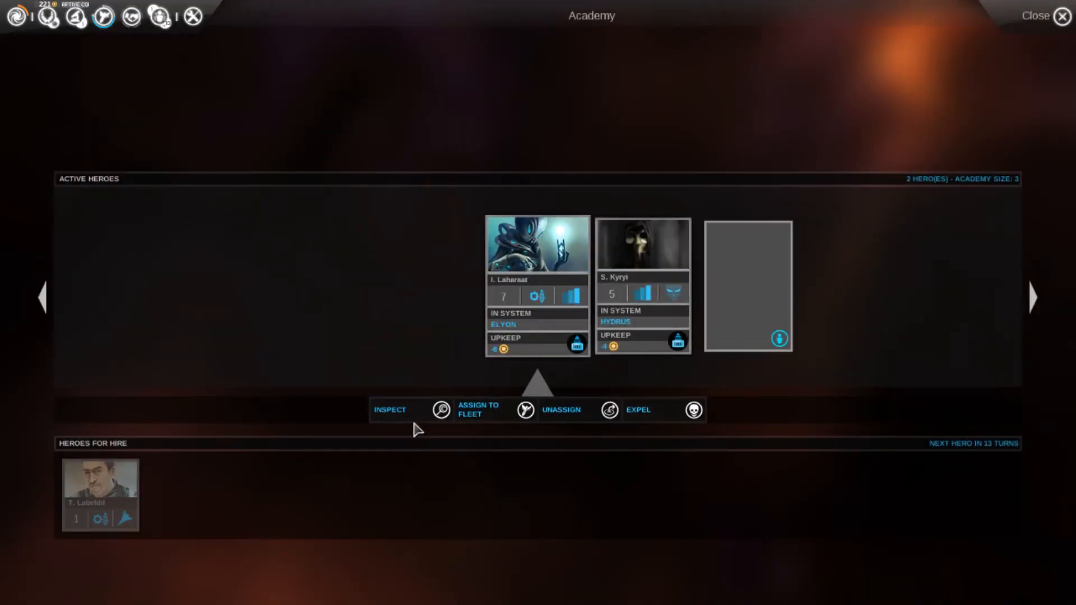
Close the heroes Academy to bring up the Echius system view
click(390, 410)
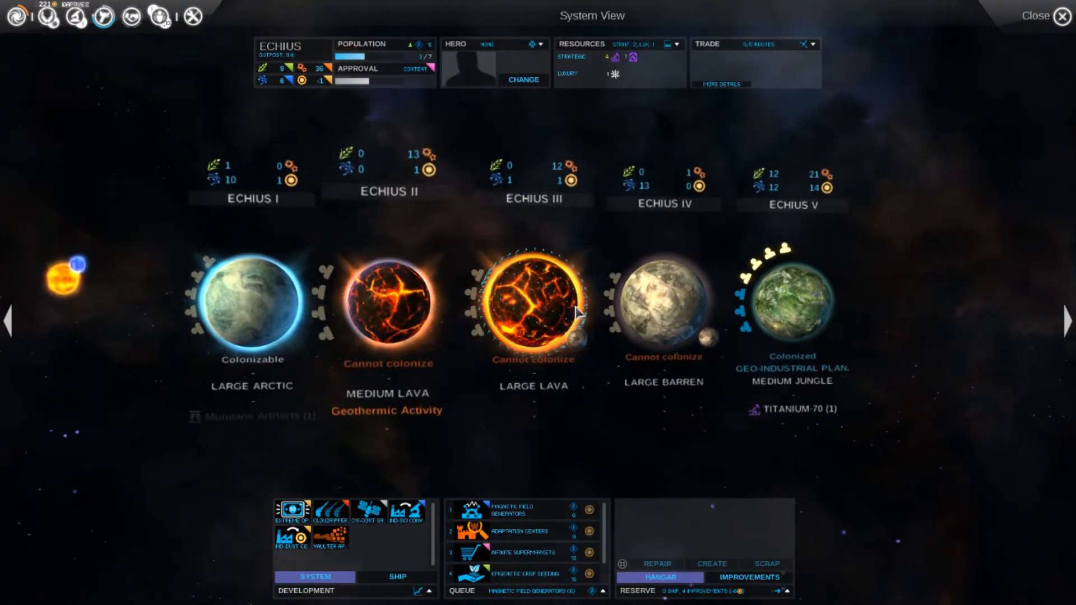
Cycle through the Echius, Jovanus and Kuma system views, then return to the galaxy map
click(1037, 15)
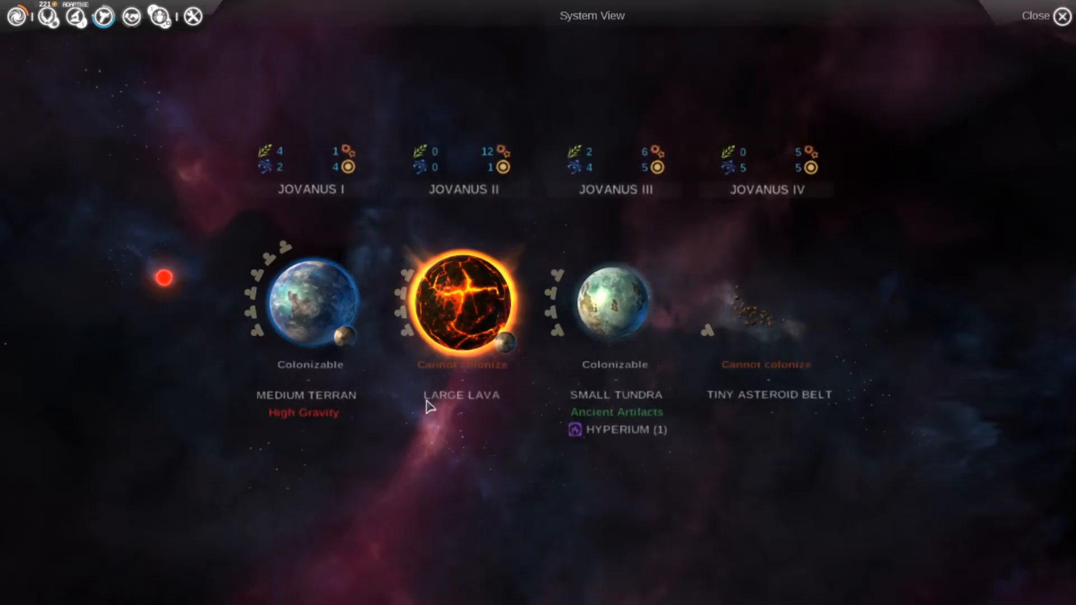
click(1037, 16)
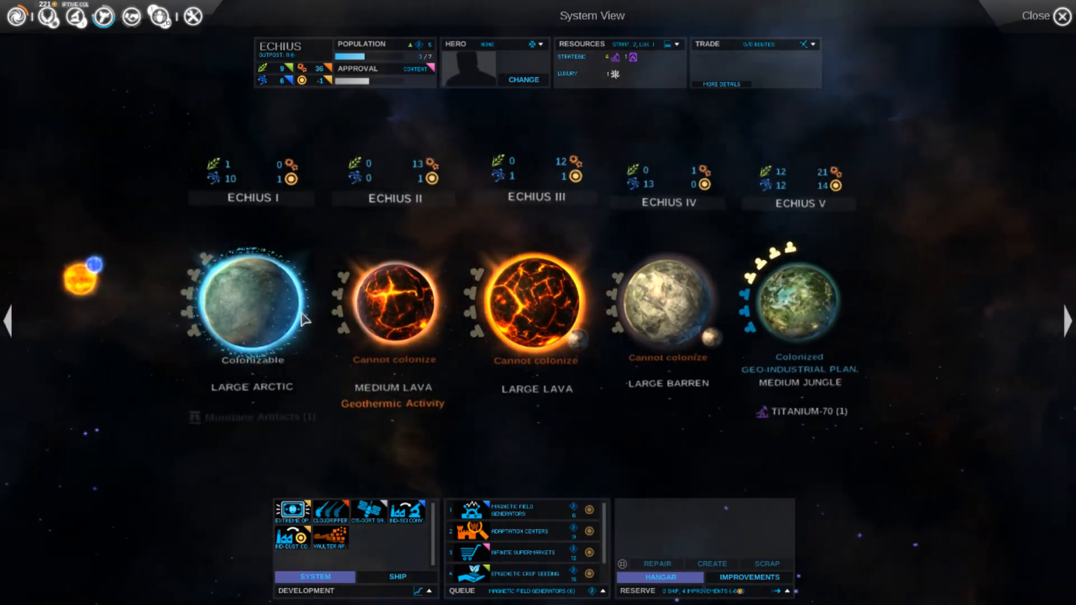
click(1068, 321)
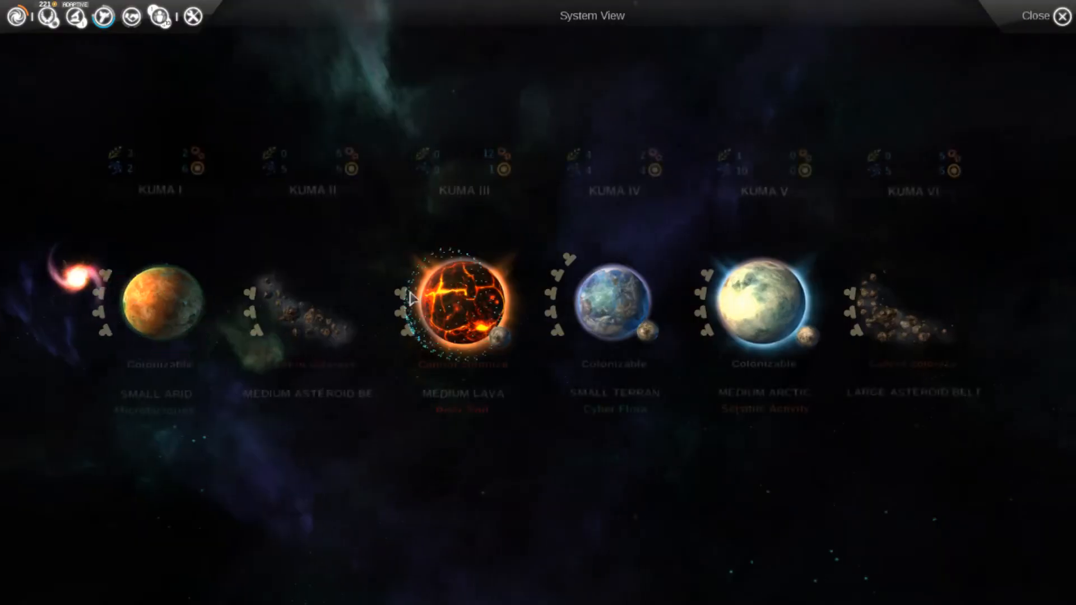
click(1037, 16)
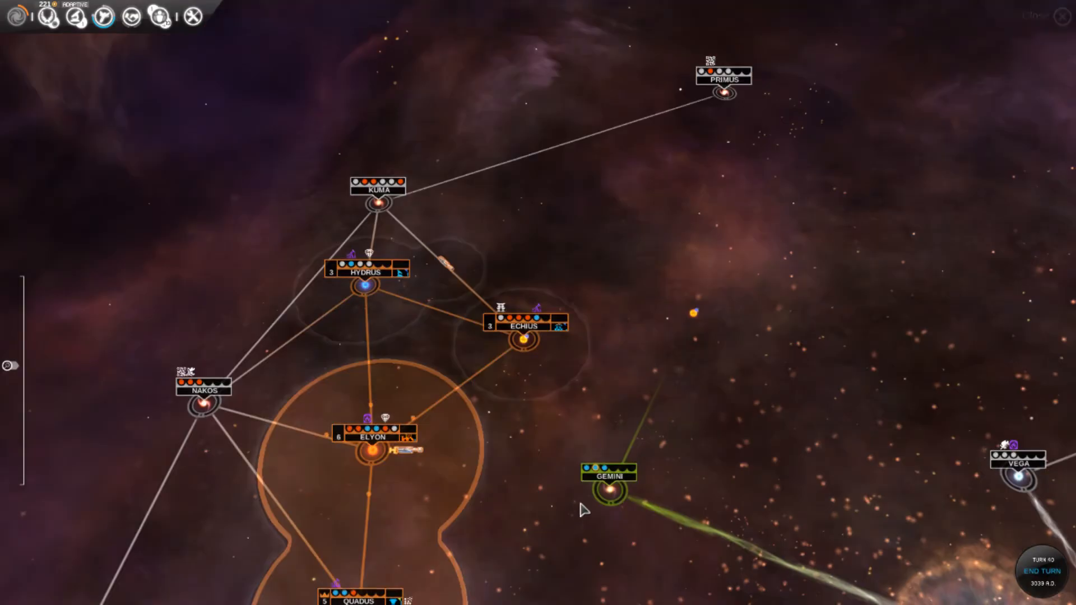
End turn 40, select the Gamma fleet at Yedix, check Research, and open Sowers negotiations
click(1040, 565)
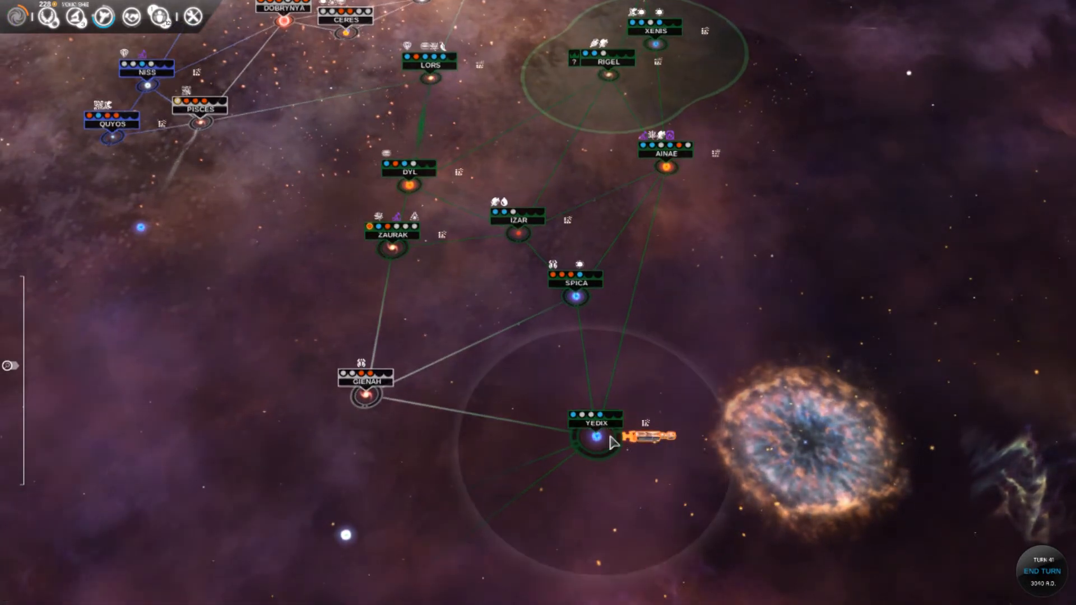
click(585, 437)
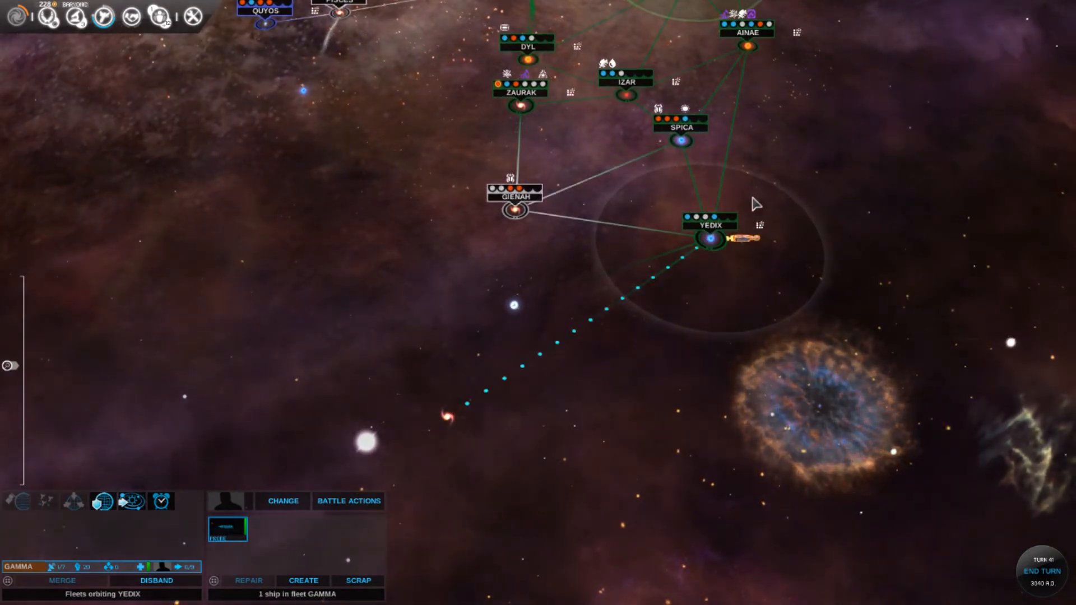
mouse_move(441, 191)
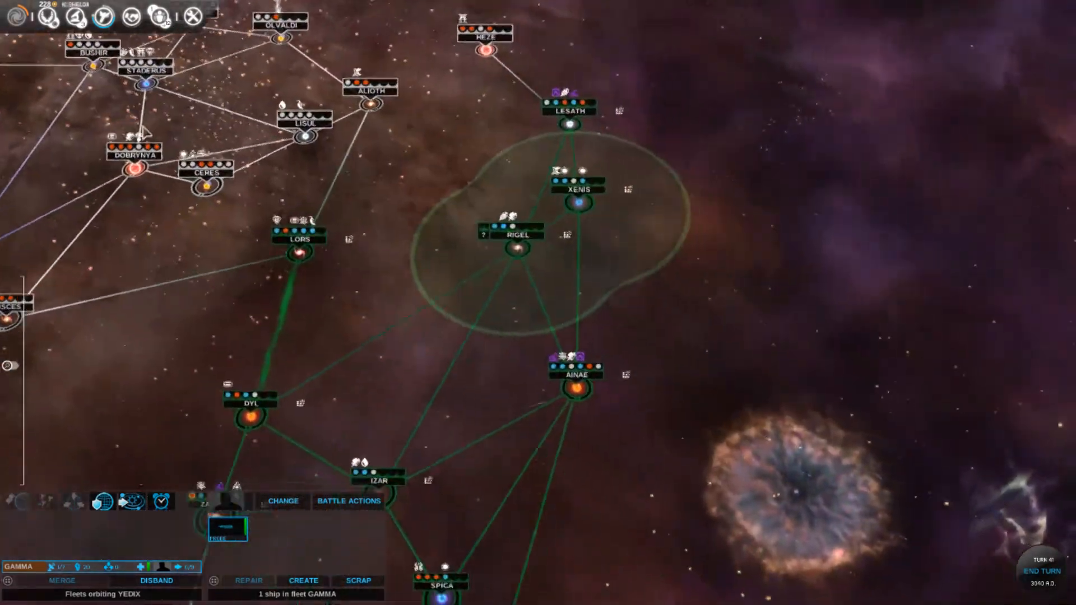
click(74, 16)
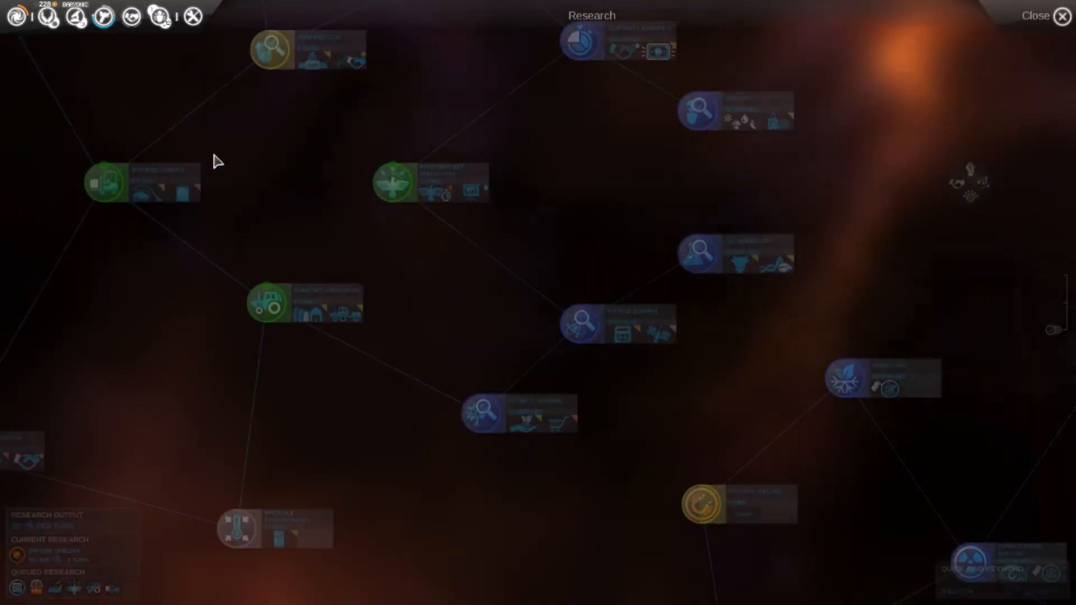
click(1036, 15)
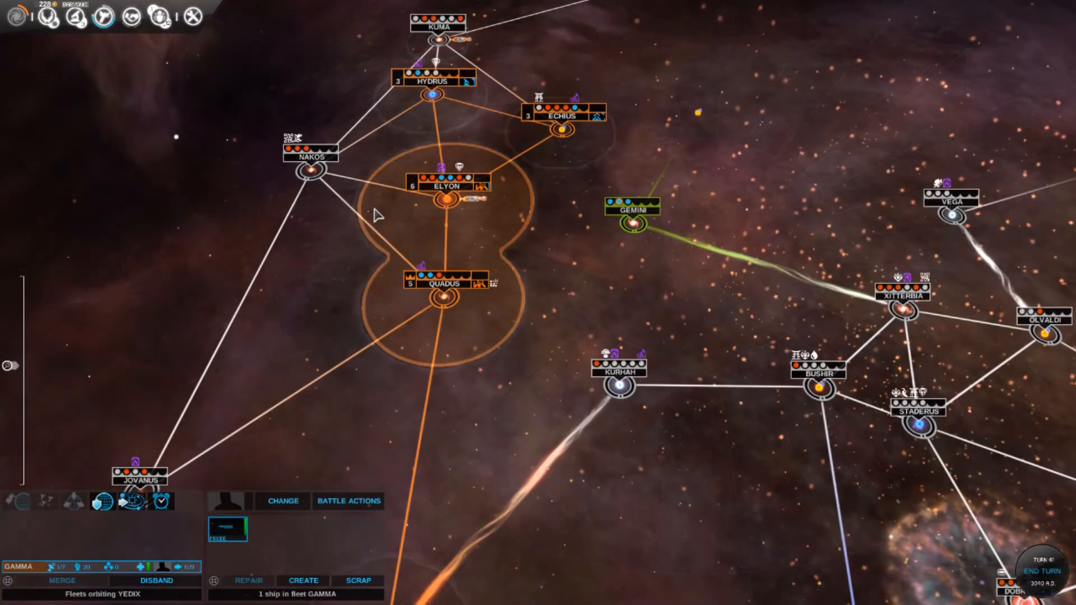
click(106, 16)
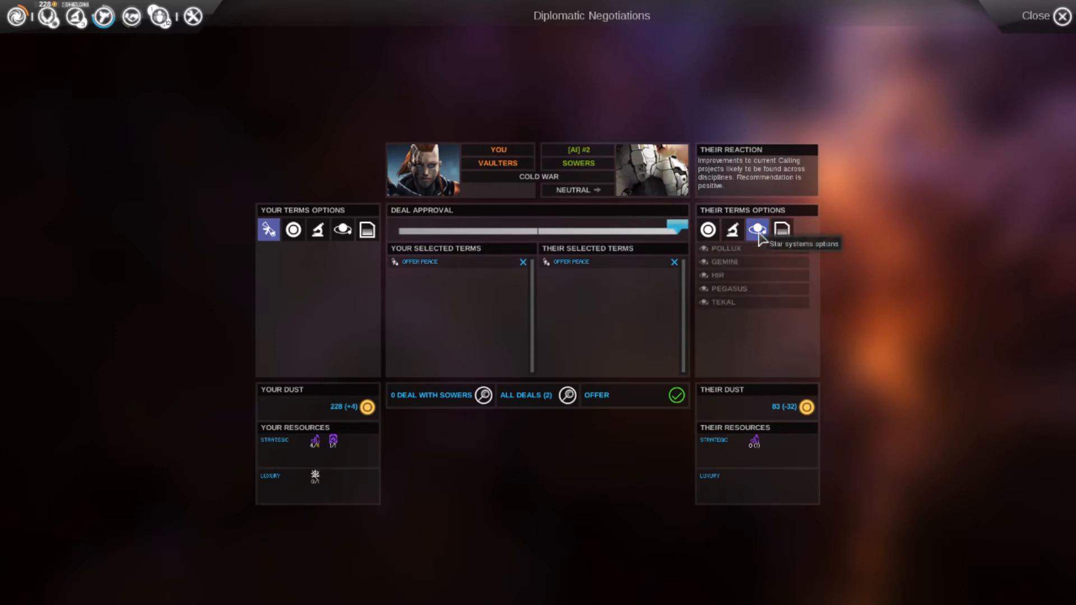
Browse the Sowers' tradeable technologies, swapping High-Energy Magnetics and fleet management requests
click(731, 229)
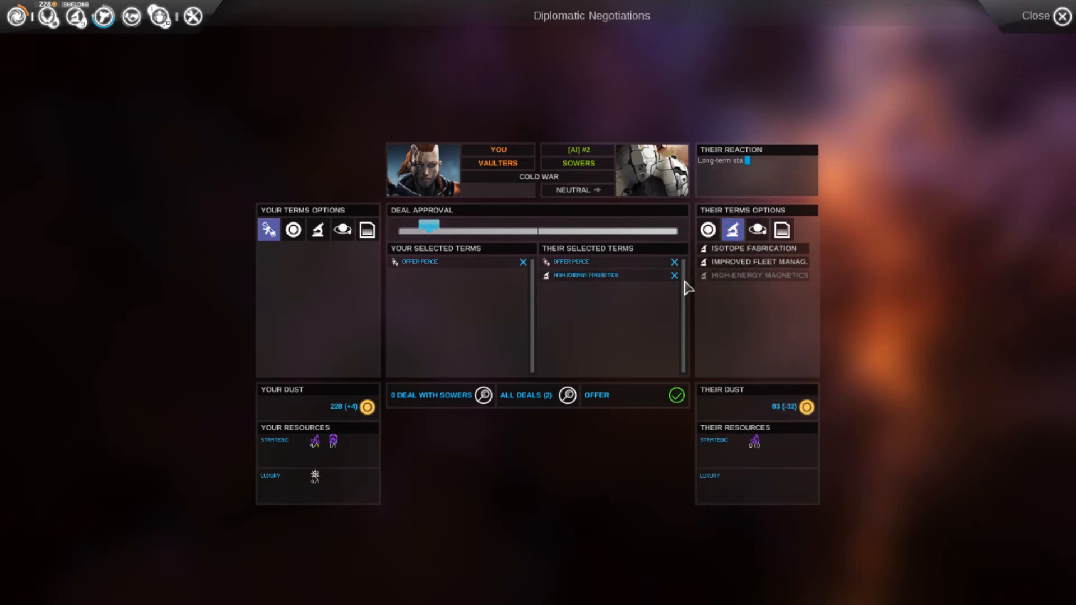
click(675, 276)
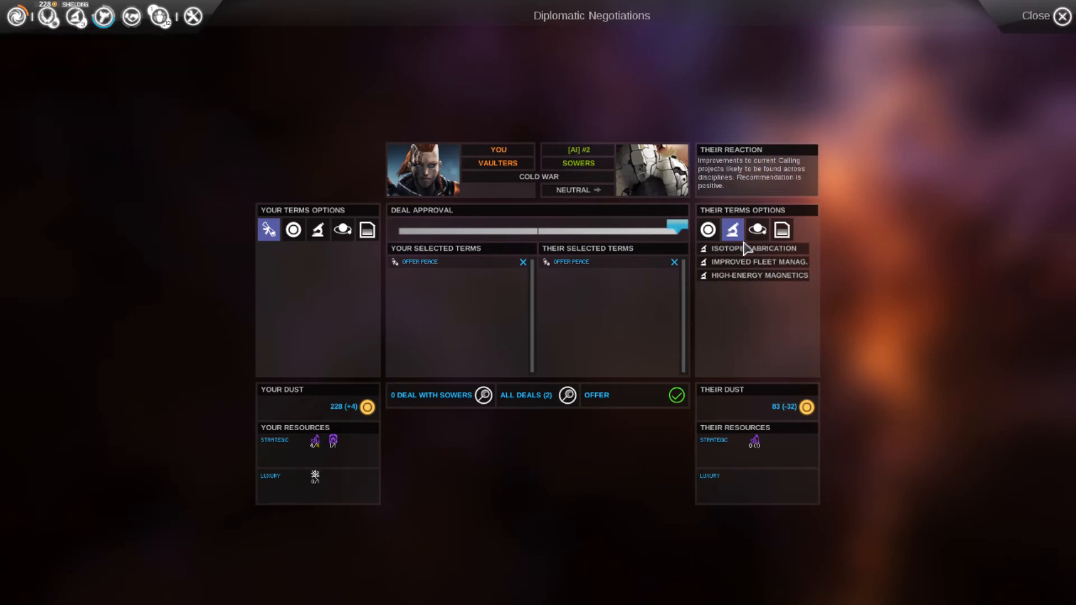
click(753, 262)
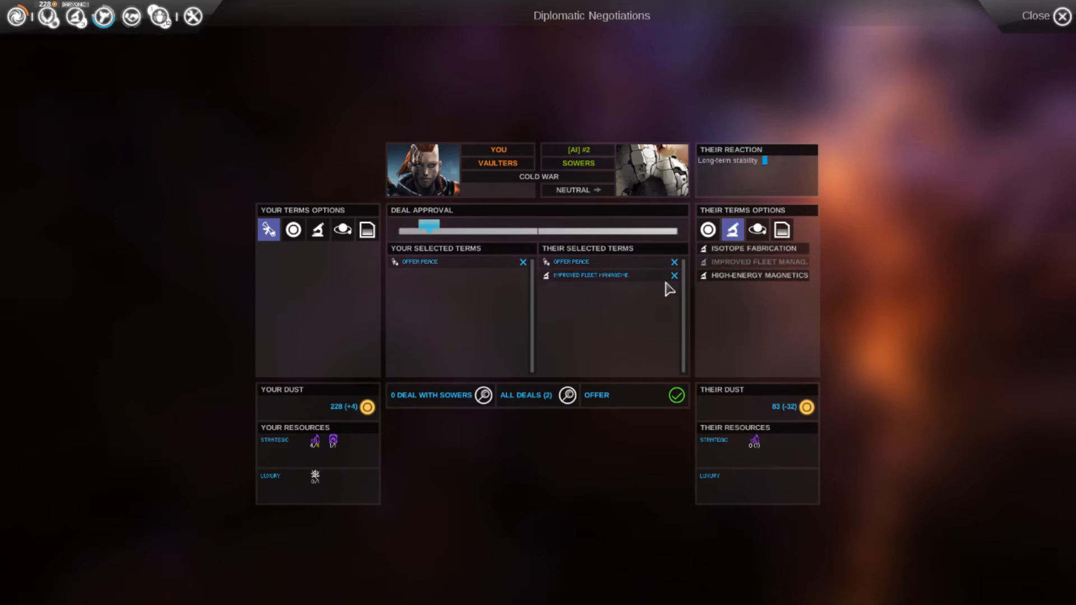
click(754, 275)
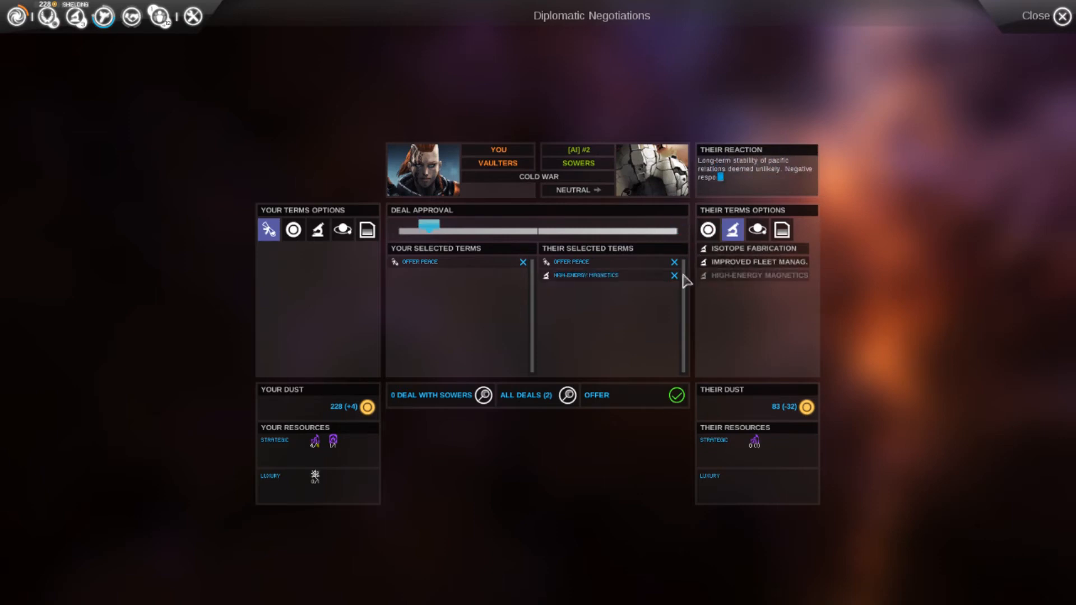
Request the Sowers' 83-dust flat fee and send the peace deal
click(708, 230)
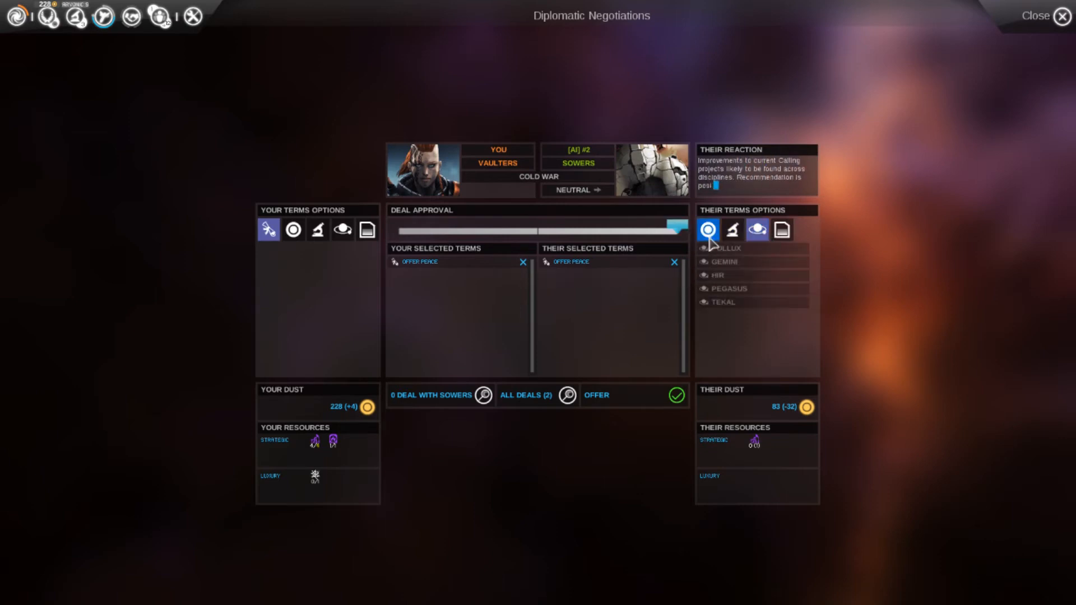
click(708, 229)
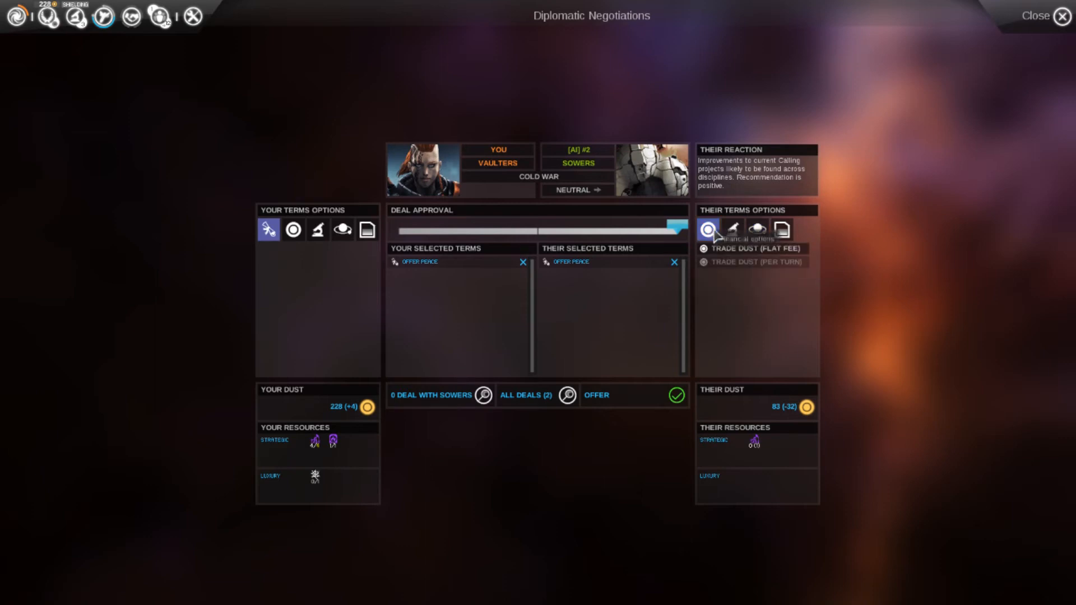
click(757, 229)
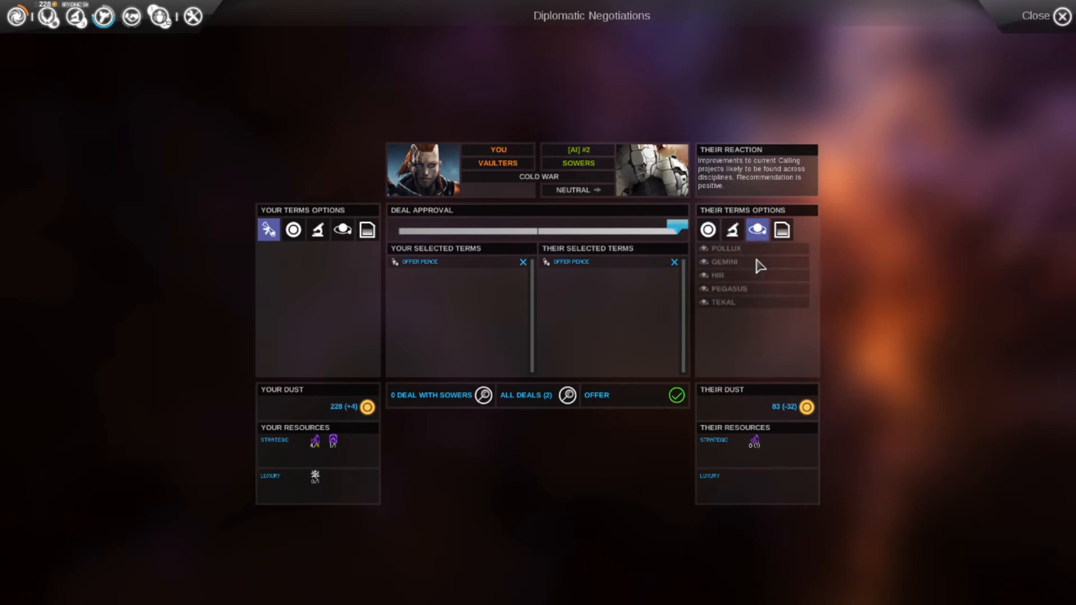
click(708, 229)
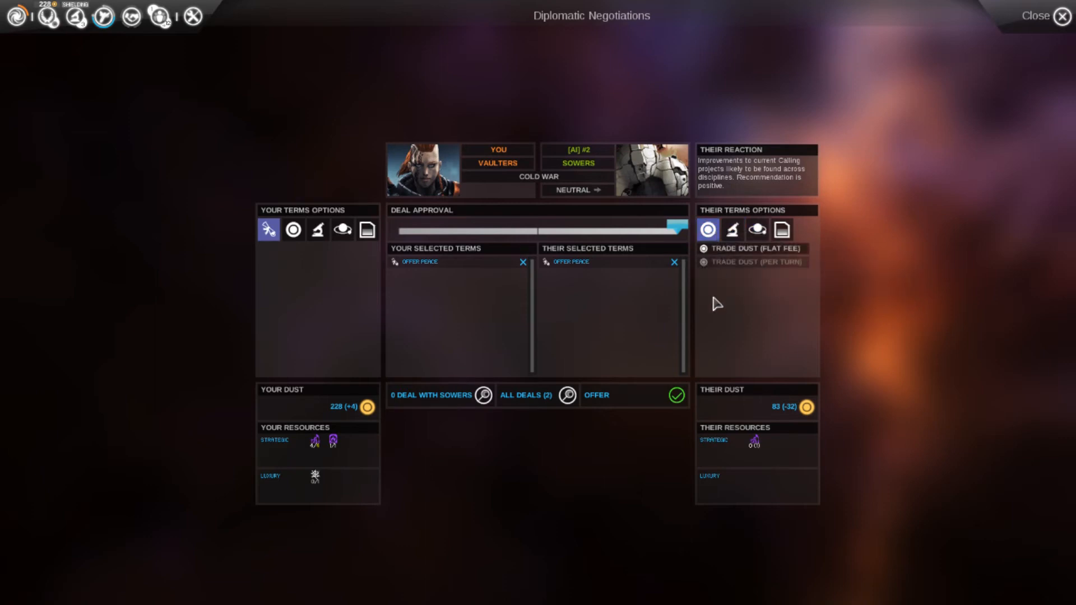
click(753, 248)
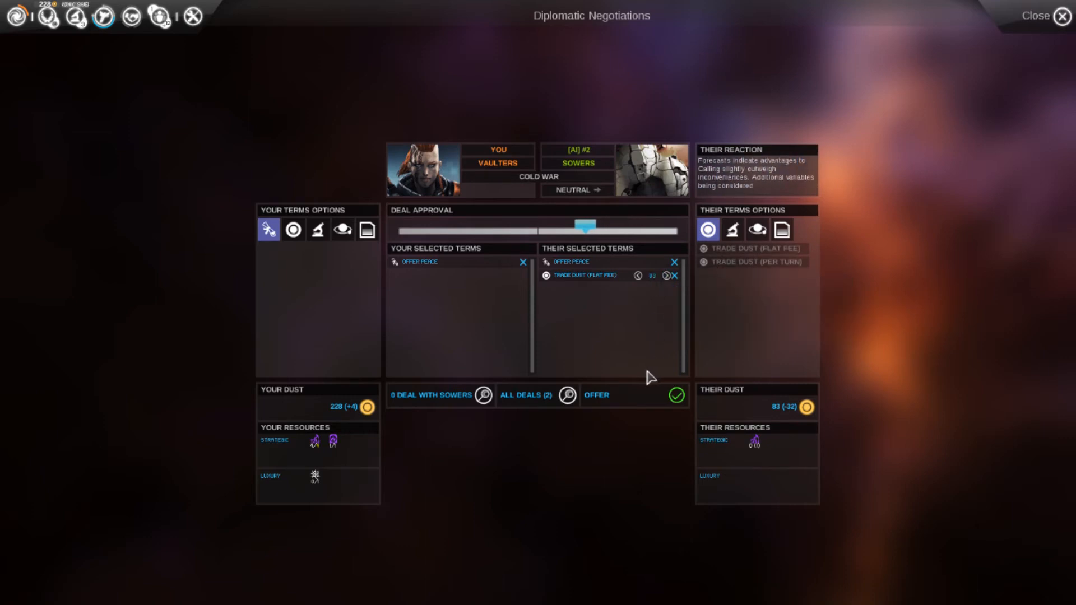
mouse_move(644, 417)
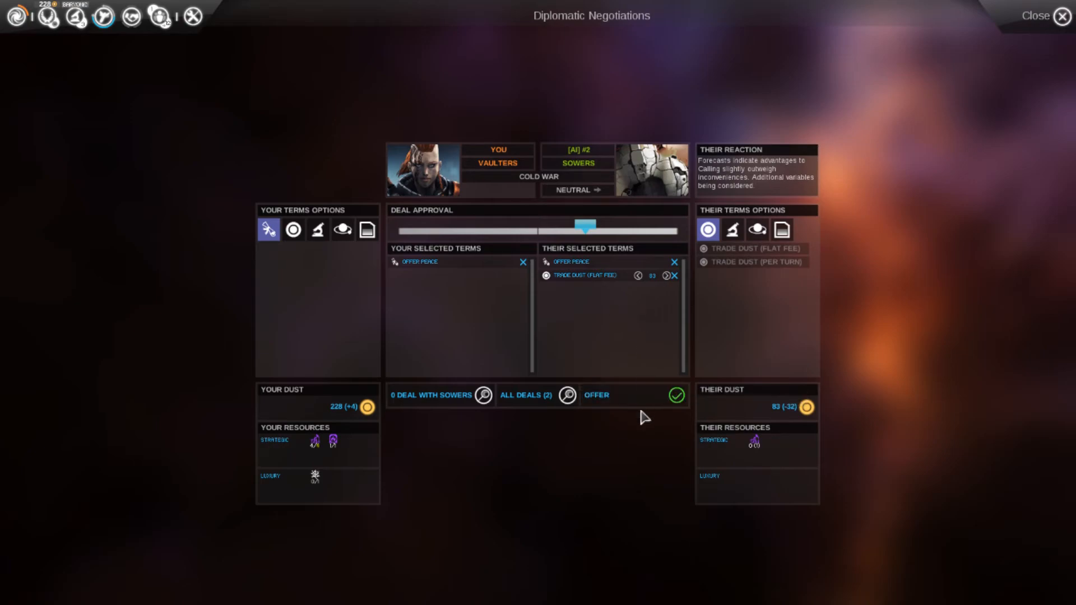
click(1065, 15)
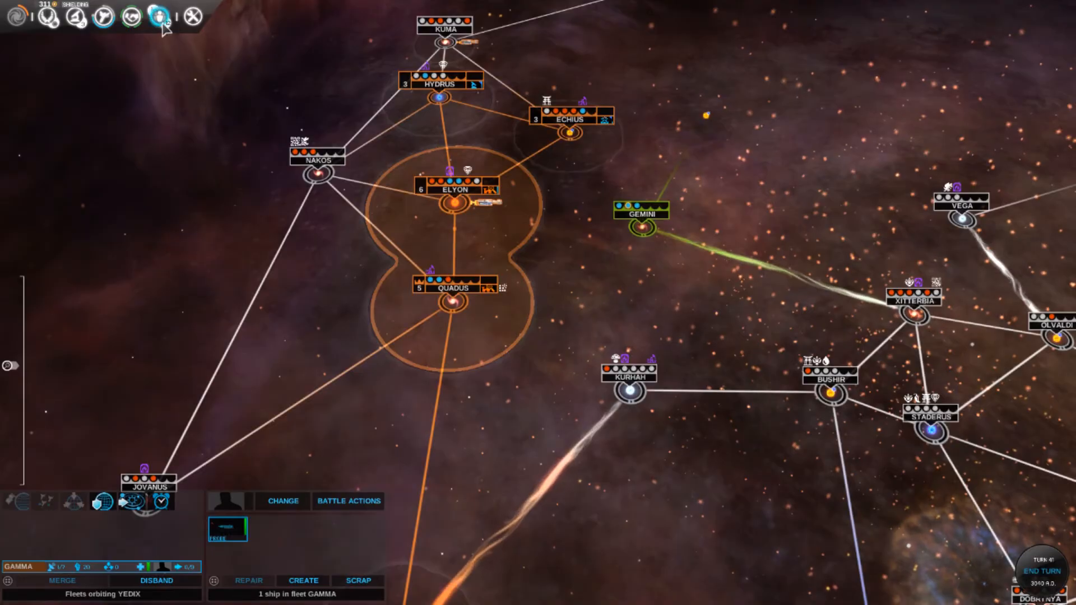
Ask the blue Vaulters for High-Energy Magnetics, dropping Efficient Shielding, and send the offer
click(159, 18)
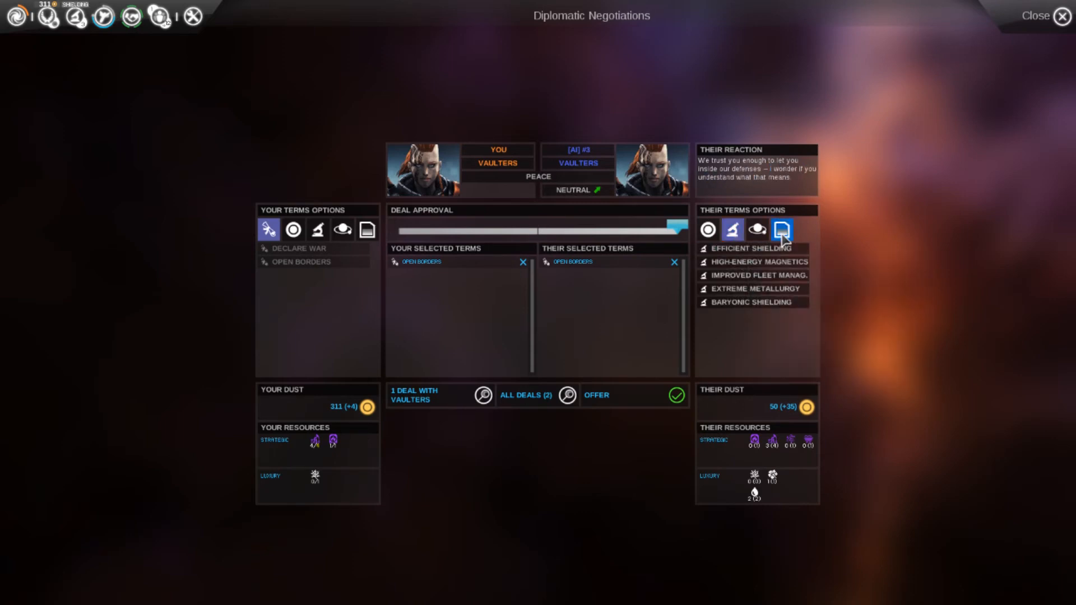
click(782, 230)
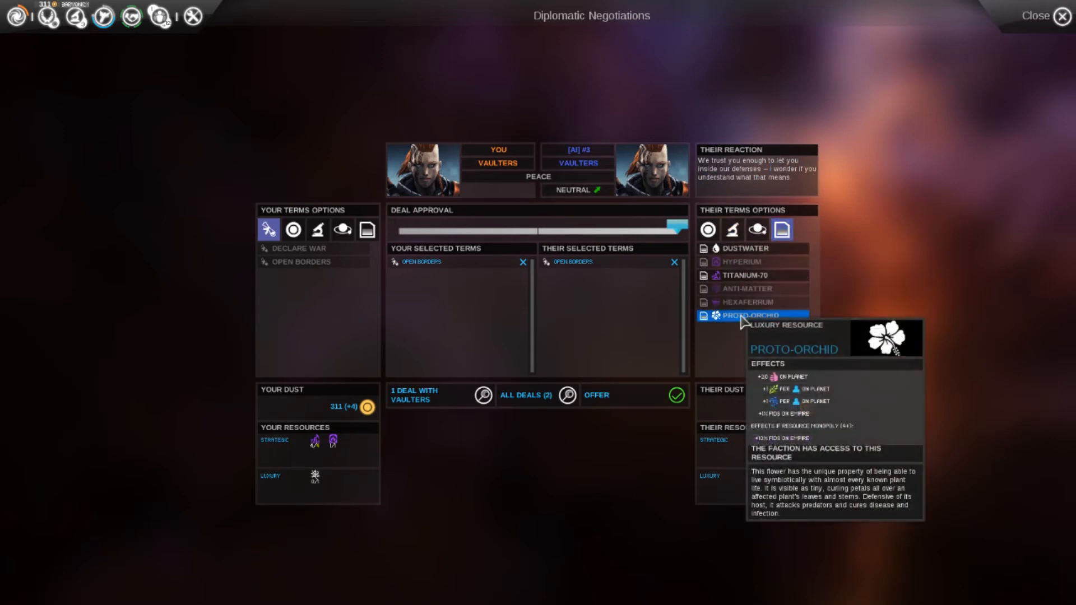
click(731, 229)
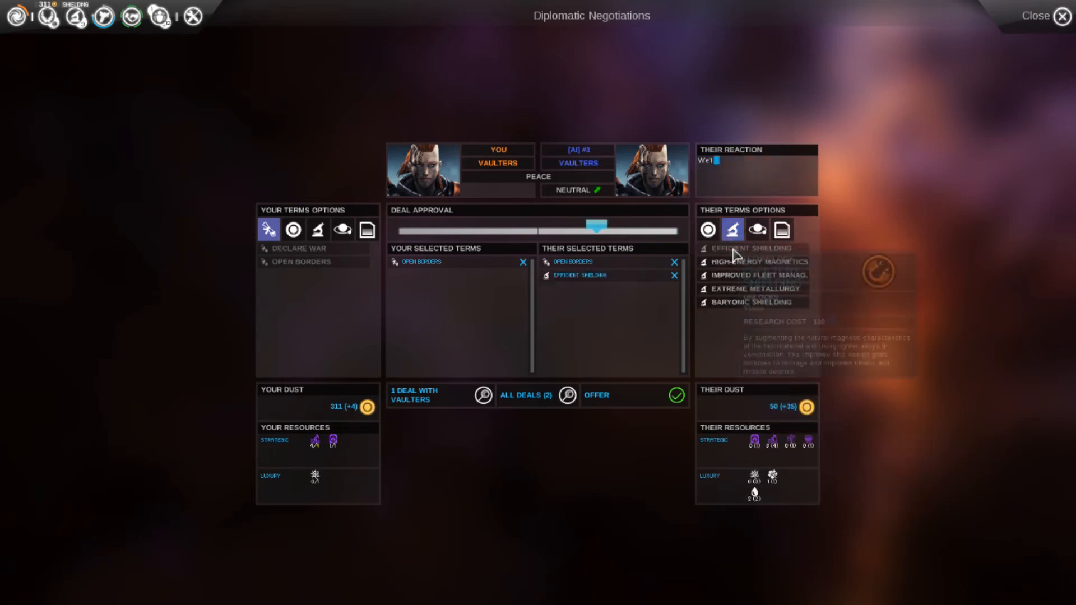
click(757, 261)
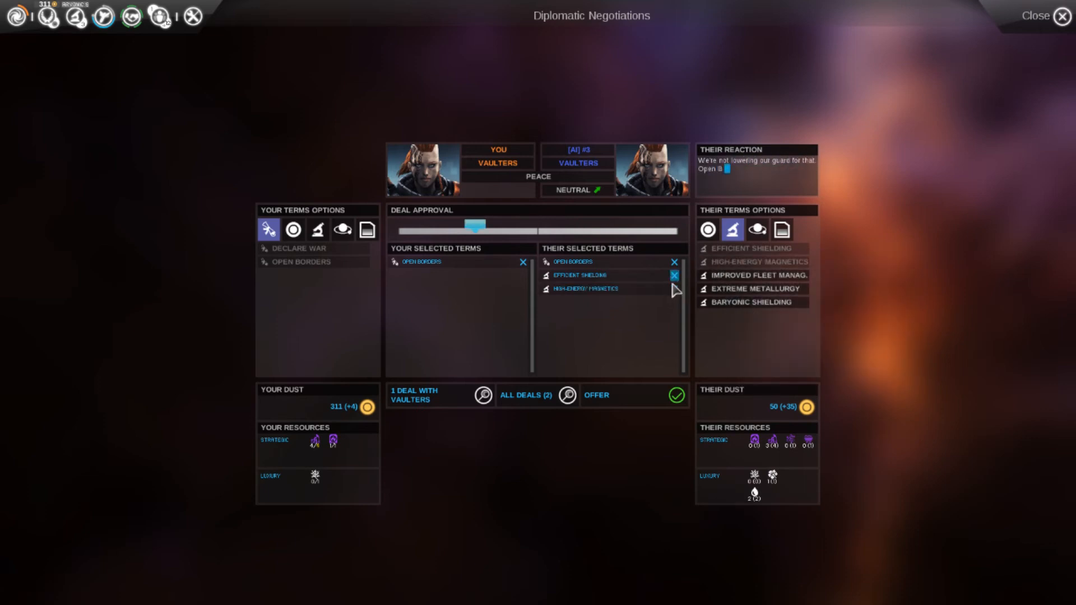
click(673, 275)
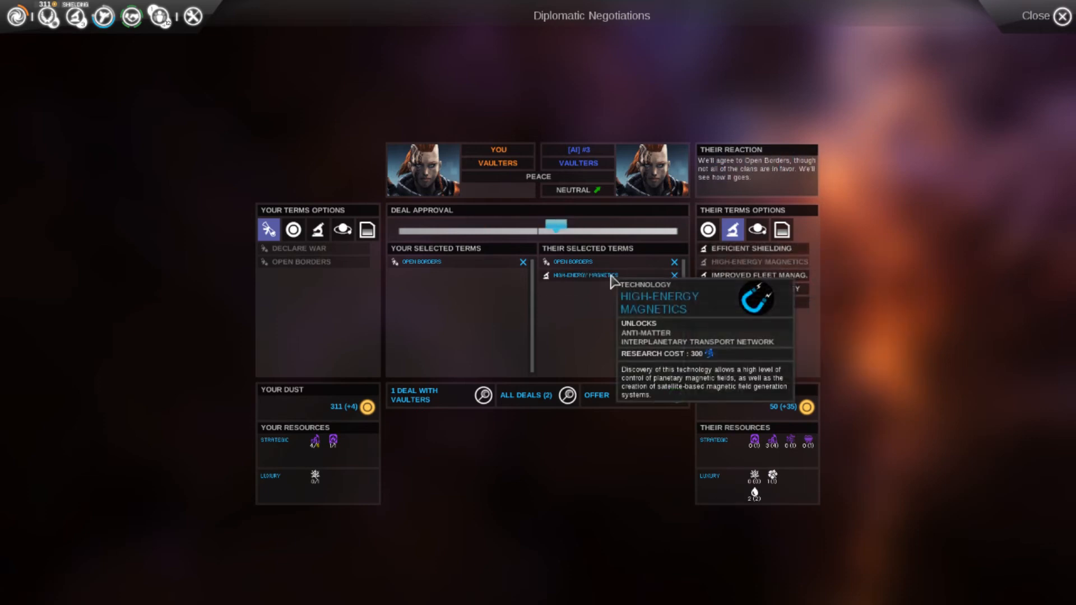
click(1065, 15)
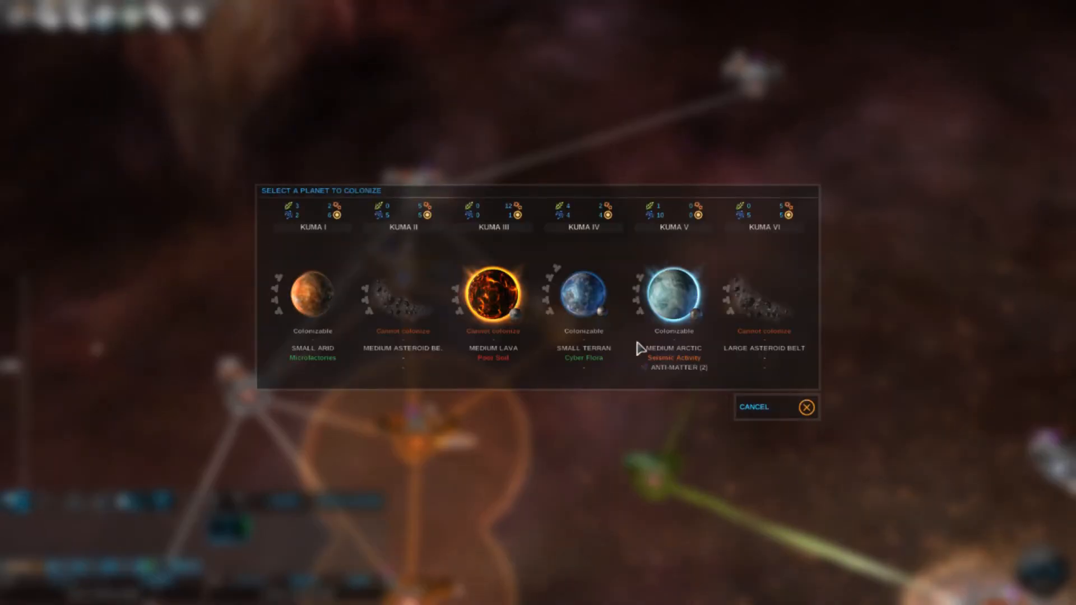
mouse_move(678, 367)
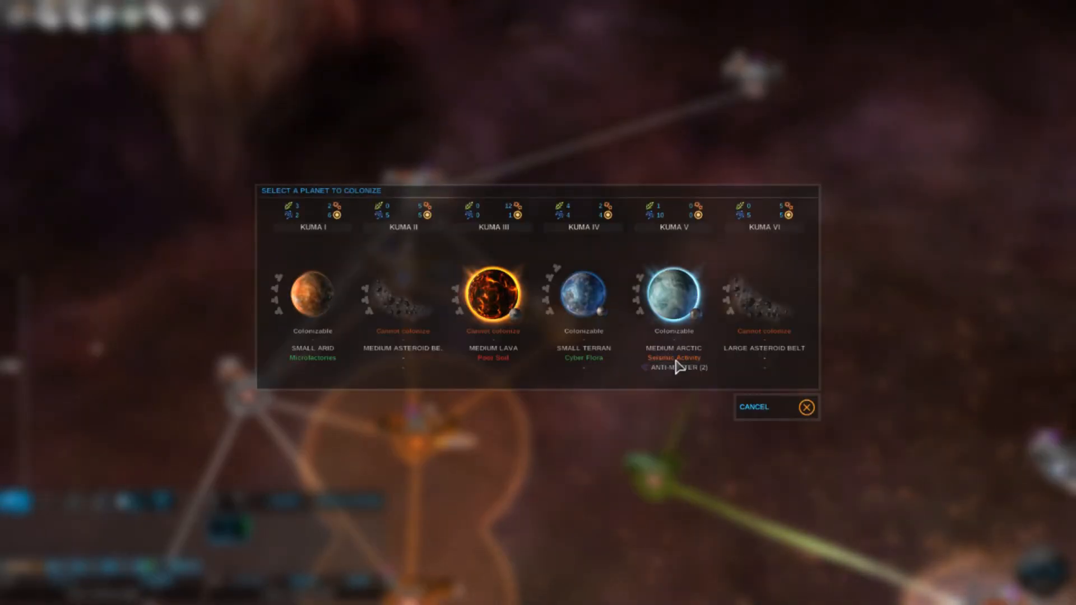
mouse_move(635, 410)
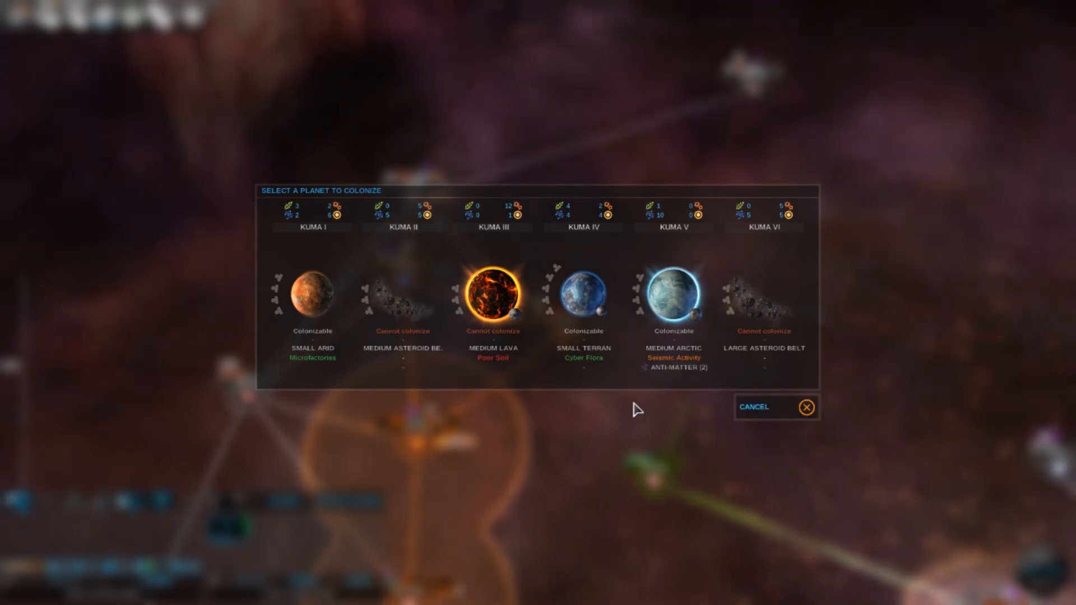
mouse_move(686, 308)
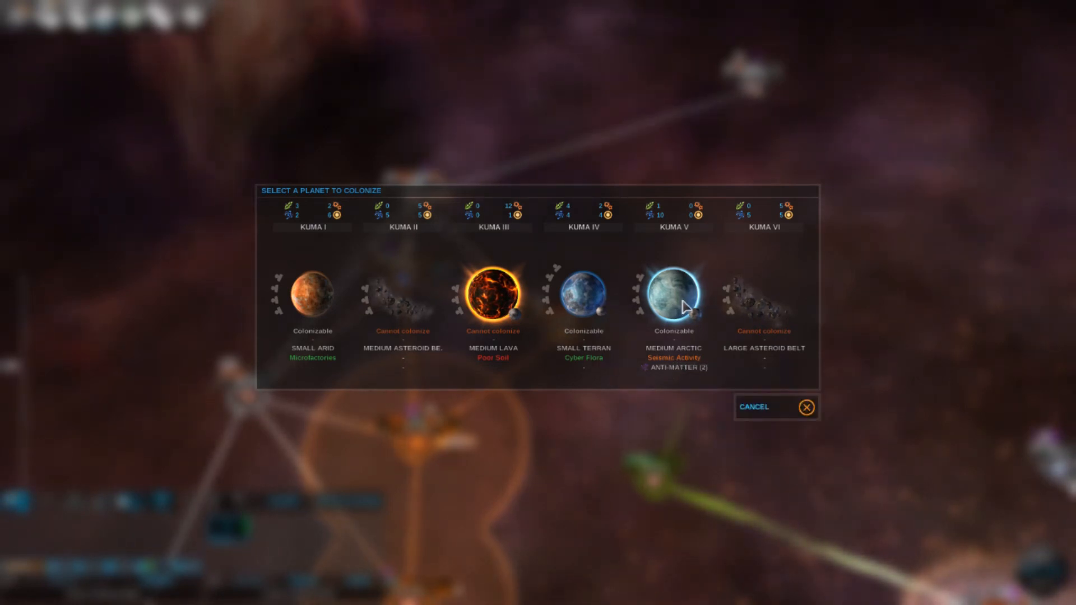
mouse_move(608, 274)
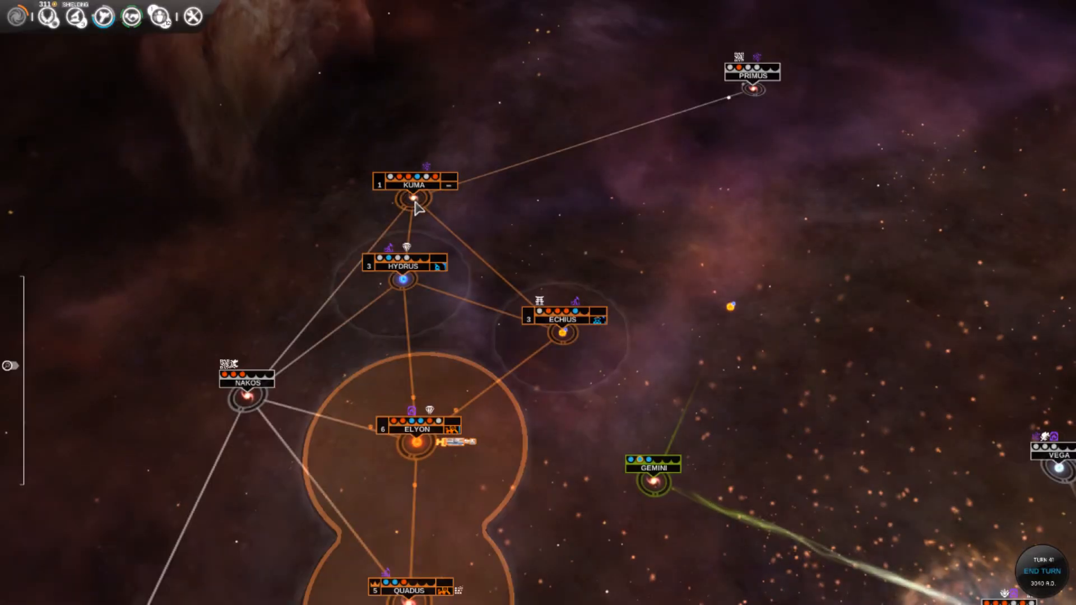
Open the Kuma system view showing Kuma IV colonized
click(408, 198)
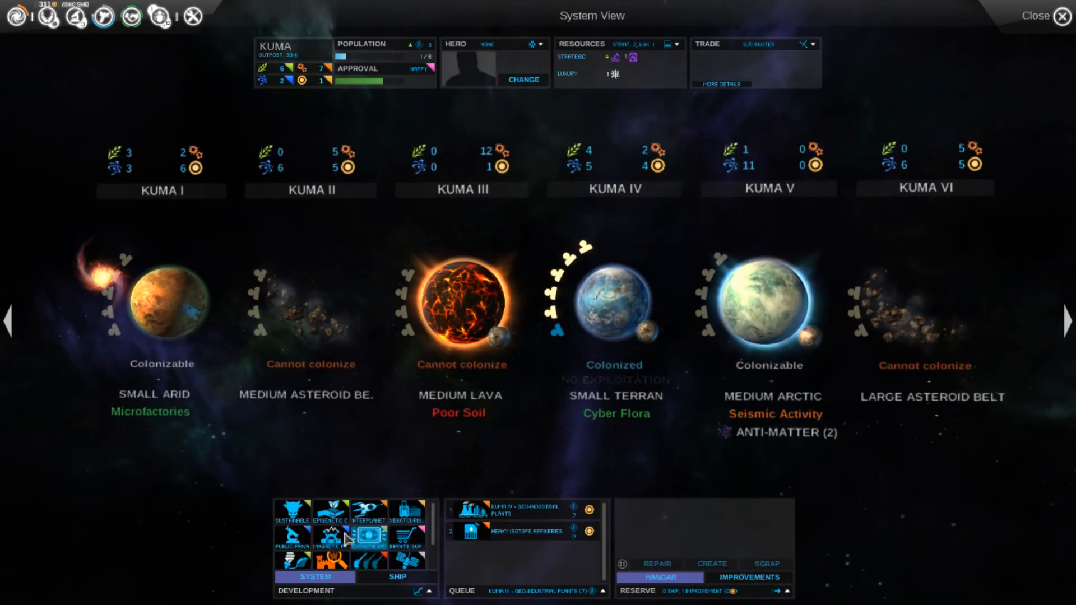
Review the Kuma, Hydrus and Elyon systems, focusing on jungle planet Hydrus III
click(615, 302)
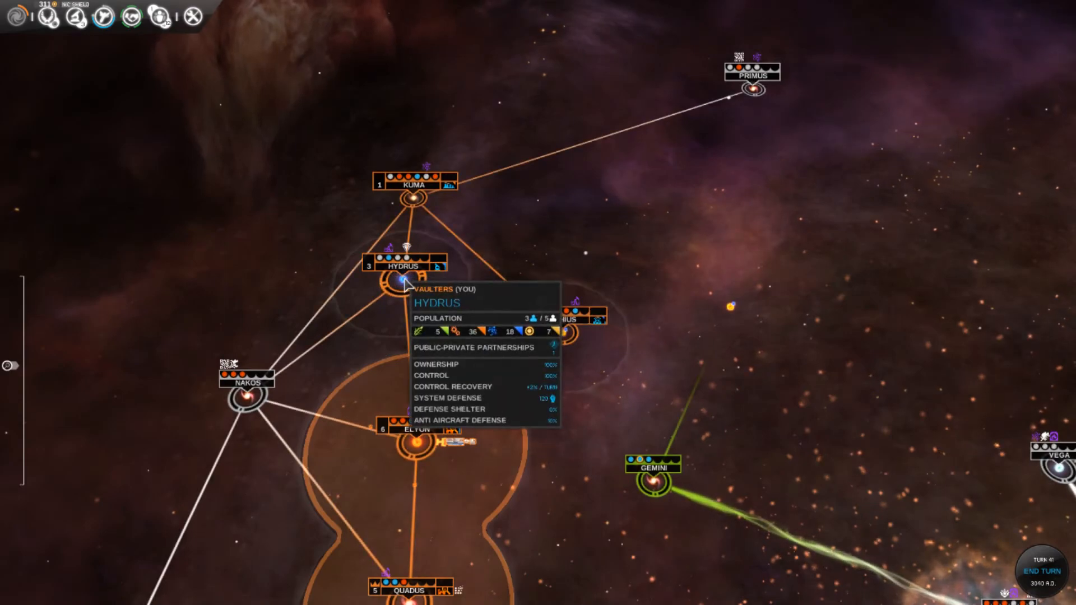
click(397, 280)
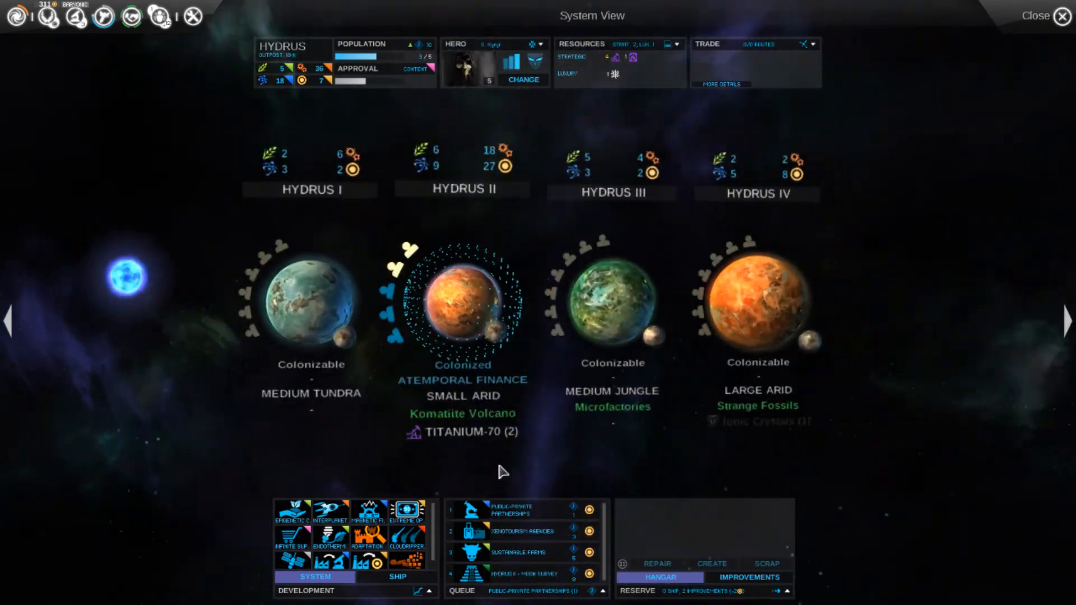
click(611, 300)
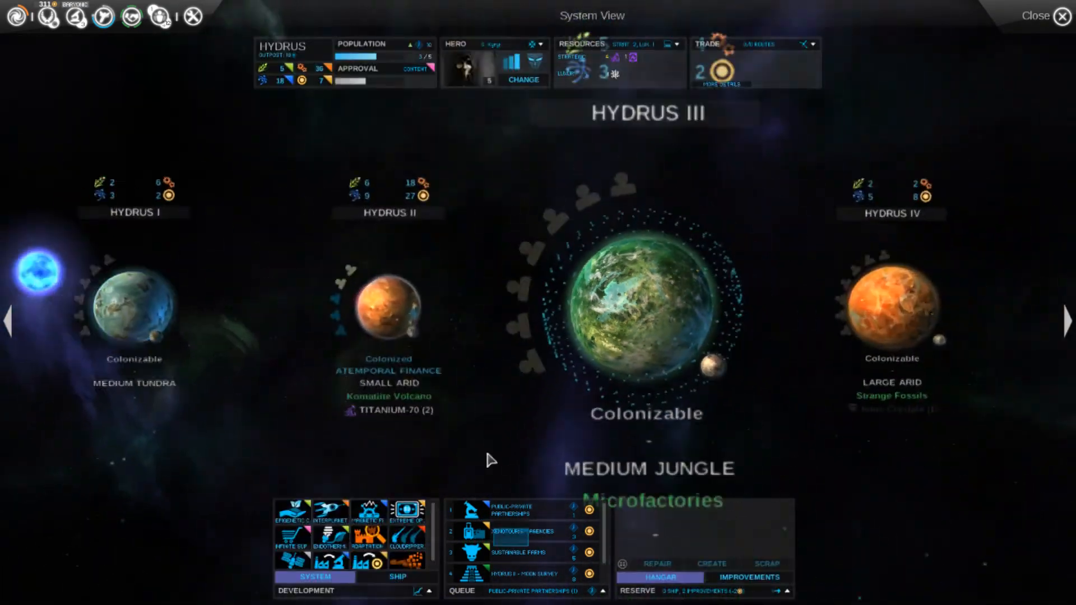
click(1066, 321)
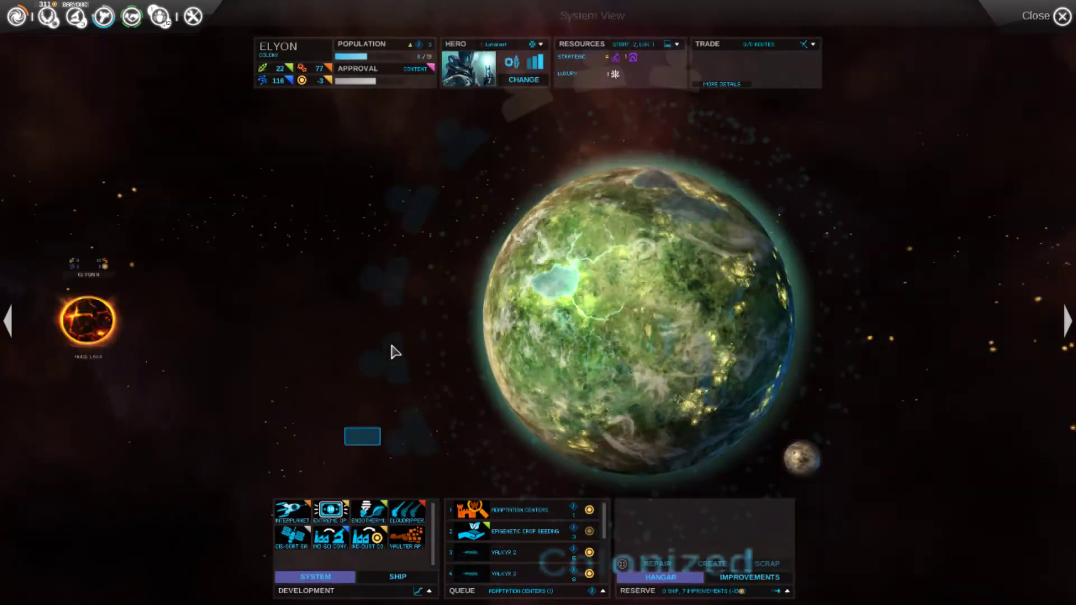
Queue a Moon Survey on Quadus II, then step through to Echius
click(1063, 16)
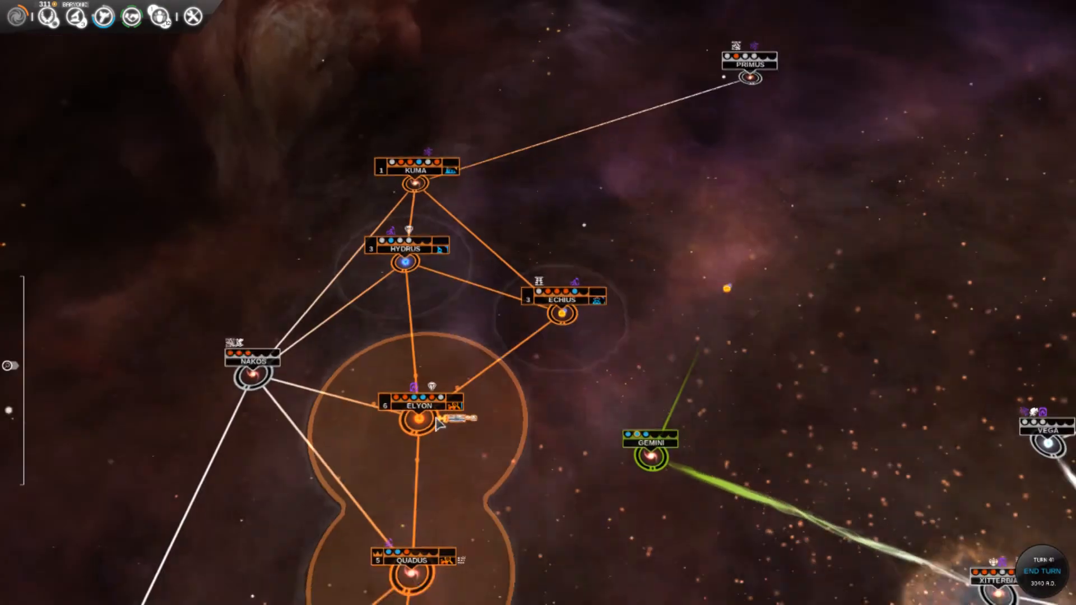
click(418, 549)
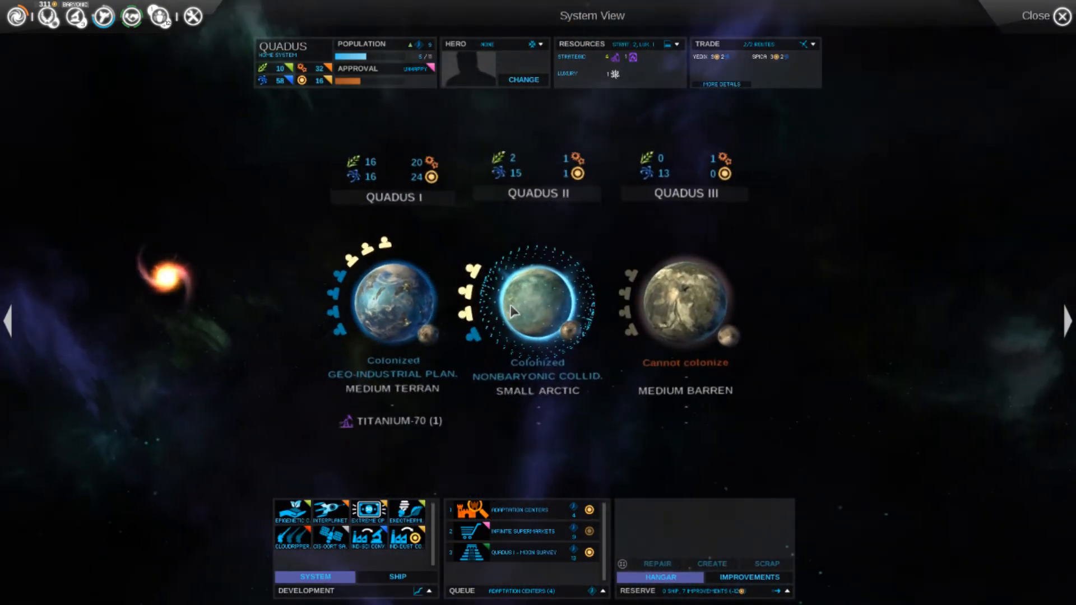
click(538, 302)
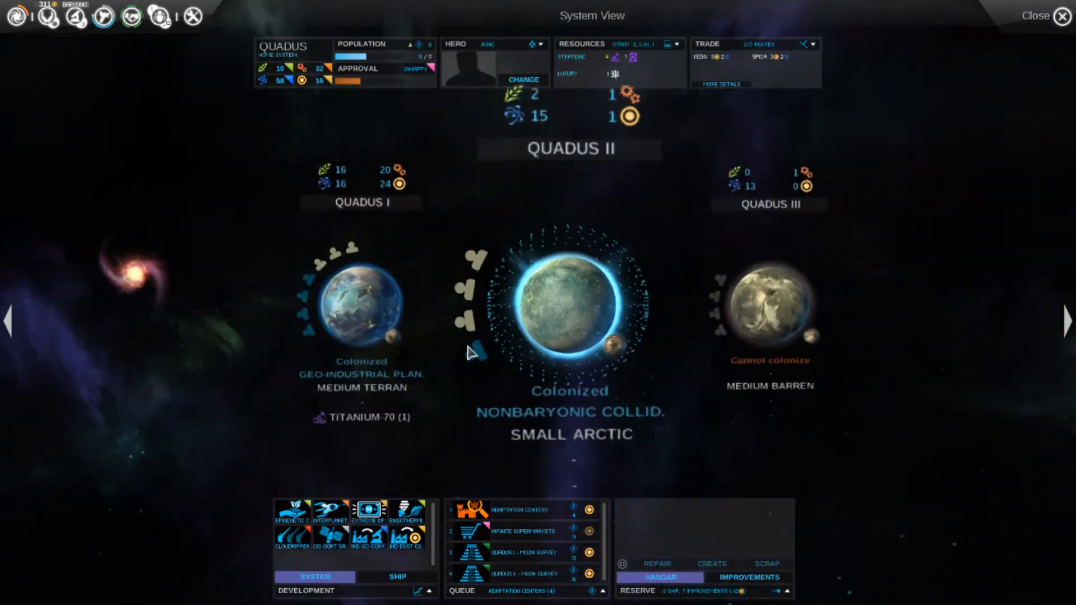
click(1067, 323)
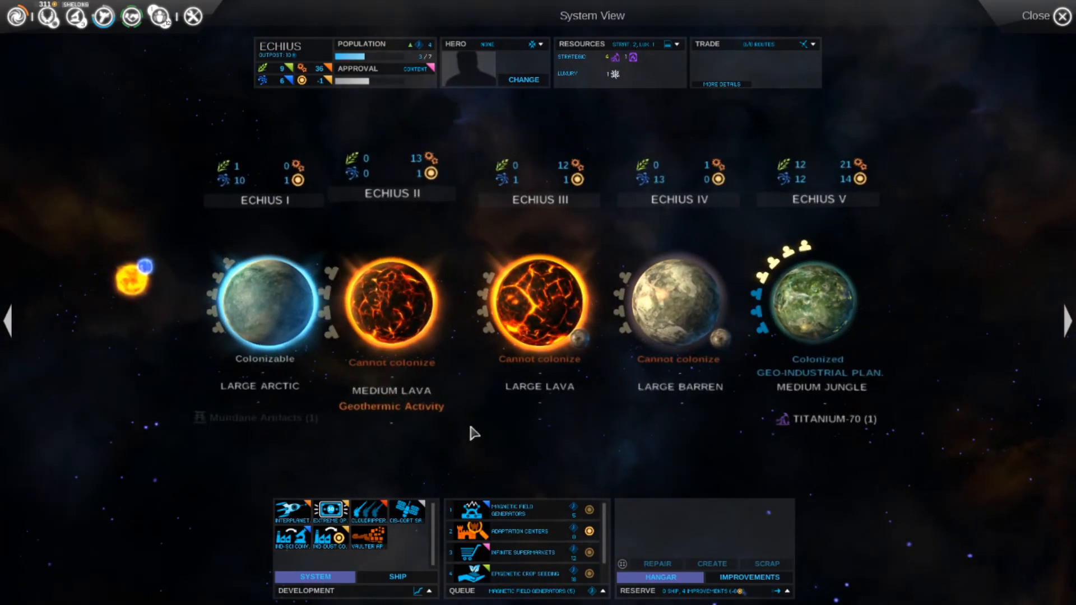
click(1066, 321)
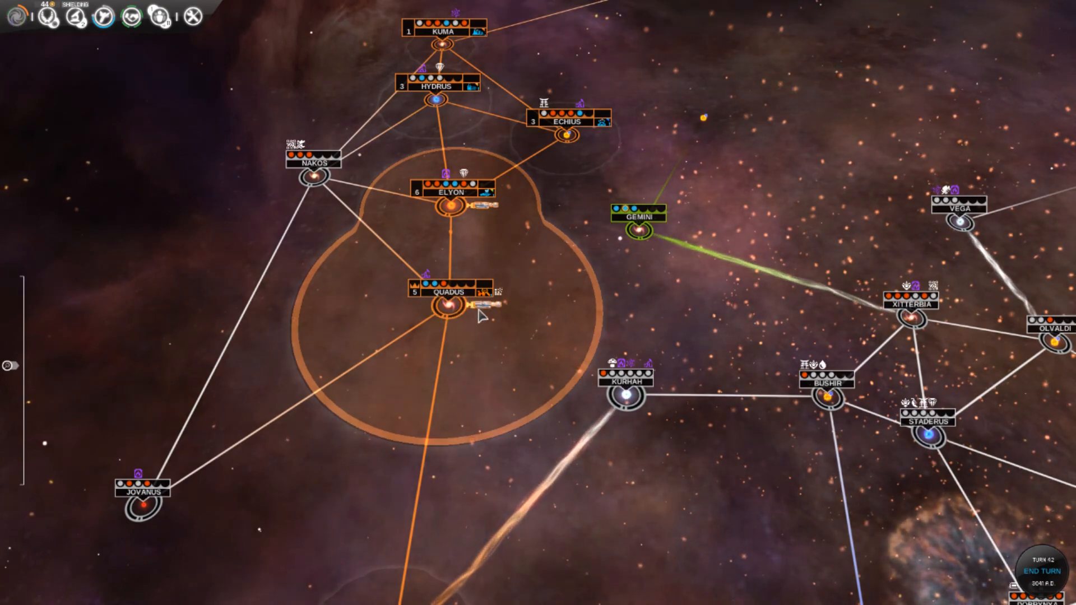
Select the single-ship Gamma fleet orbiting Quadus on turn 42
click(471, 309)
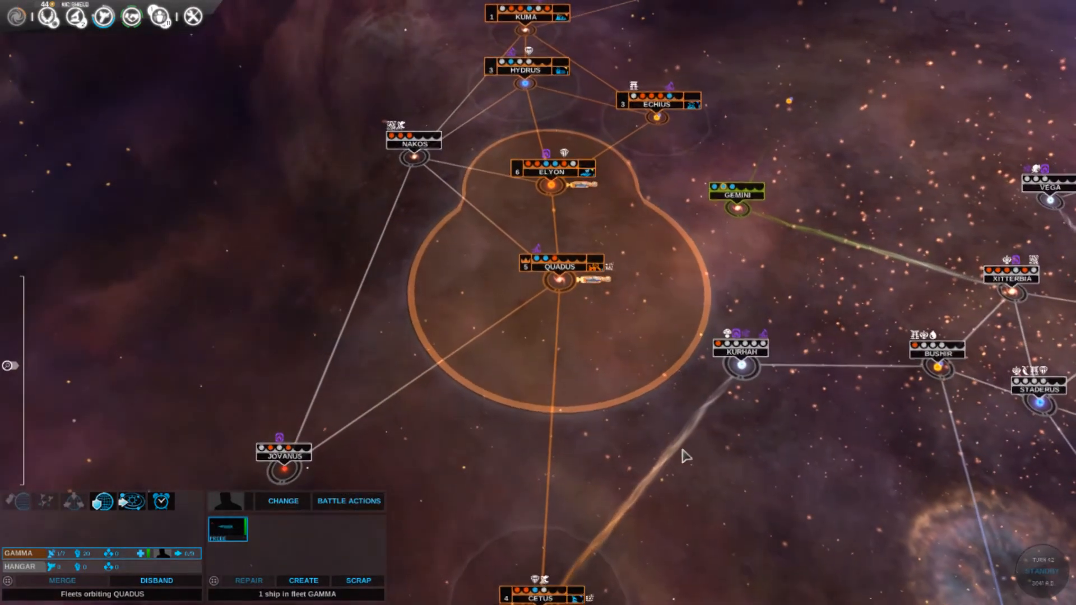
Advance several turns, then open the Primus system with colonized jungle world Primus IV
click(162, 501)
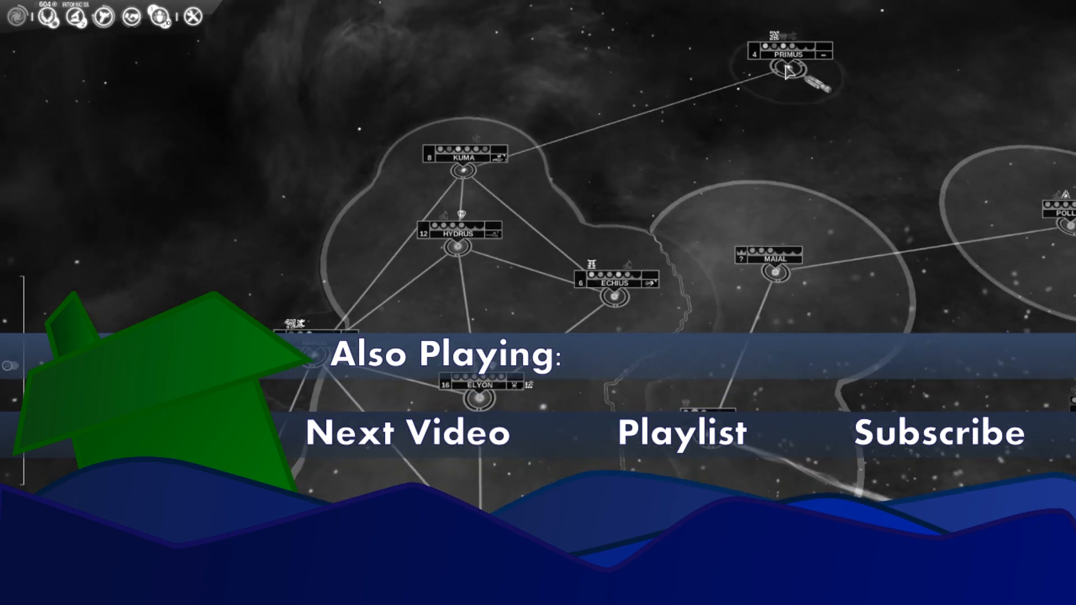
click(788, 55)
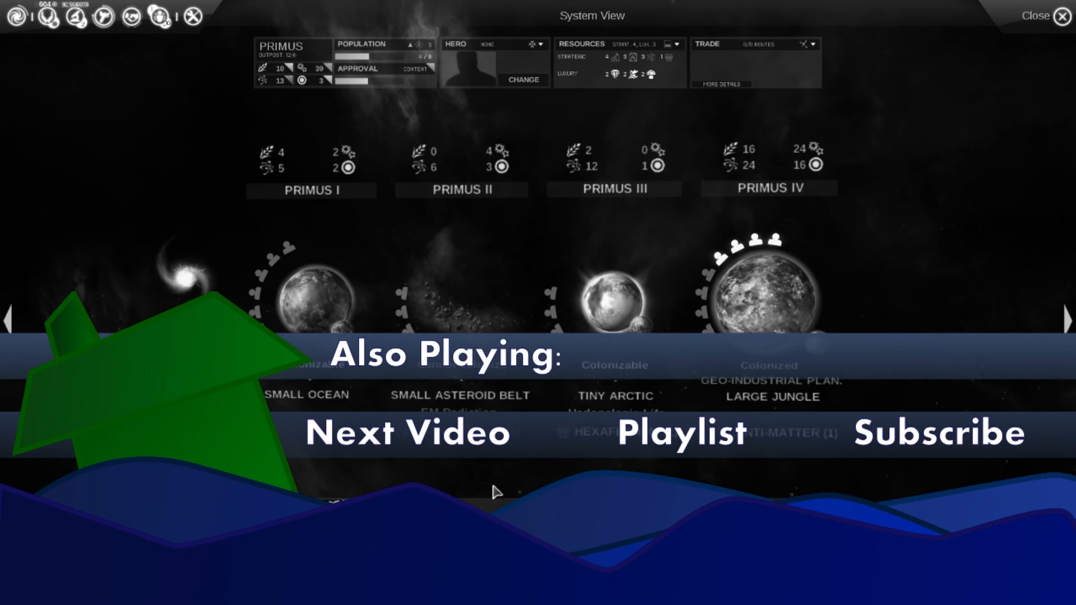